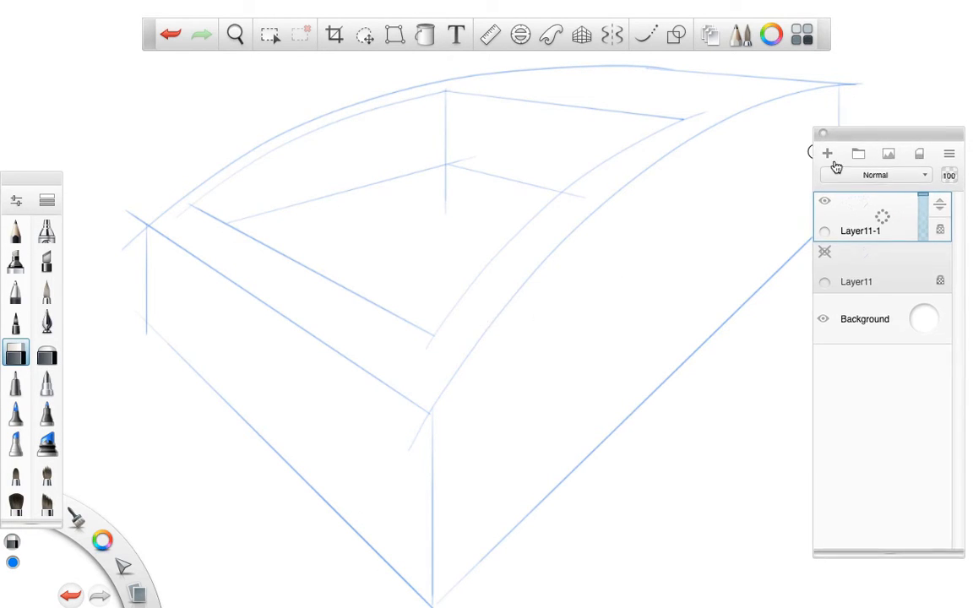
# Move the Layer Editor to the bottom-right and select the Pencil brush.
pyautogui.click(235, 35)
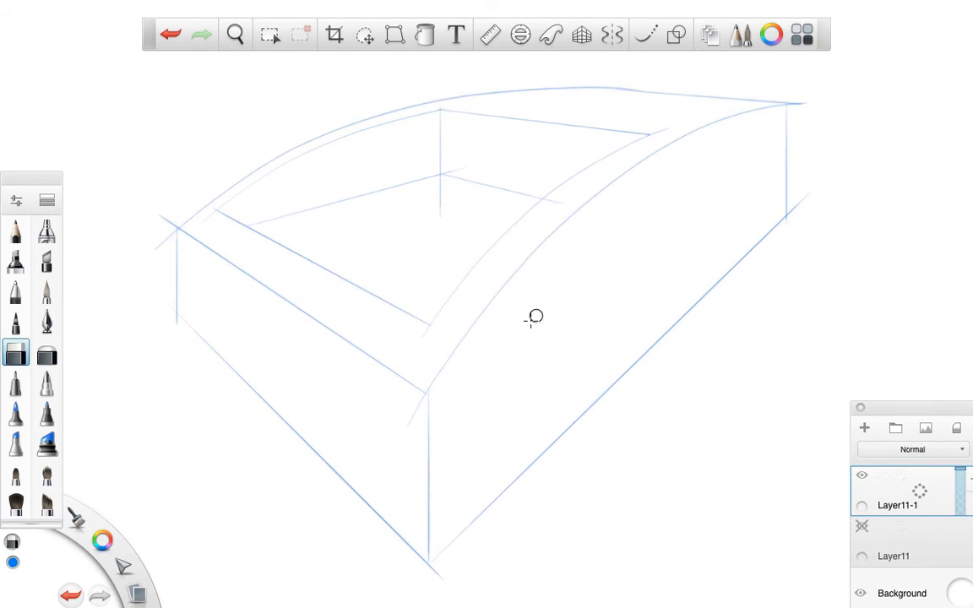
pyautogui.moveTo(505, 336)
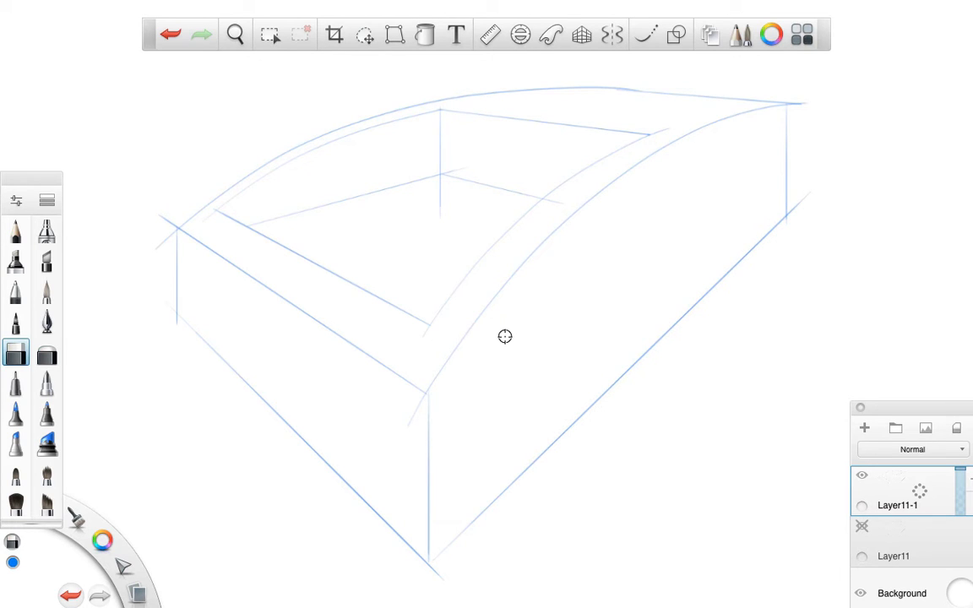
pyautogui.moveTo(438, 387)
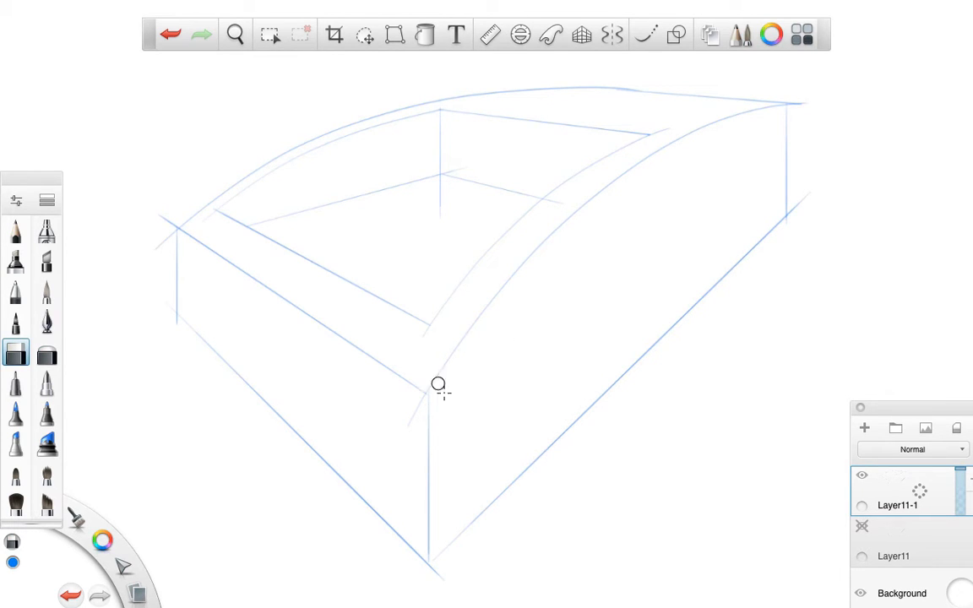
pyautogui.moveTo(414, 387)
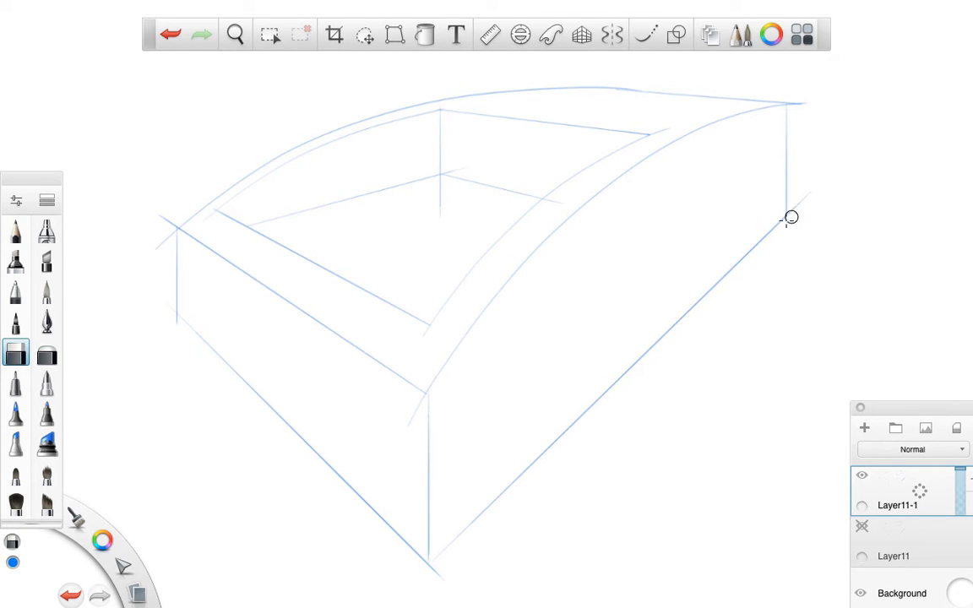
pyautogui.moveTo(789, 207)
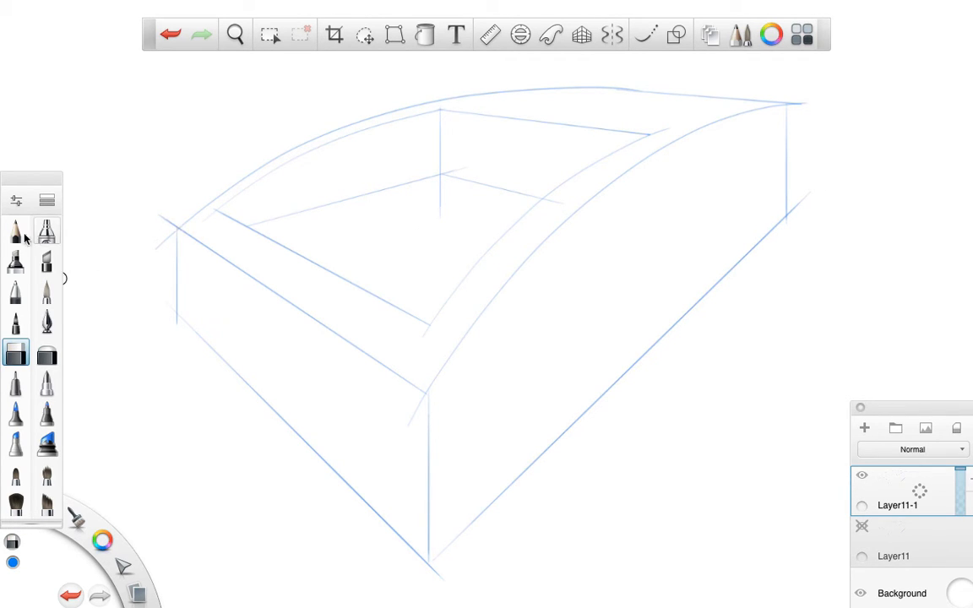
pyautogui.click(15, 231)
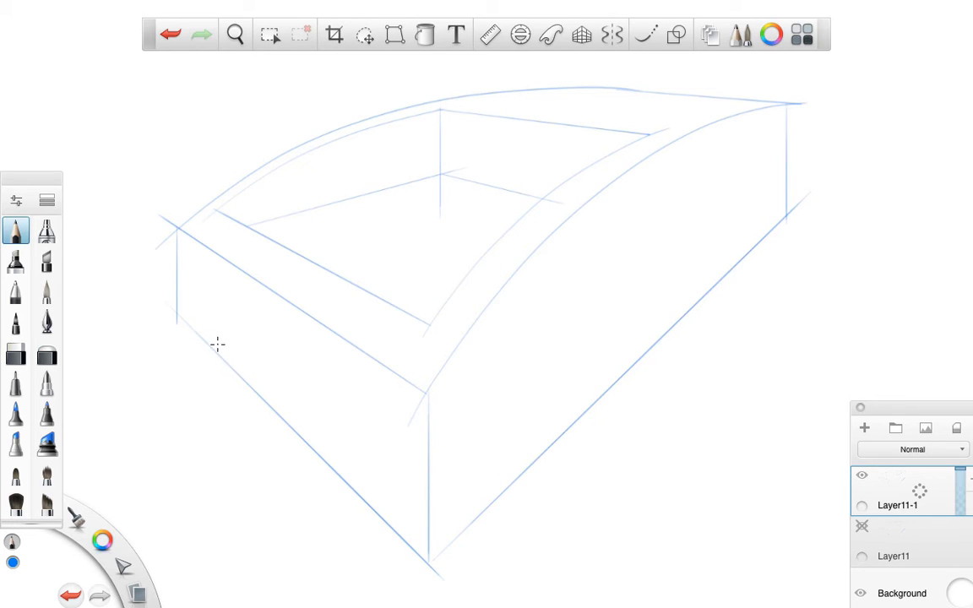
pyautogui.moveTo(215, 408)
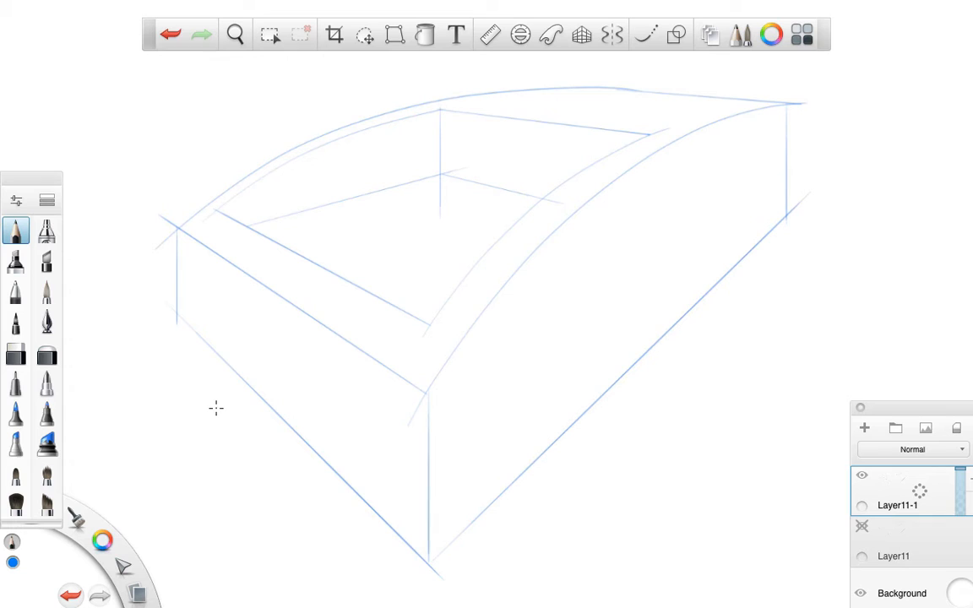
pyautogui.moveTo(881, 135)
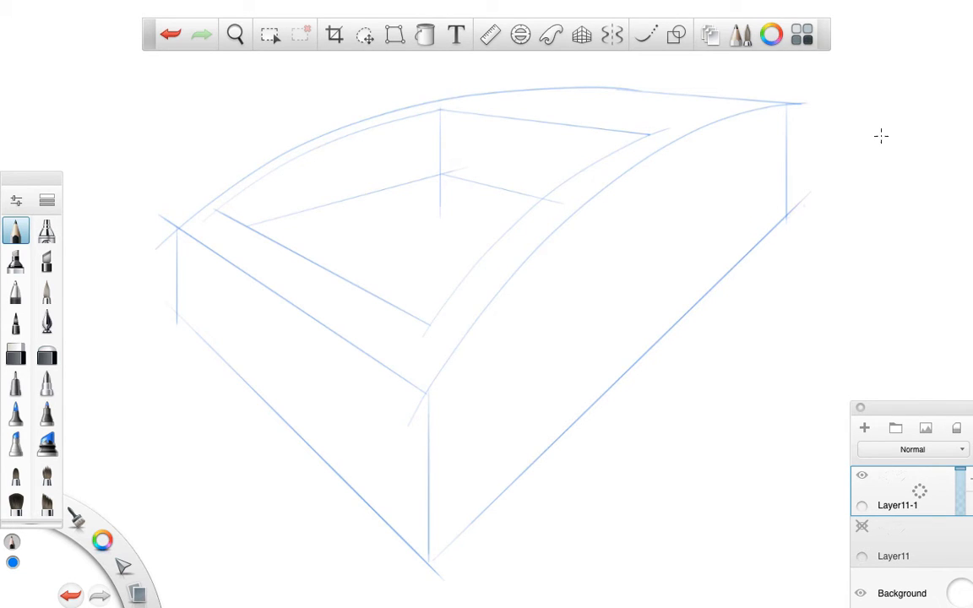
pyautogui.moveTo(757, 128)
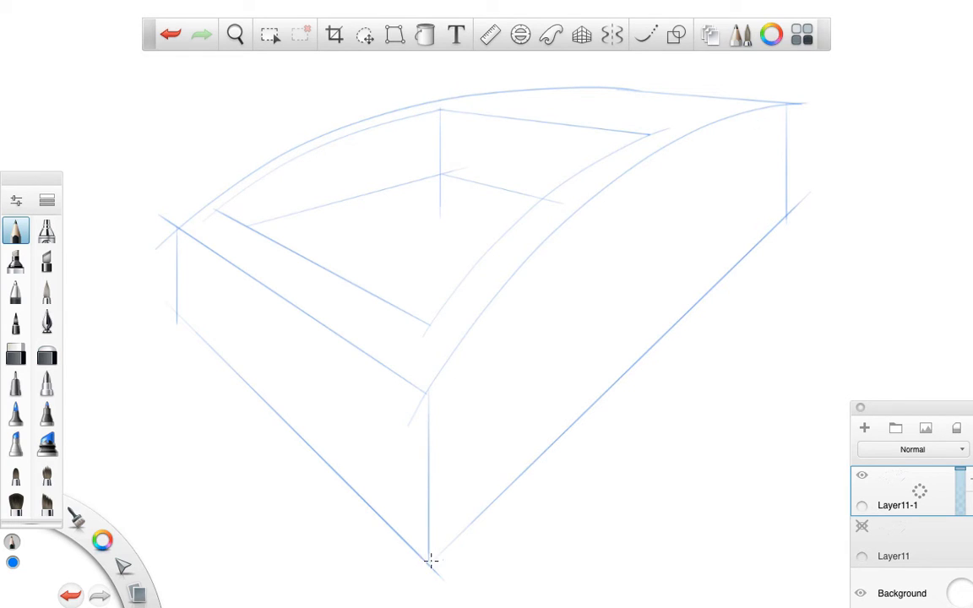
pyautogui.moveTo(260, 328)
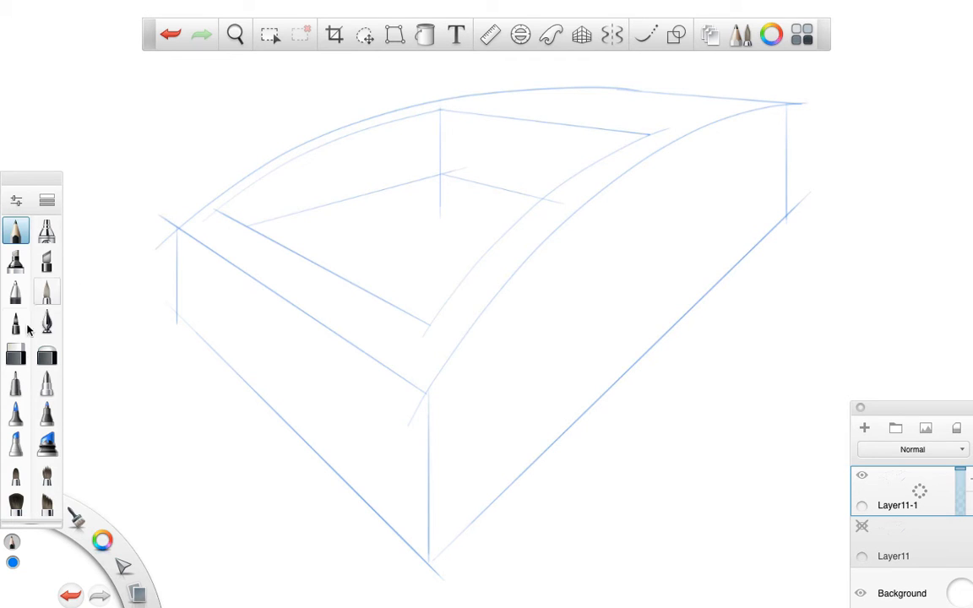
# Erase overshooting stroke ends at the box corners with the Hard Eraser.
pyautogui.click(16, 353)
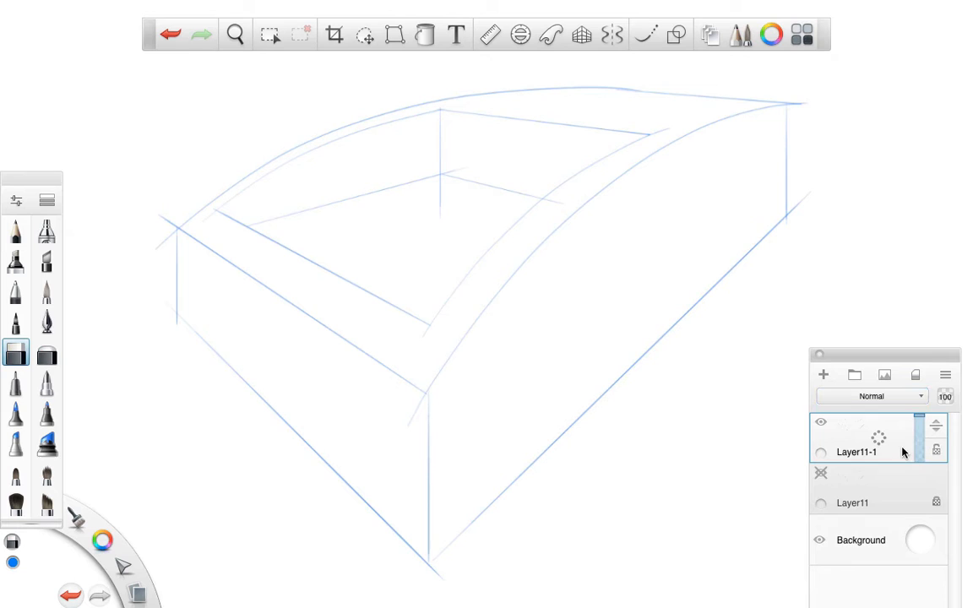
pyautogui.moveTo(162, 241)
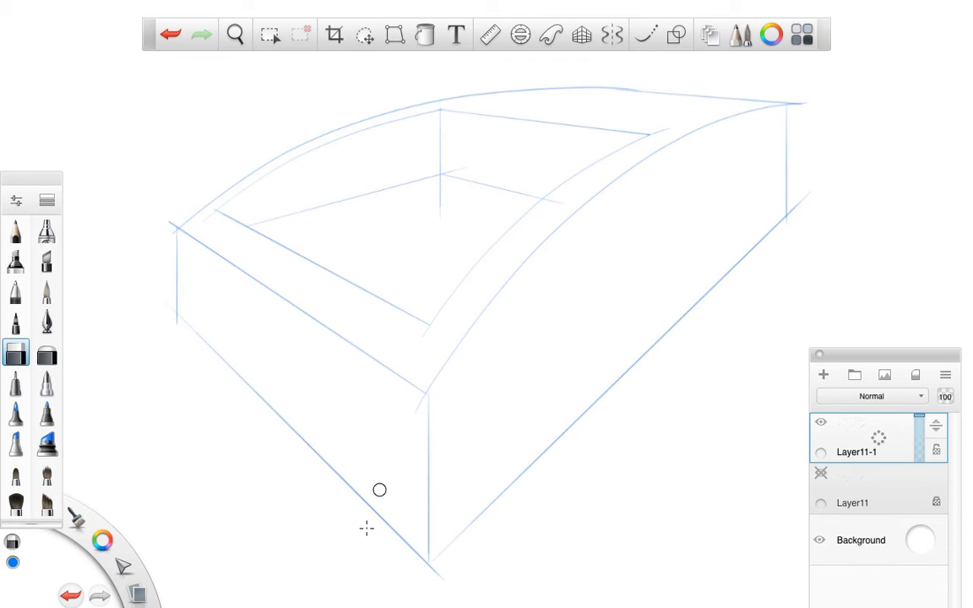
pyautogui.moveTo(562, 460)
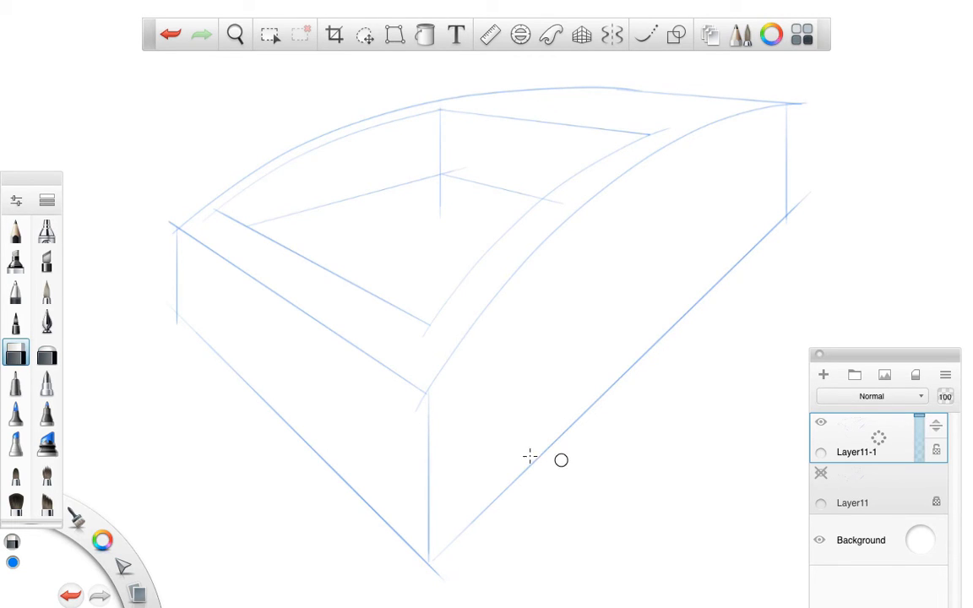
pyautogui.moveTo(439, 196)
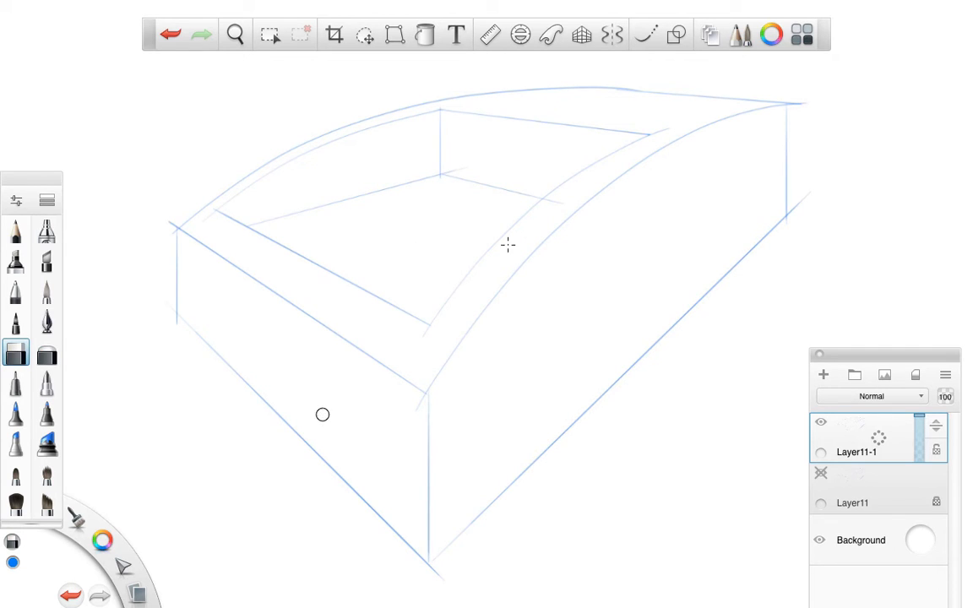
pyautogui.moveTo(448, 168)
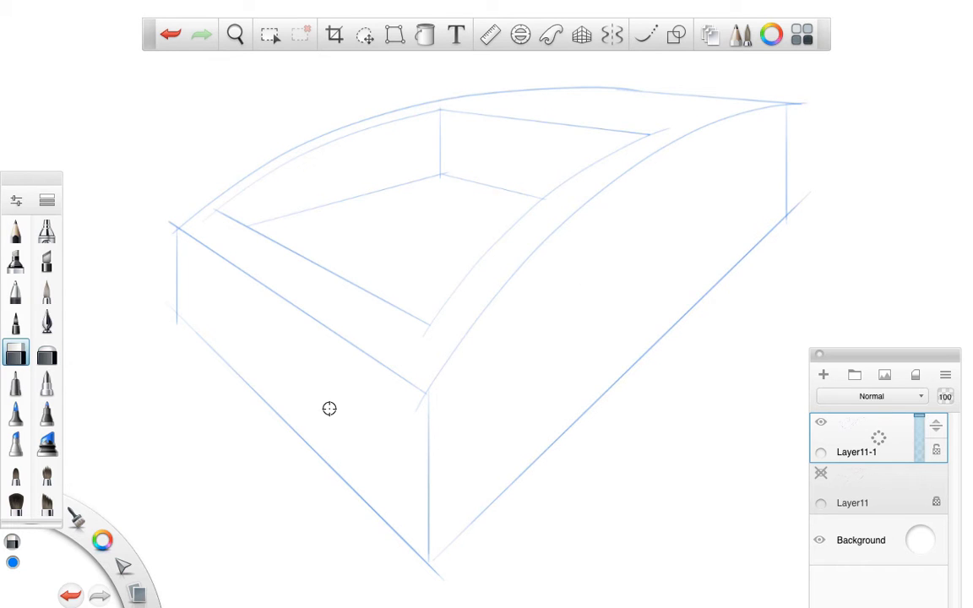
pyautogui.click(235, 34)
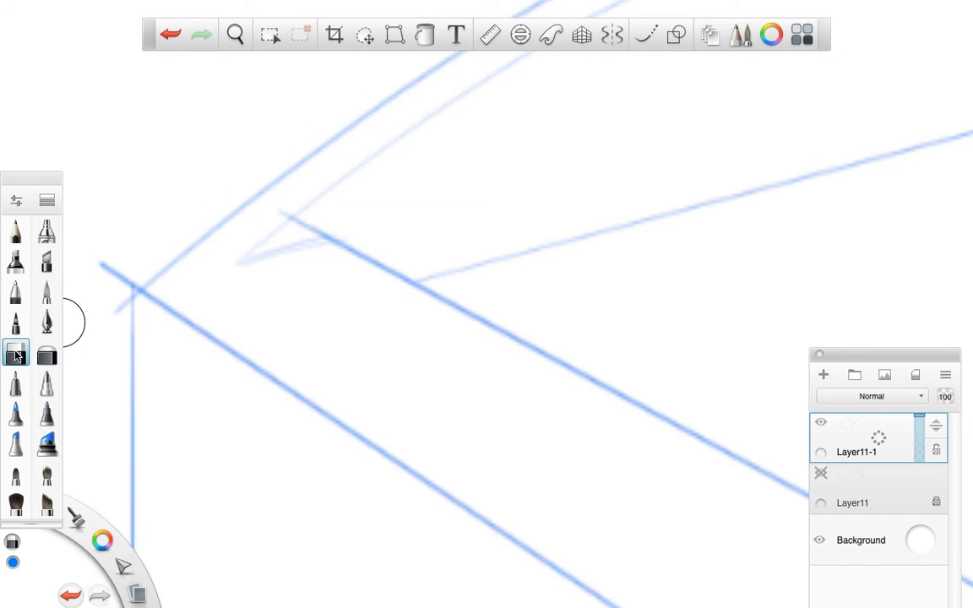
# Erase the left front corner stub with a size 2.0 eraser, redraw it in pencil, then undo.
pyautogui.doubleClick(15, 353)
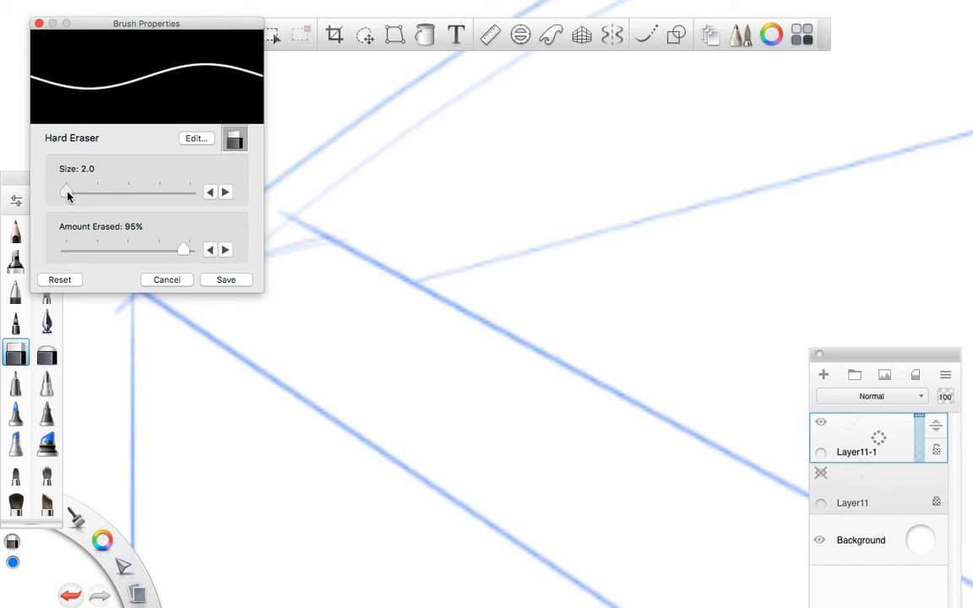
pyautogui.click(167, 280)
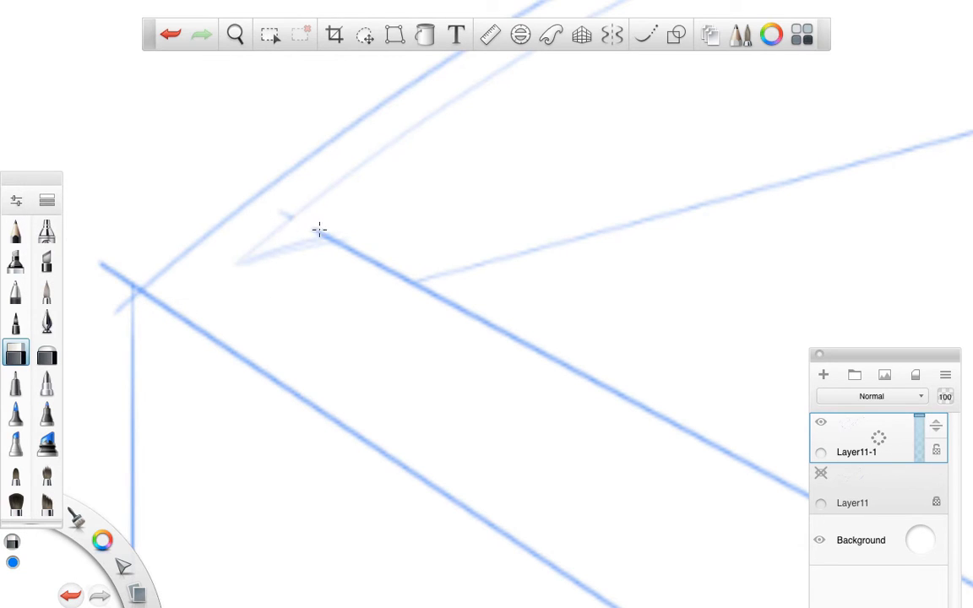
pyautogui.moveTo(24, 271)
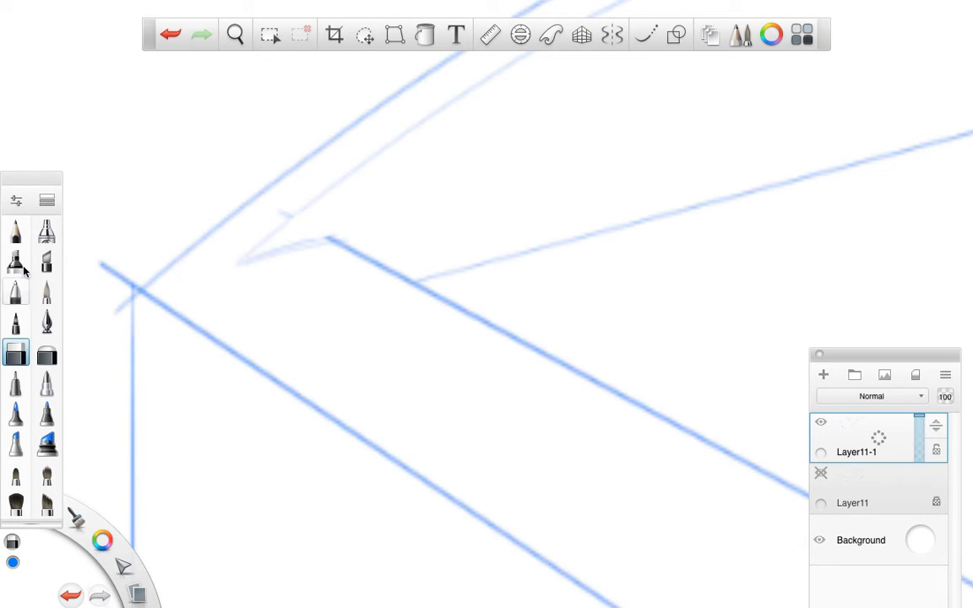
pyautogui.click(15, 231)
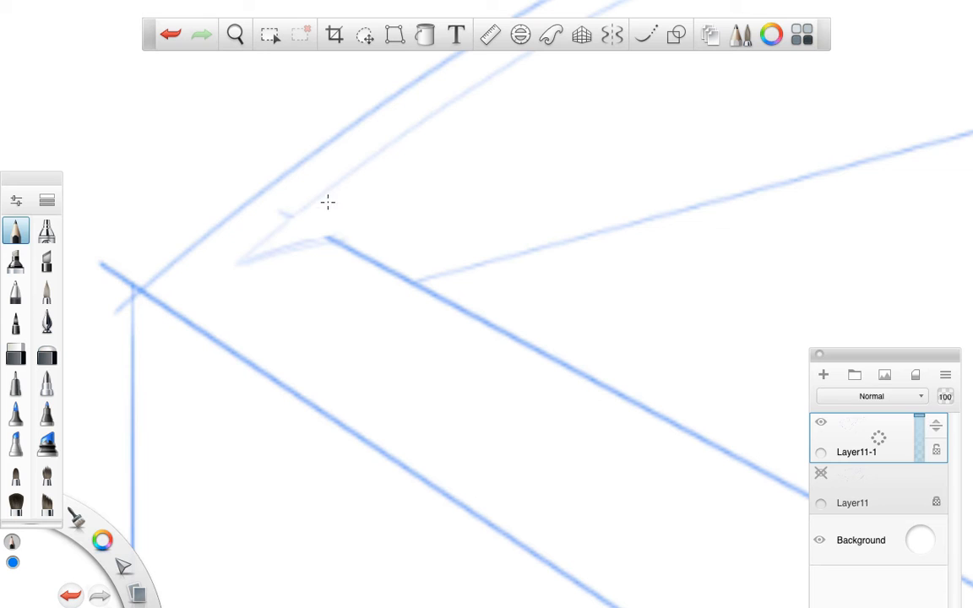
pyautogui.click(235, 35)
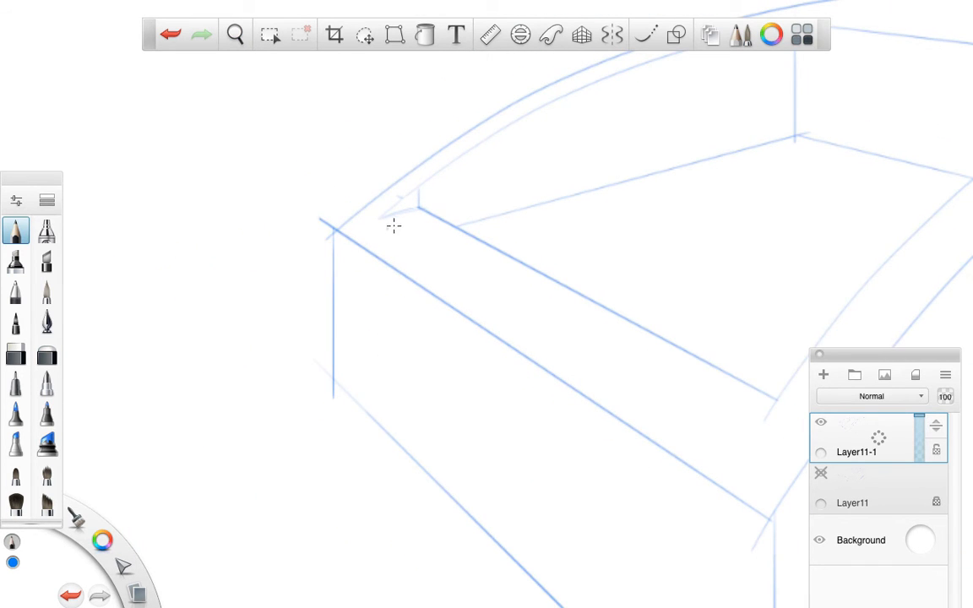
pyautogui.moveTo(425, 279)
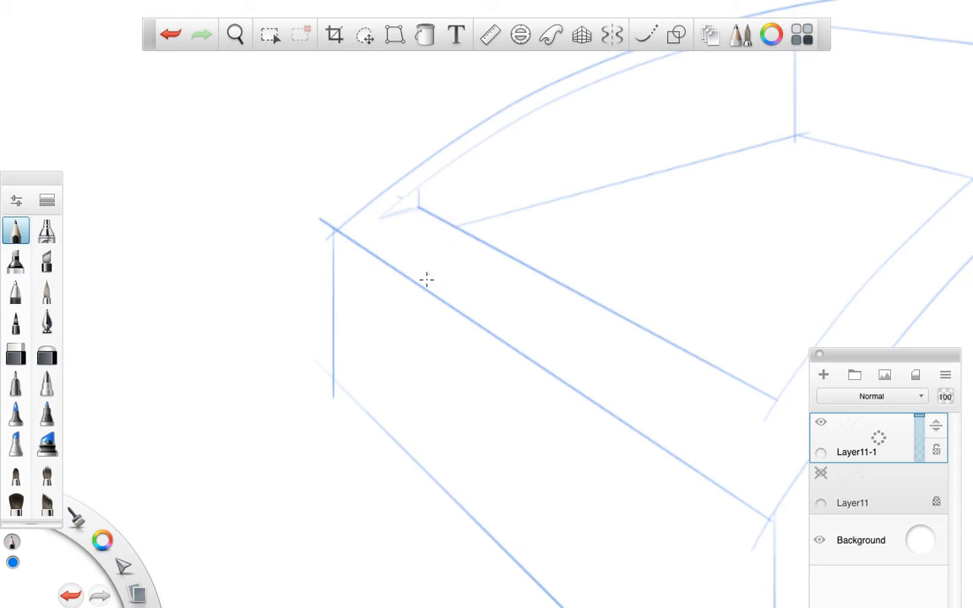
pyautogui.moveTo(376, 194)
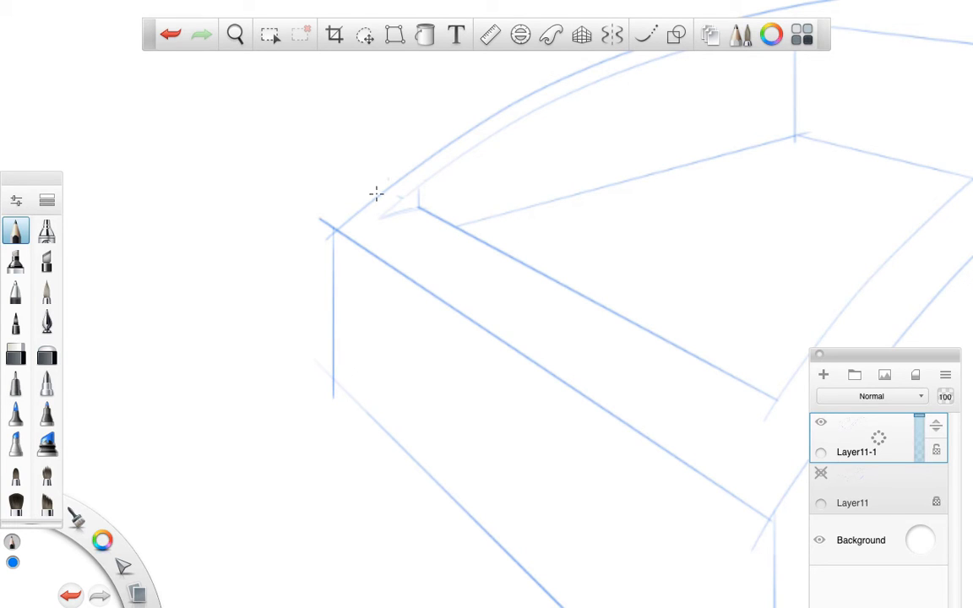
pyautogui.moveTo(366, 222)
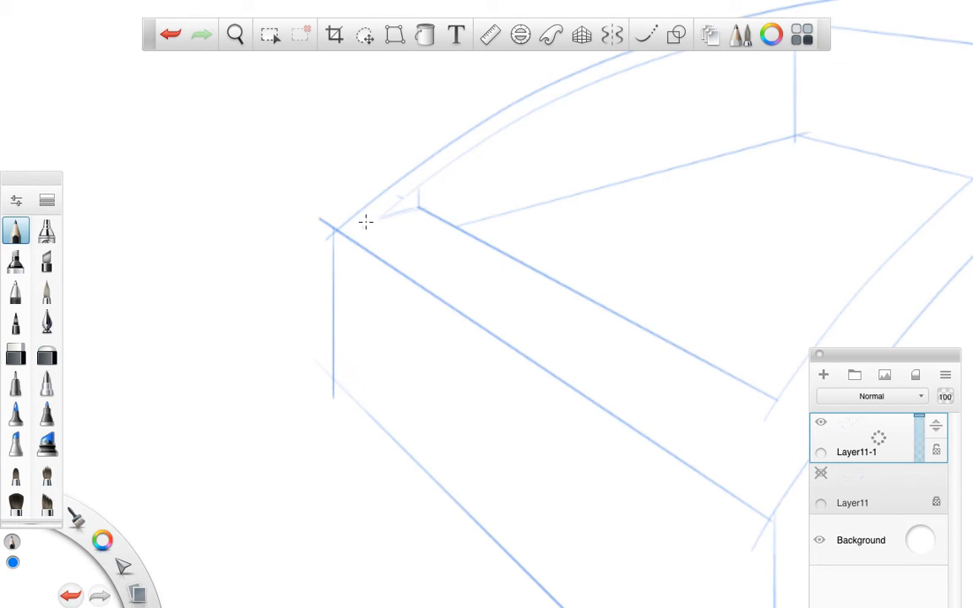
pyautogui.moveTo(418, 230)
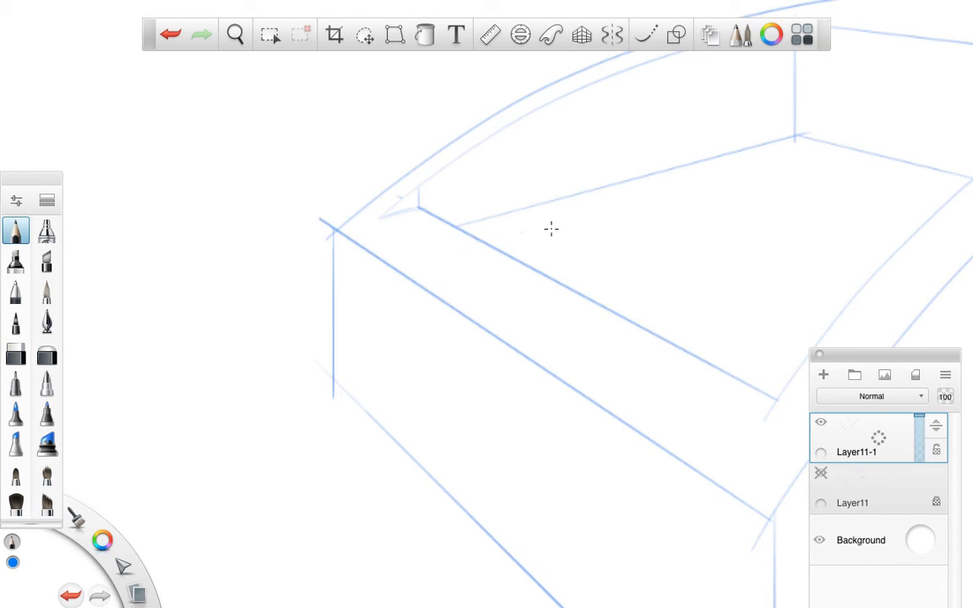
pyautogui.click(235, 34)
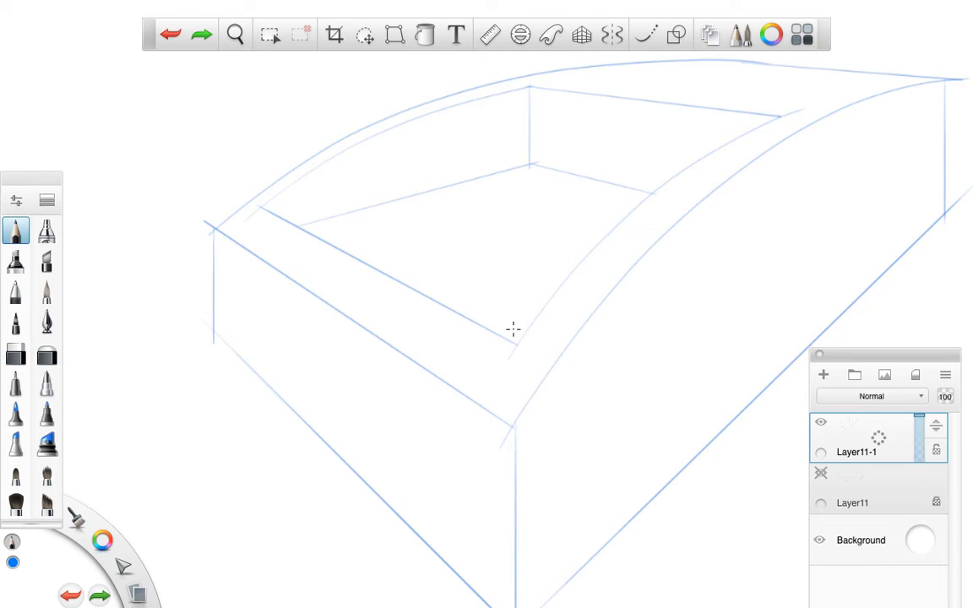
# Trim the stray overshoots at the inner rim corner with the Hard Eraser.
pyautogui.click(16, 354)
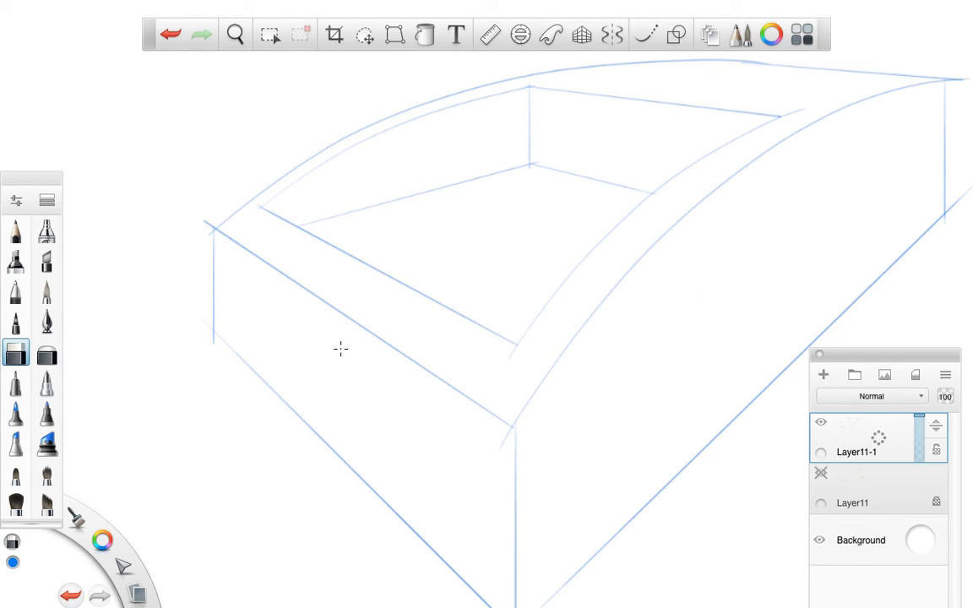
pyautogui.moveTo(507, 356)
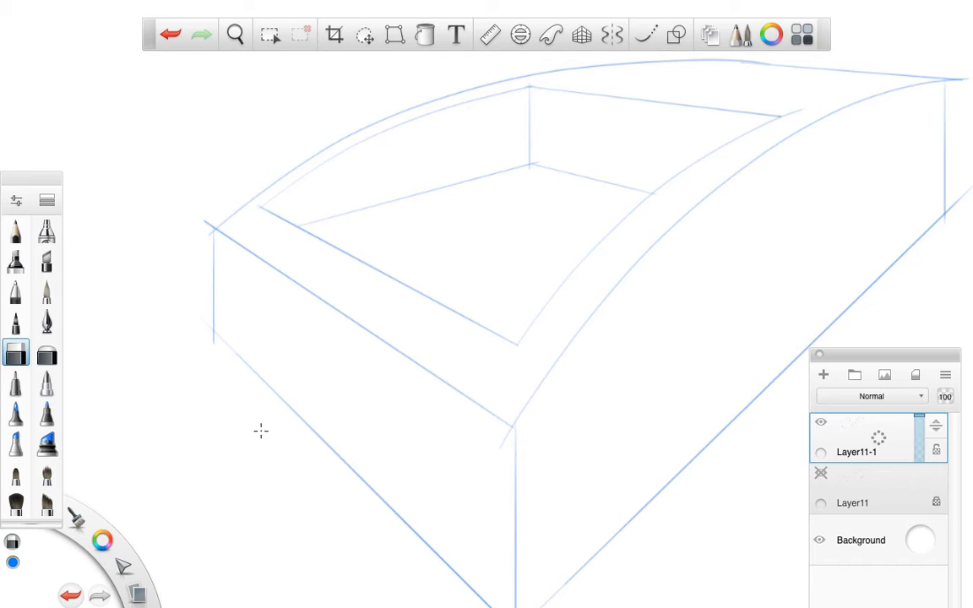
pyautogui.click(235, 35)
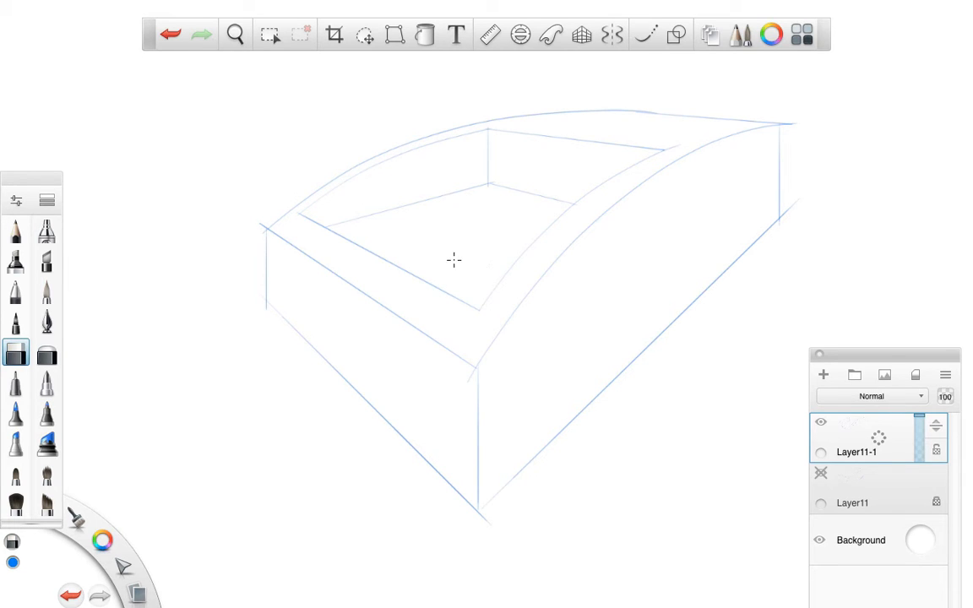
pyautogui.moveTo(572, 445)
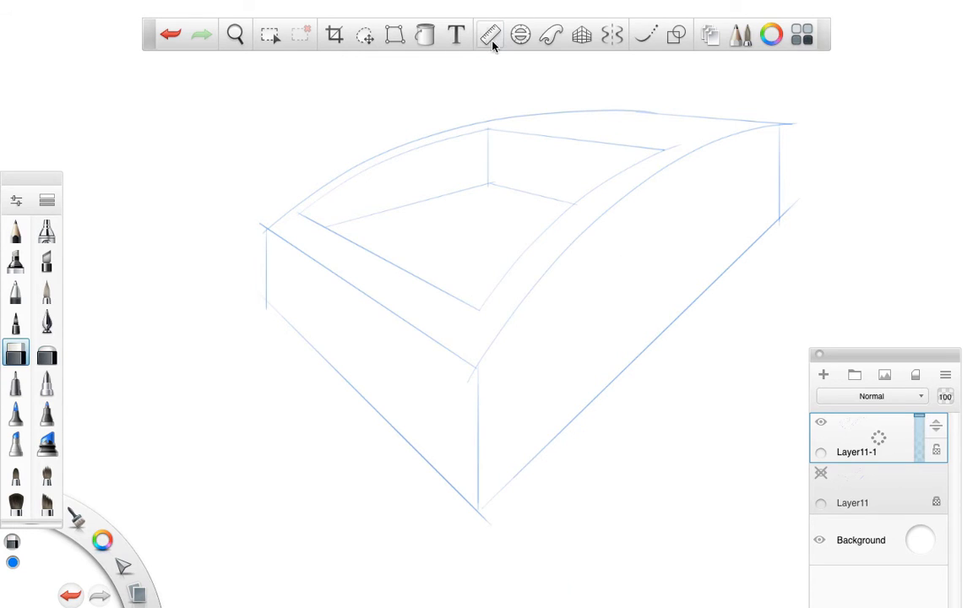
# Ink both bottom edges along the Ruler with the Ballpoint Pen at size 2.5.
pyautogui.click(490, 35)
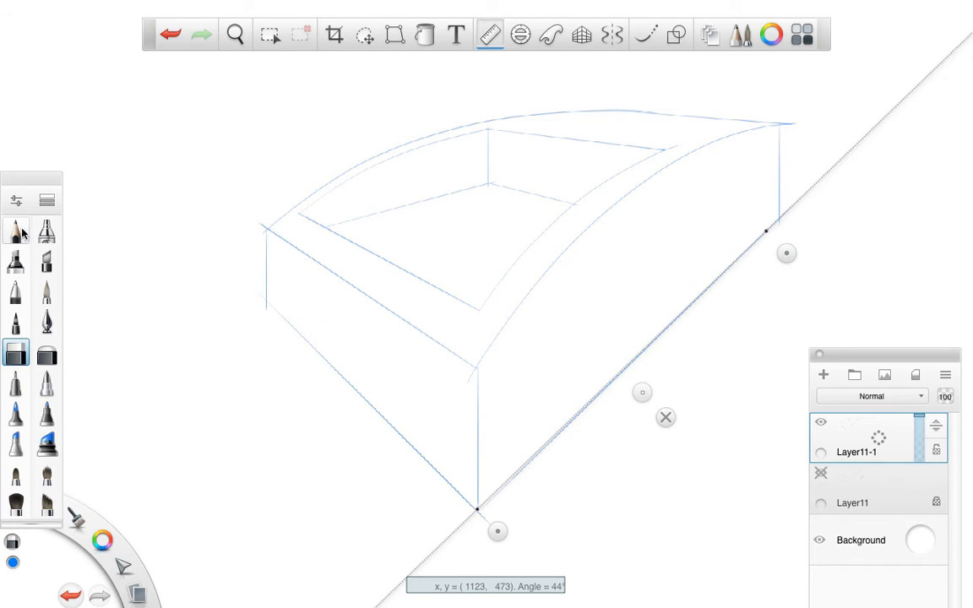
pyautogui.click(15, 290)
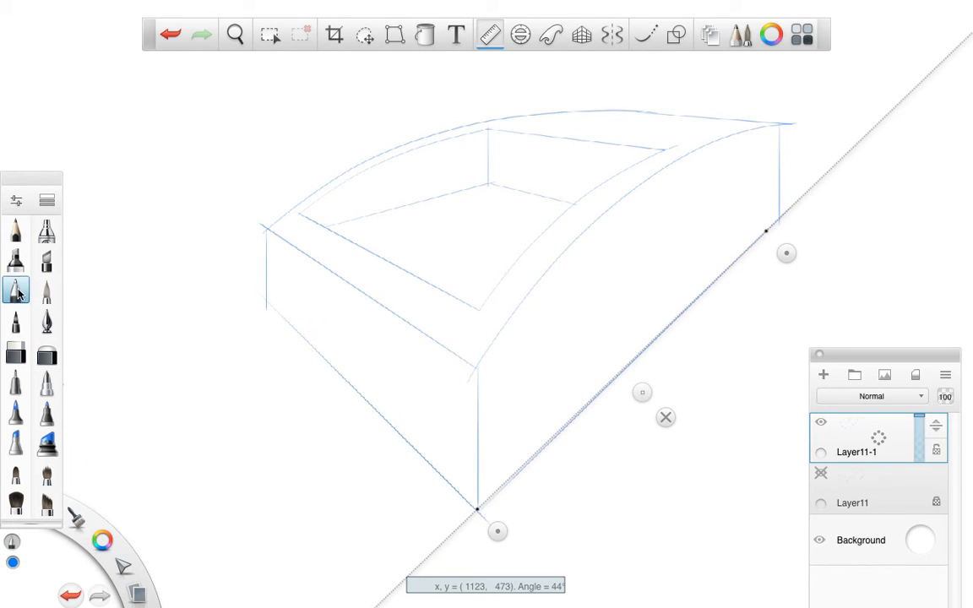
pyautogui.doubleClick(16, 289)
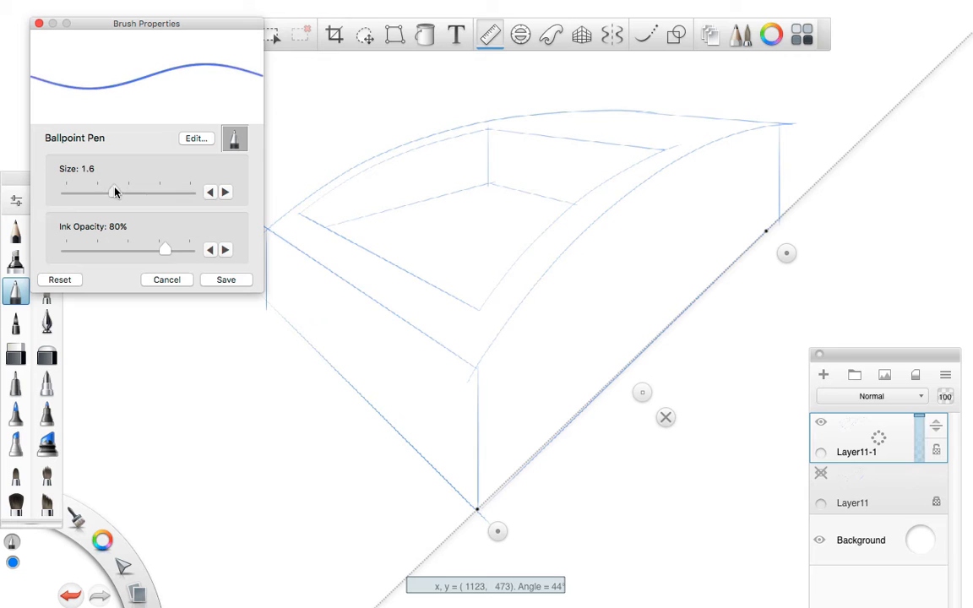
pyautogui.moveTo(114, 191); pyautogui.dragTo(141, 192)
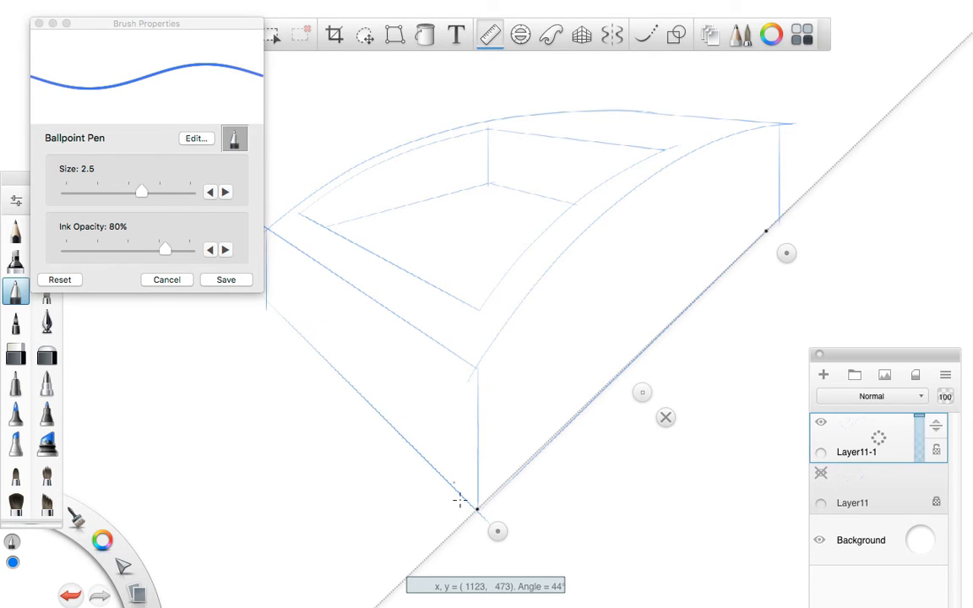
pyautogui.moveTo(473, 507); pyautogui.dragTo(782, 221)
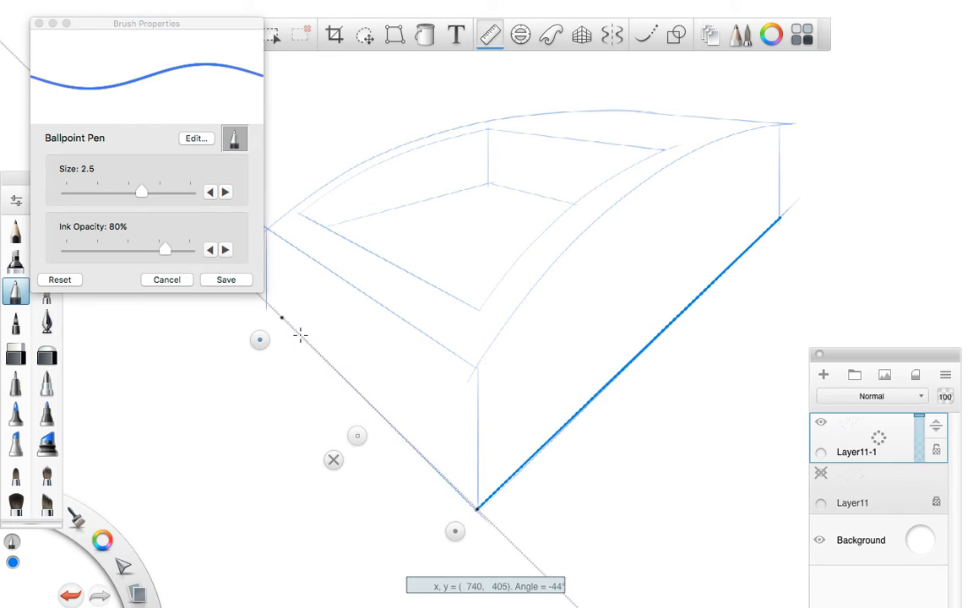
pyautogui.moveTo(266, 304); pyautogui.dragTo(478, 507)
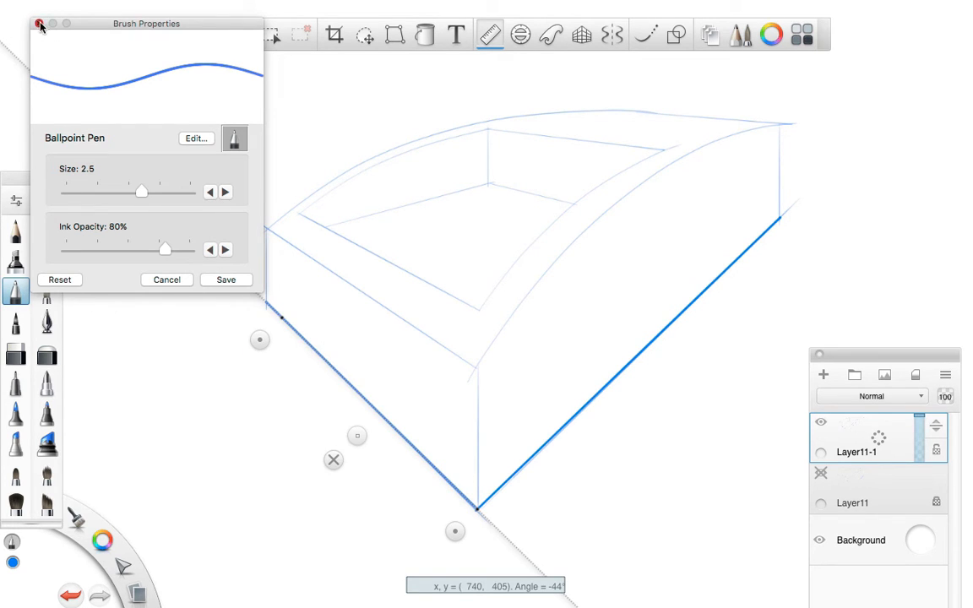
pyautogui.click(40, 24)
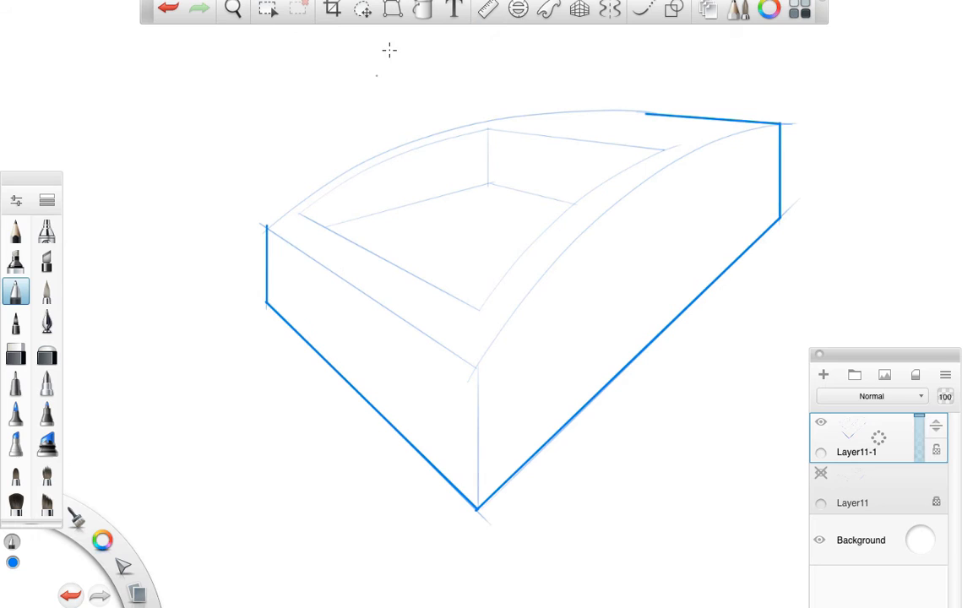
# Ink the curved top edge in two strokes using the French Curve guide.
pyautogui.click(643, 10)
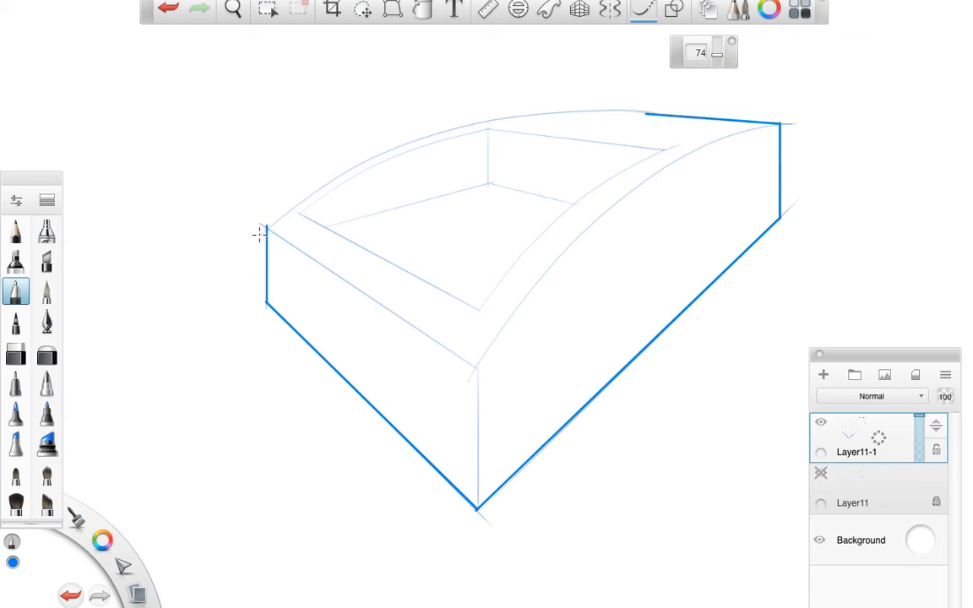
pyautogui.moveTo(260, 235); pyautogui.dragTo(425, 135)
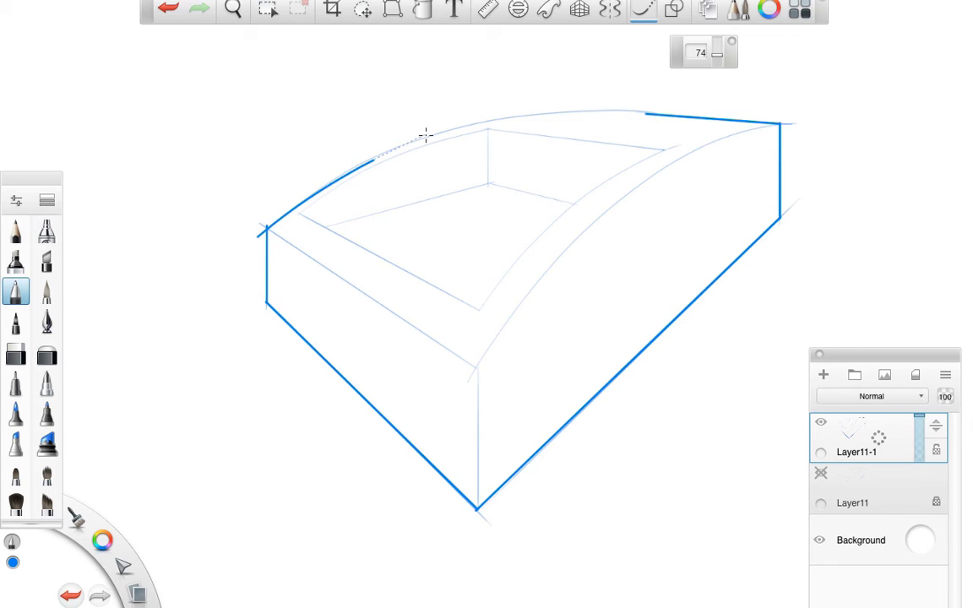
pyautogui.moveTo(422, 135); pyautogui.dragTo(621, 107)
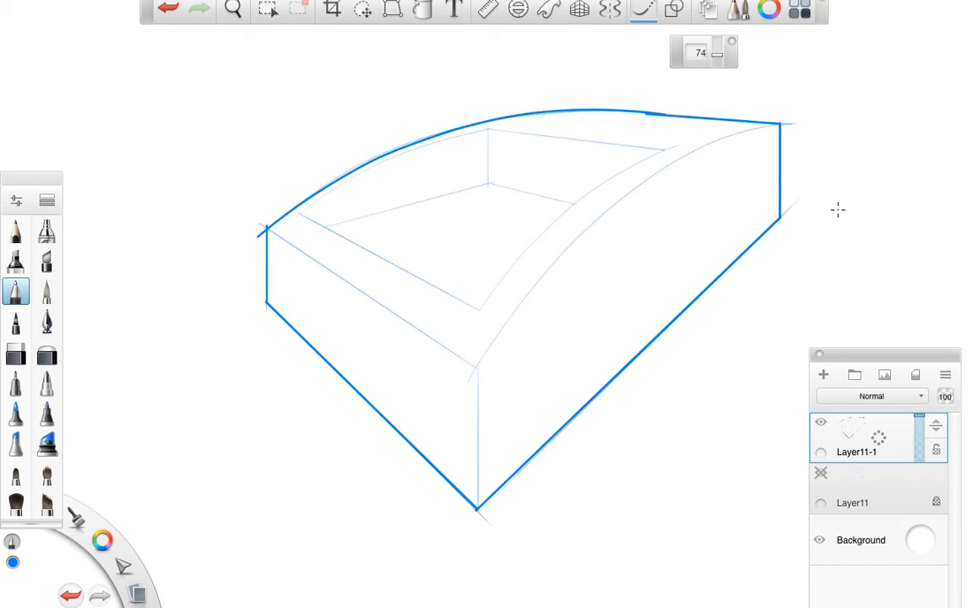
pyautogui.moveTo(59, 287)
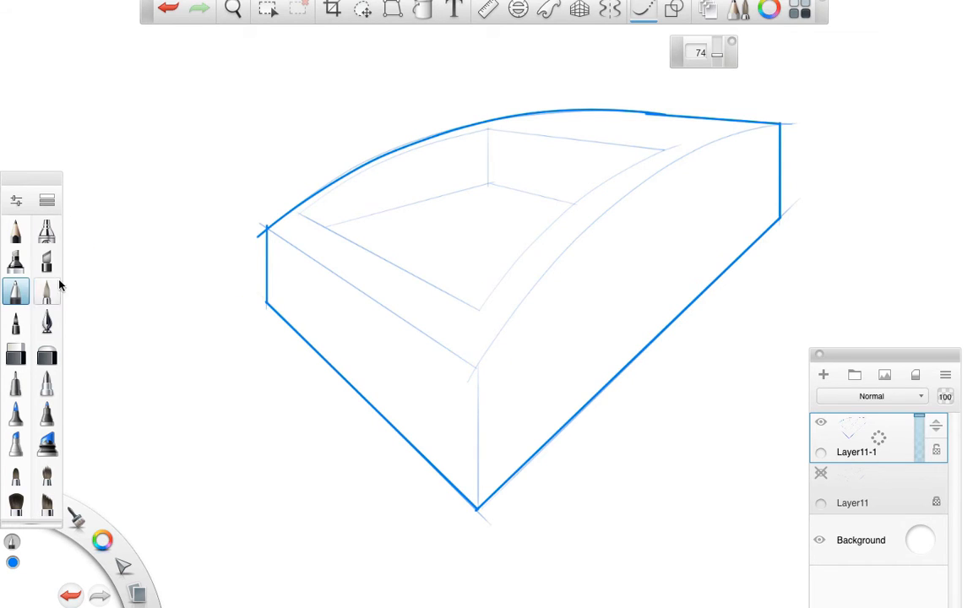
# Thin the Ballpoint Pen to 1.2 and ink the curved front edge and front face's top edge.
pyautogui.click(98, 8)
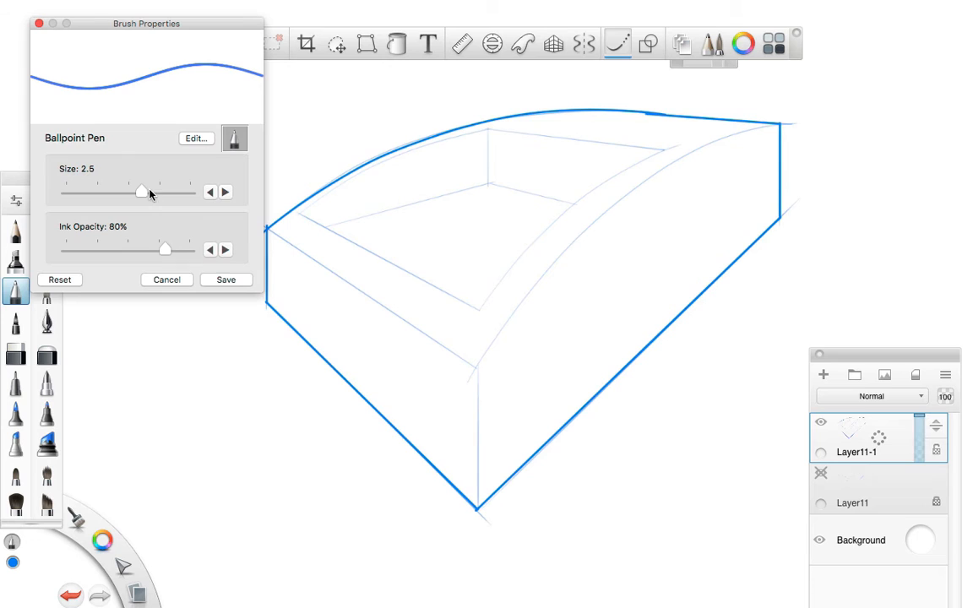
pyautogui.moveTo(142, 192); pyautogui.dragTo(103, 193)
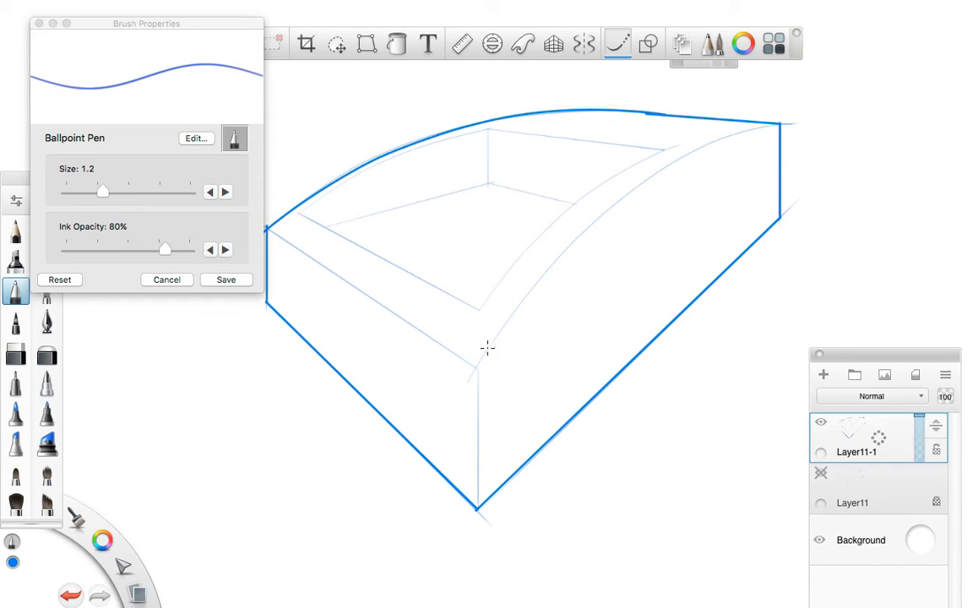
pyautogui.moveTo(501, 328)
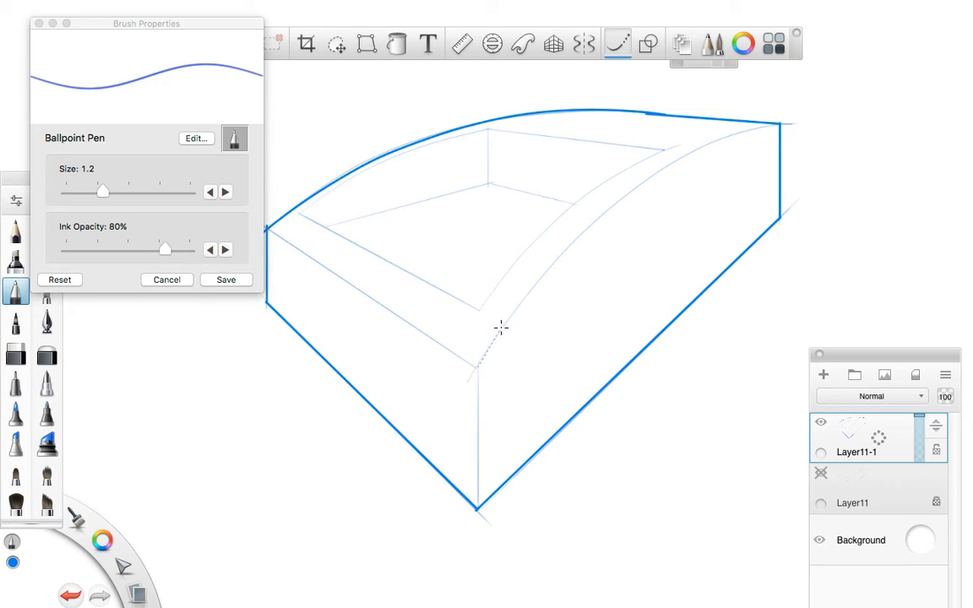
pyautogui.moveTo(473, 355); pyautogui.dragTo(553, 260)
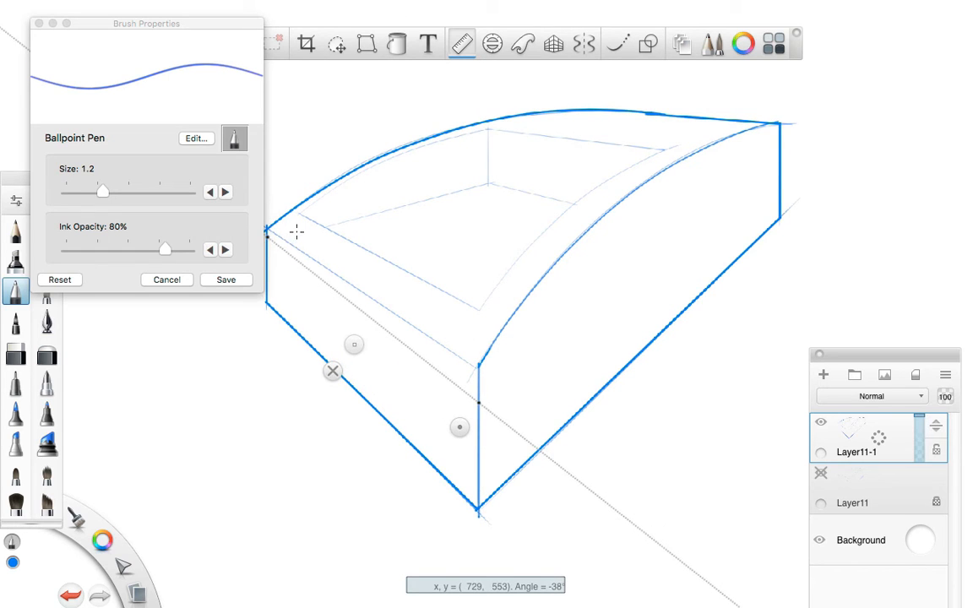
pyautogui.moveTo(296, 231); pyautogui.dragTo(476, 404)
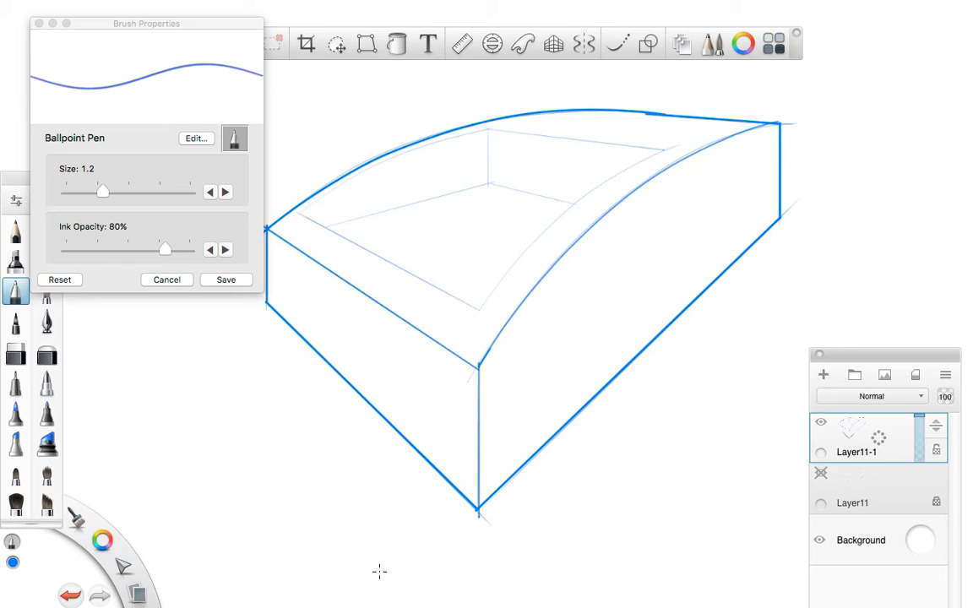
pyautogui.moveTo(615, 175)
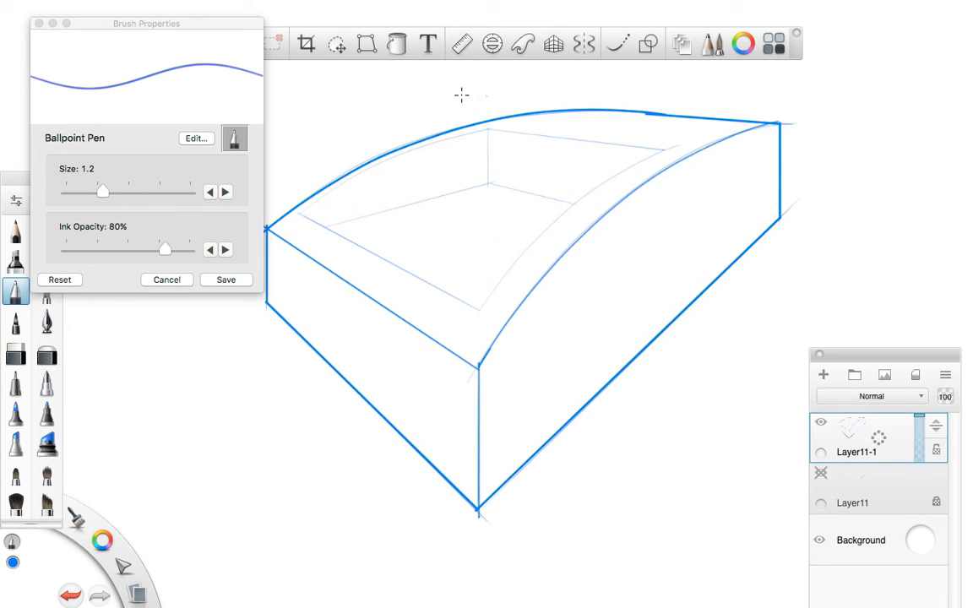
pyautogui.moveTo(511, 205)
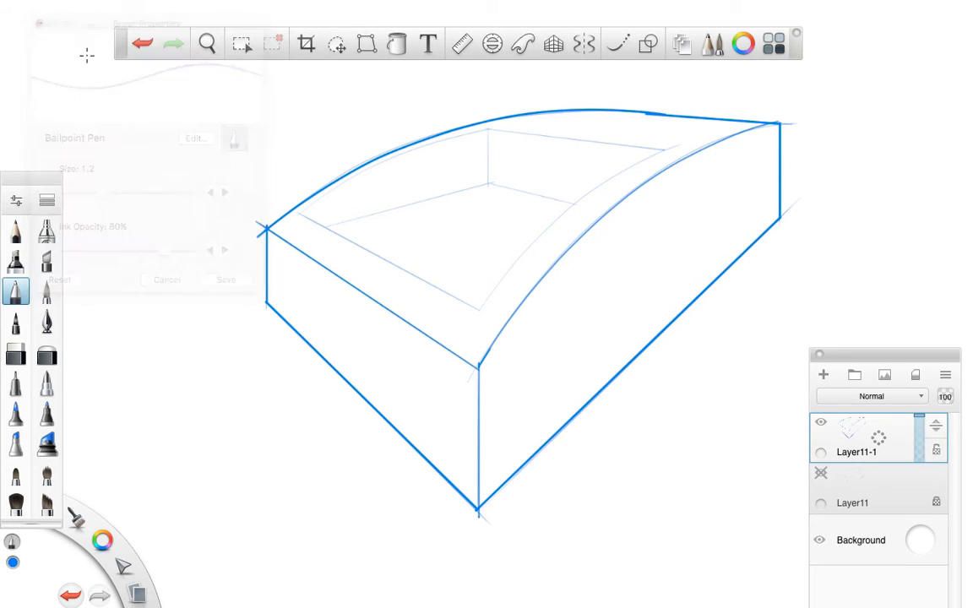
# Ink the inner rim curve with the French Curve, undo the heavy strokes, and redraw them lighter.
pyautogui.click(461, 44)
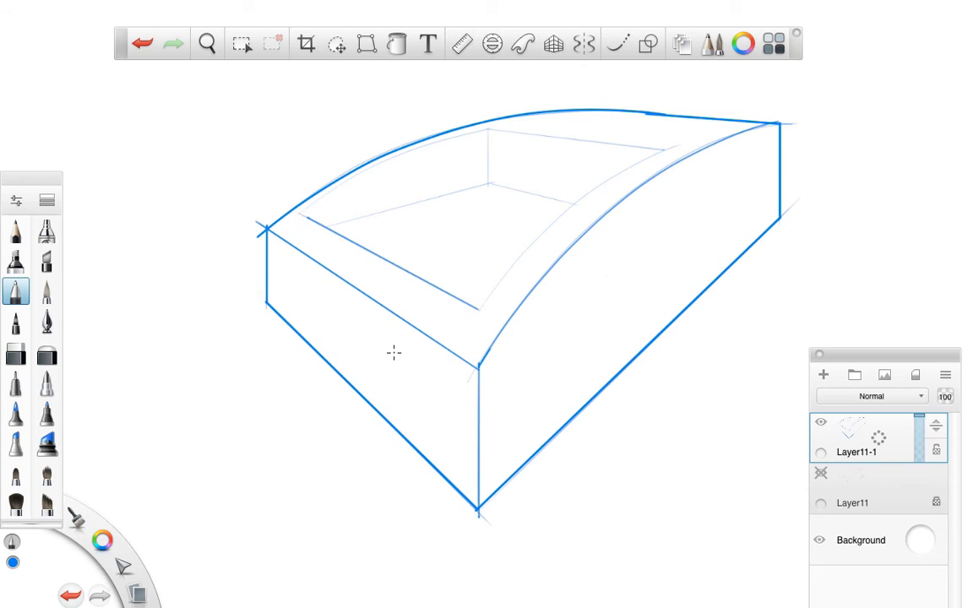
pyautogui.click(617, 44)
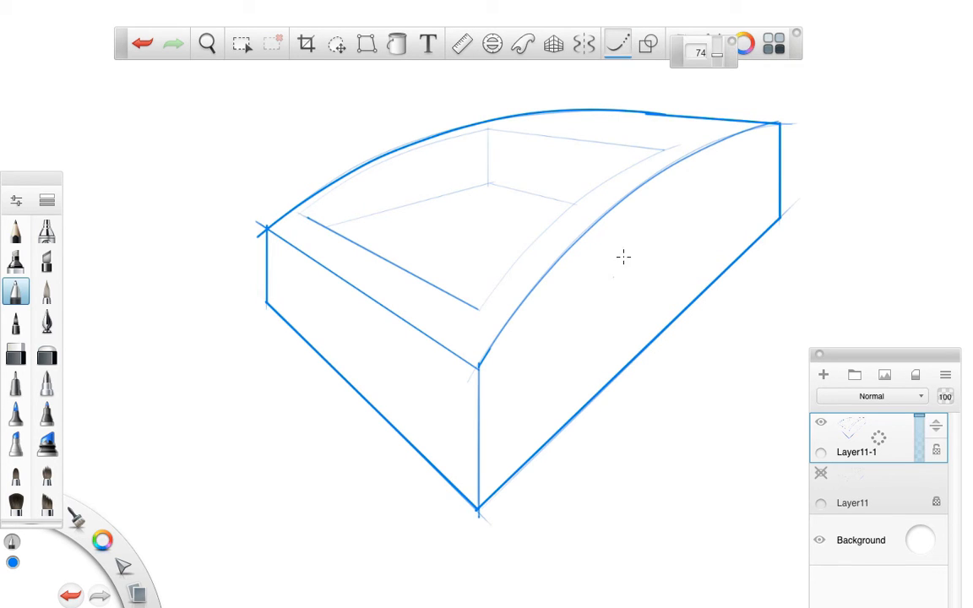
pyautogui.moveTo(479, 309)
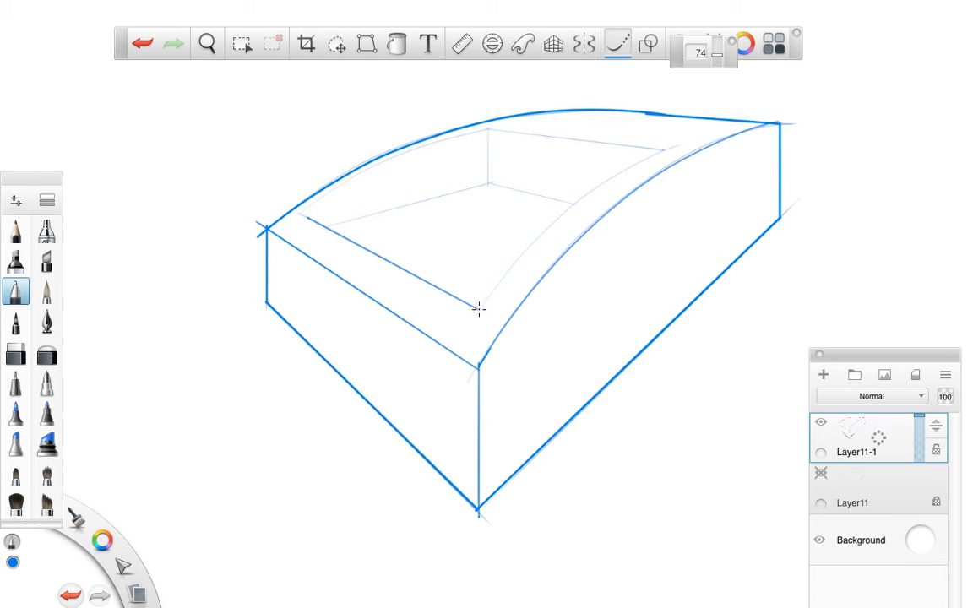
pyautogui.moveTo(477, 312); pyautogui.dragTo(566, 215)
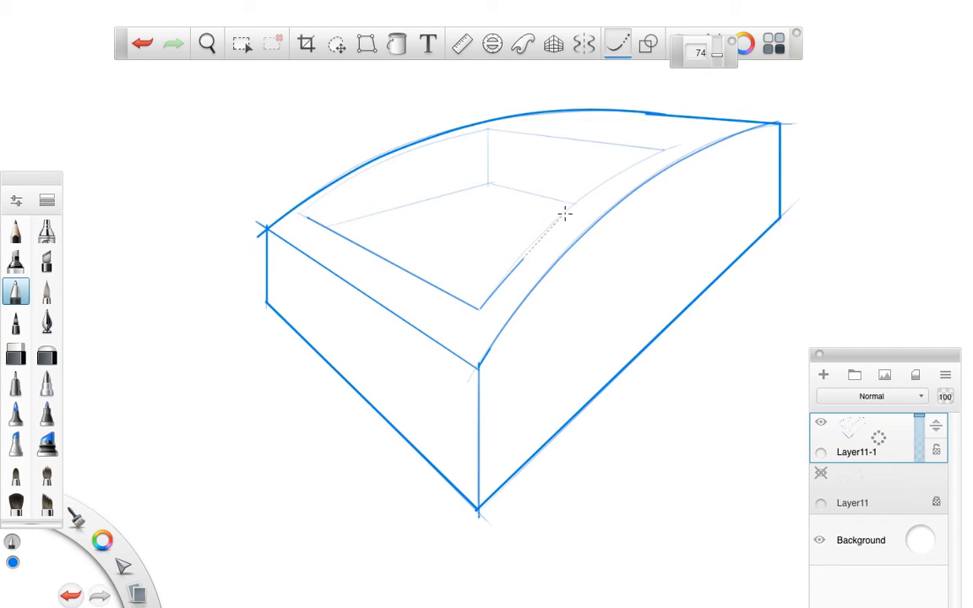
pyautogui.moveTo(566, 215); pyautogui.dragTo(709, 127)
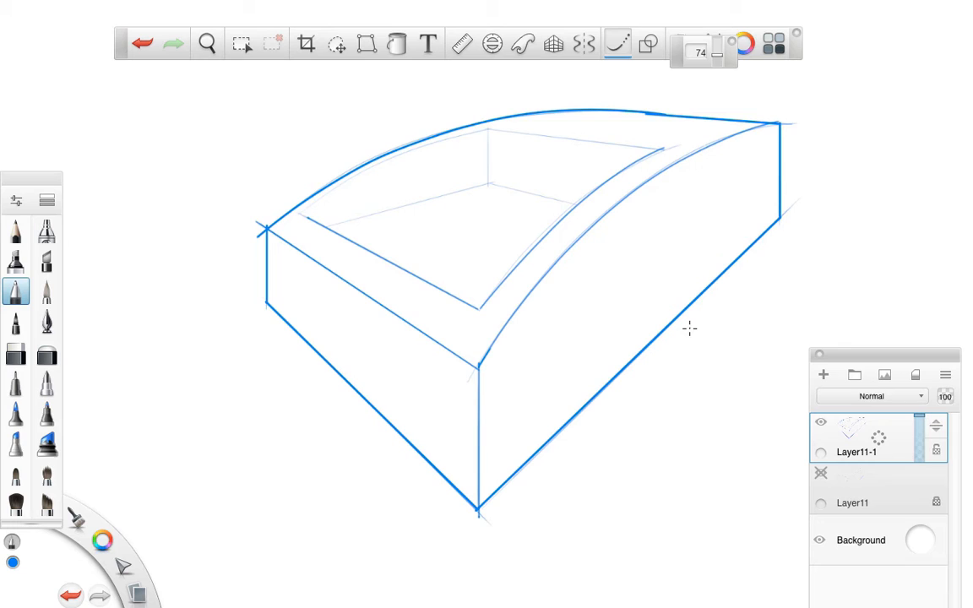
pyautogui.moveTo(650, 325)
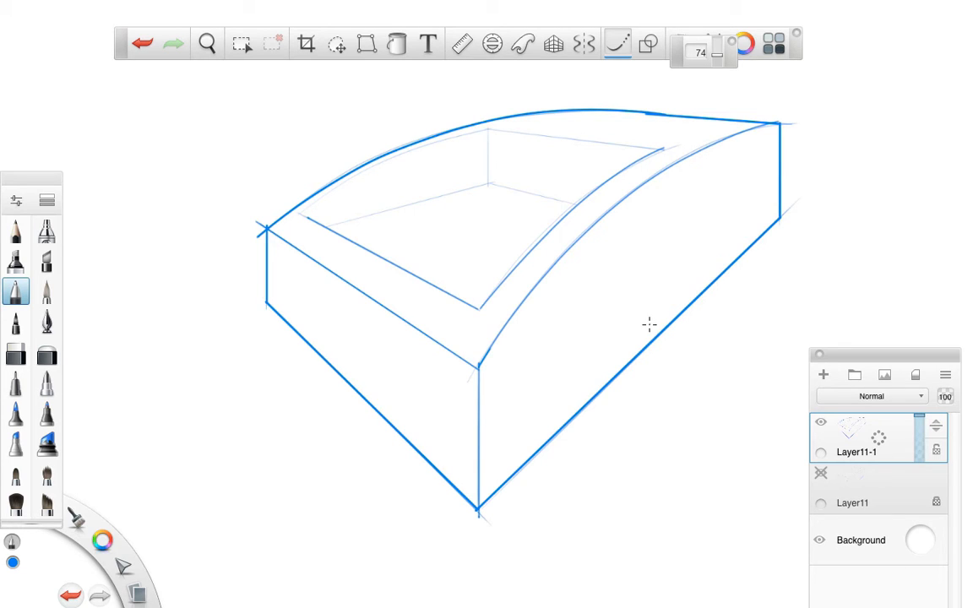
pyautogui.moveTo(255, 300)
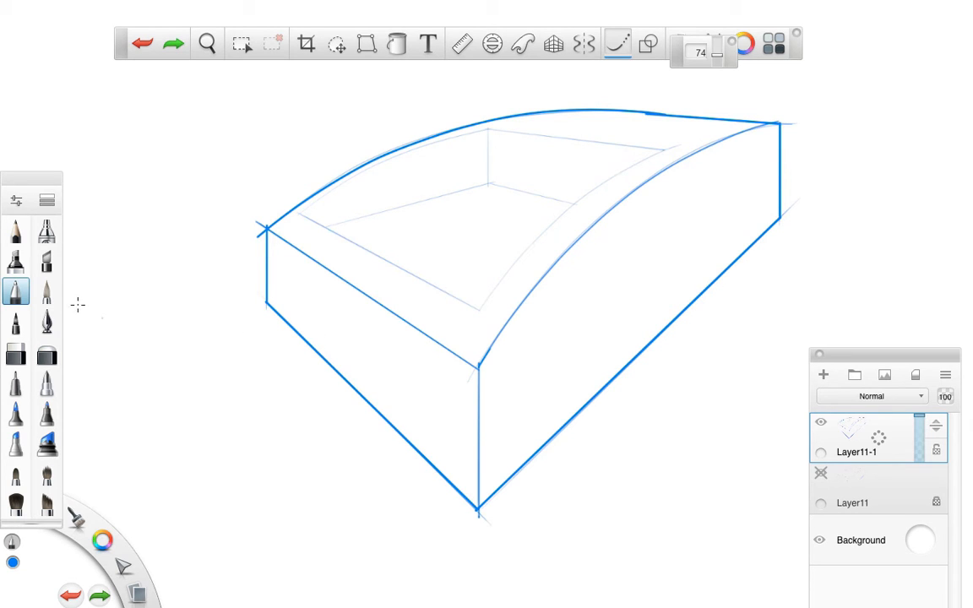
pyautogui.doubleClick(15, 290)
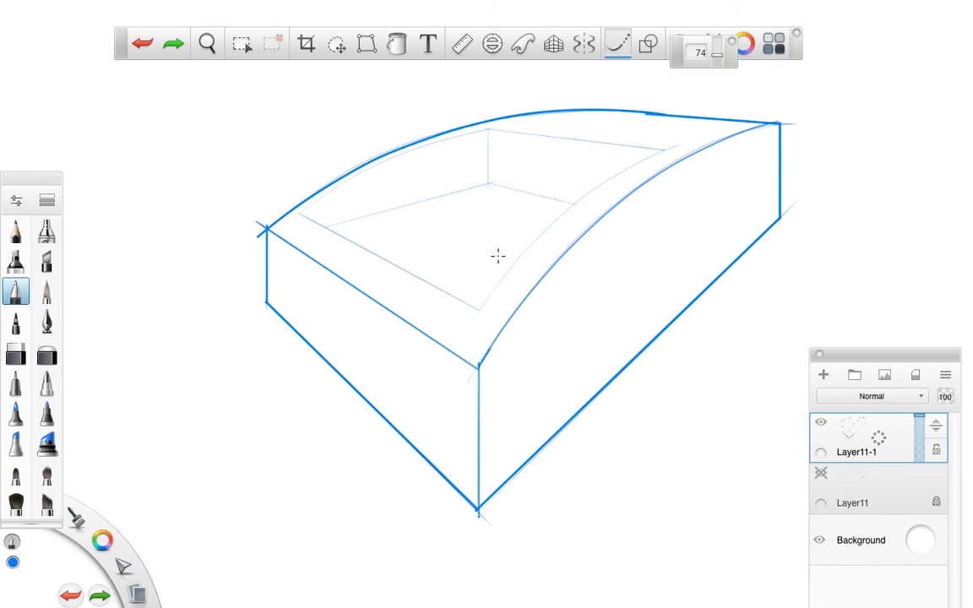
pyautogui.moveTo(478, 310)
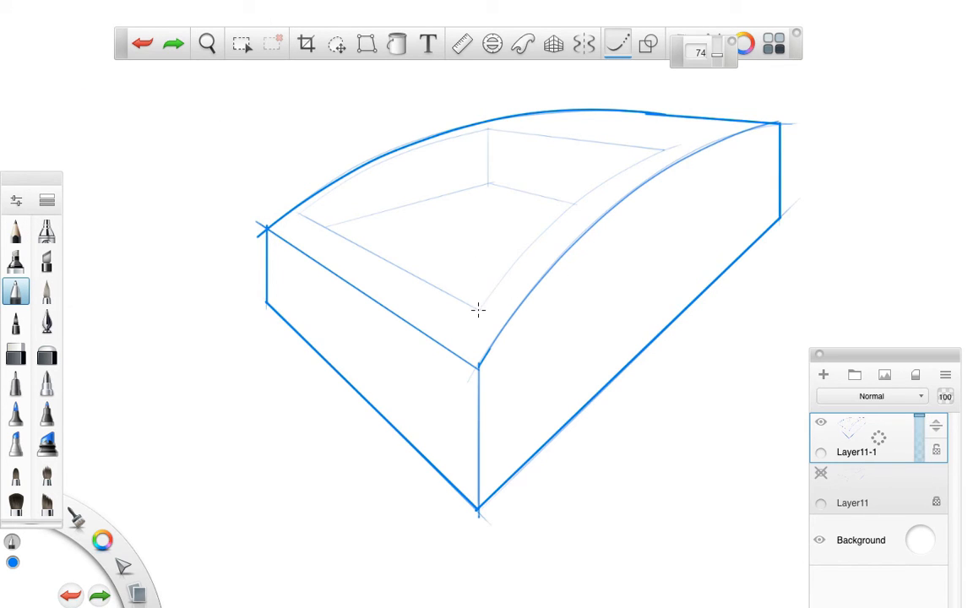
pyautogui.moveTo(478, 317); pyautogui.dragTo(567, 207)
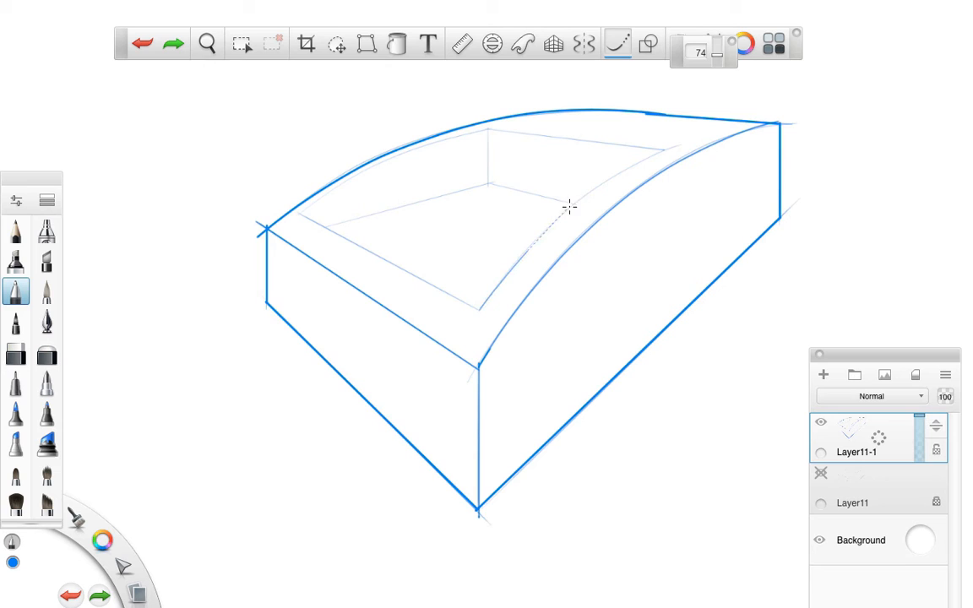
pyautogui.moveTo(571, 207); pyautogui.dragTo(718, 127)
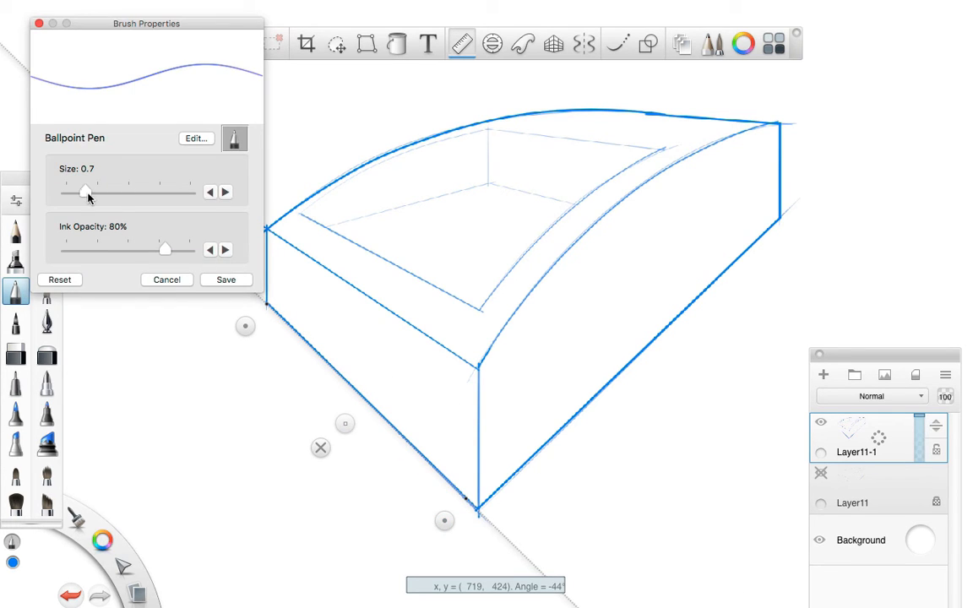
# Switch off Layer11's eye toggle and keep working on its copy Layer11-1.
pyautogui.click(226, 280)
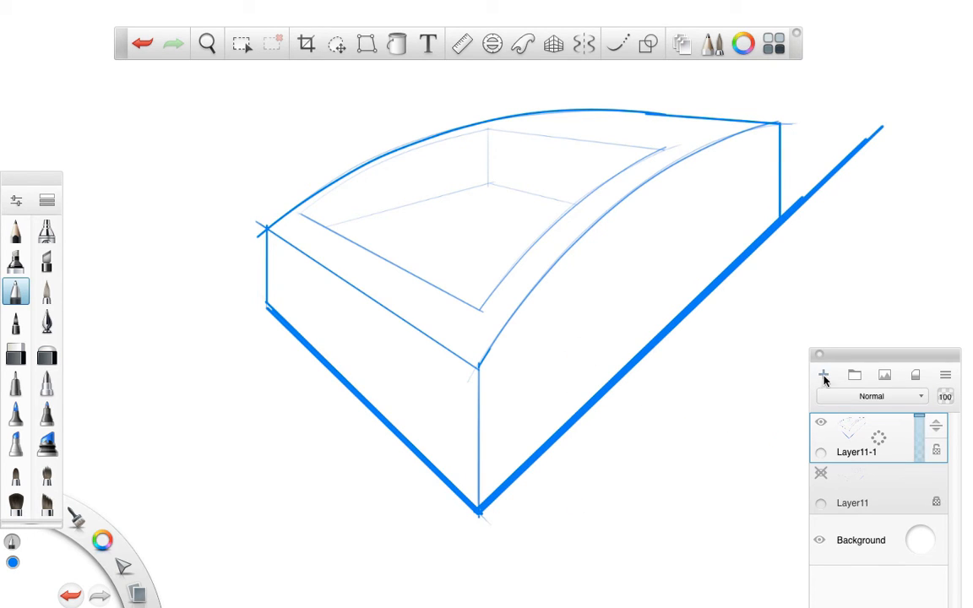
# Add a new layer, discard a first Marker attempt, and paint a dense blue block behind the box's left side.
pyautogui.click(823, 375)
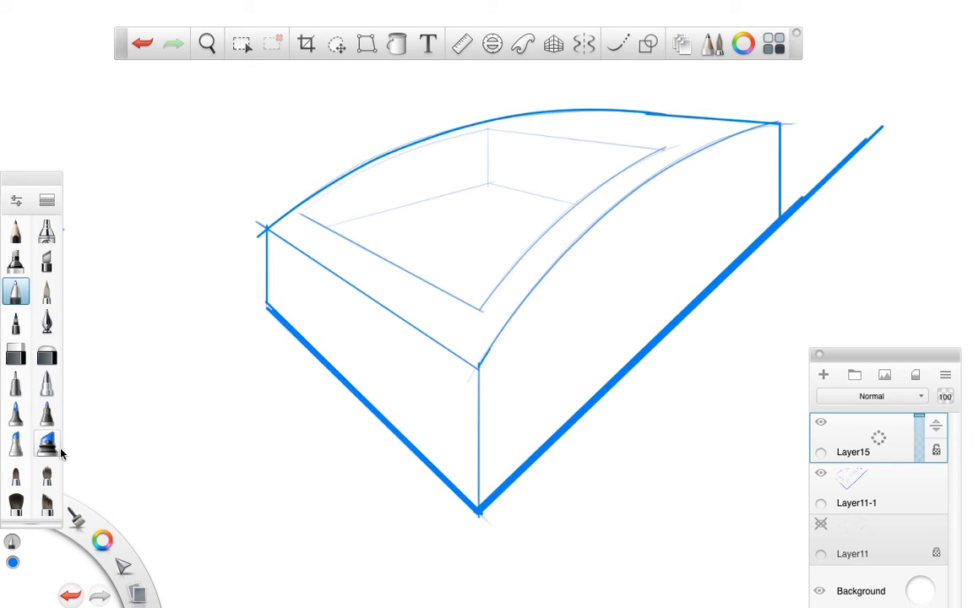
pyautogui.click(47, 444)
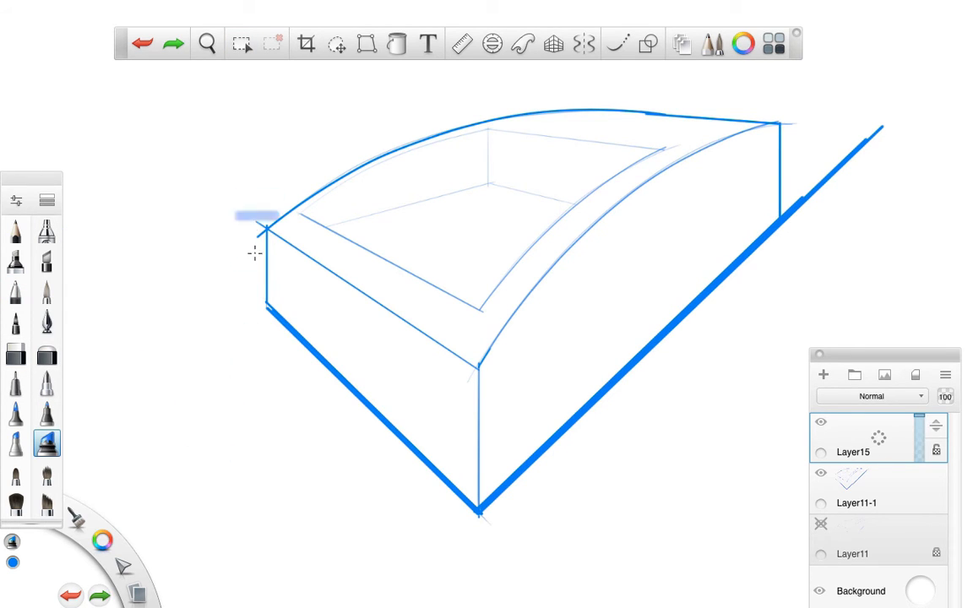
pyautogui.moveTo(212, 139); pyautogui.dragTo(199, 397)
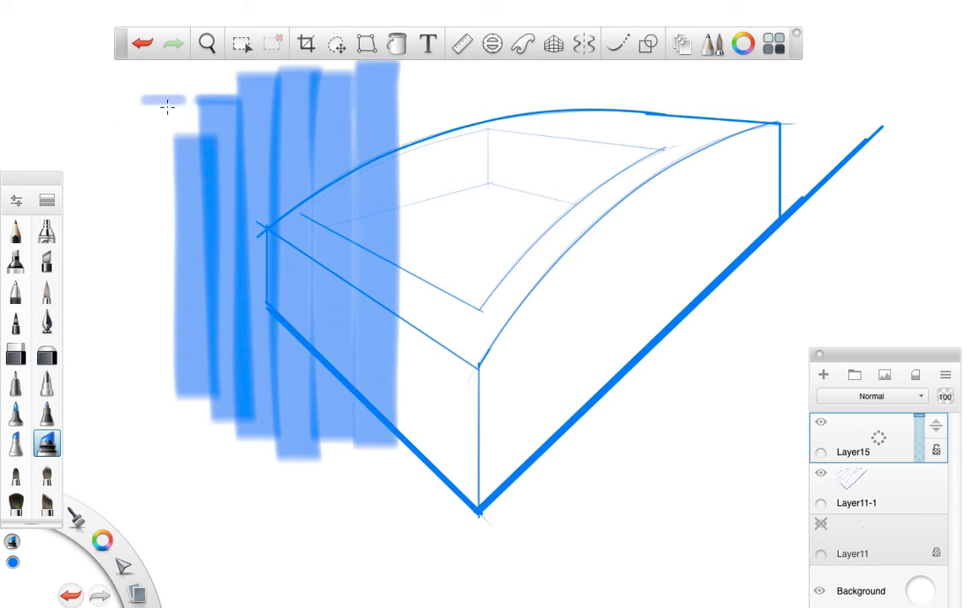
pyautogui.moveTo(166, 108); pyautogui.dragTo(291, 208)
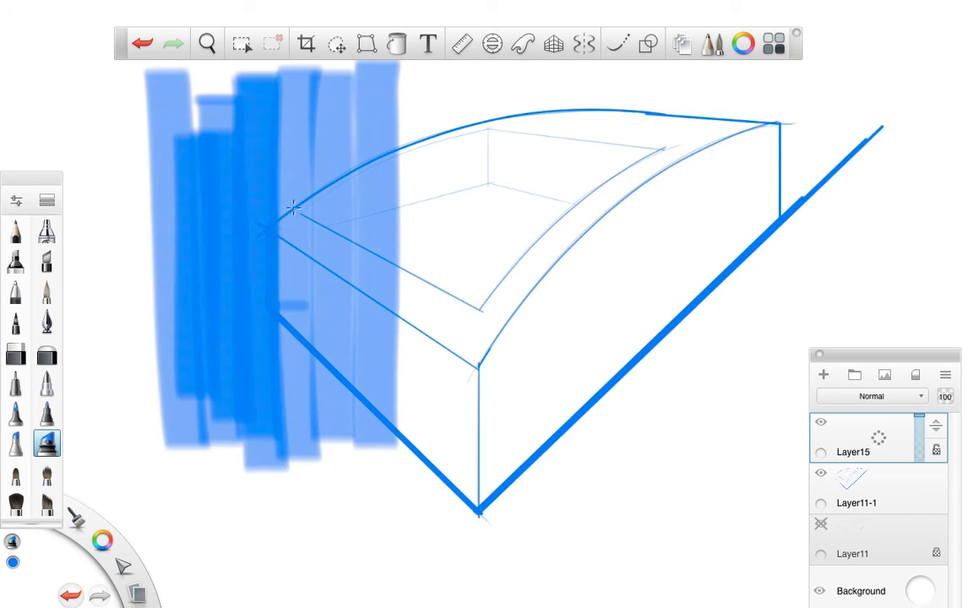
pyautogui.click(306, 43)
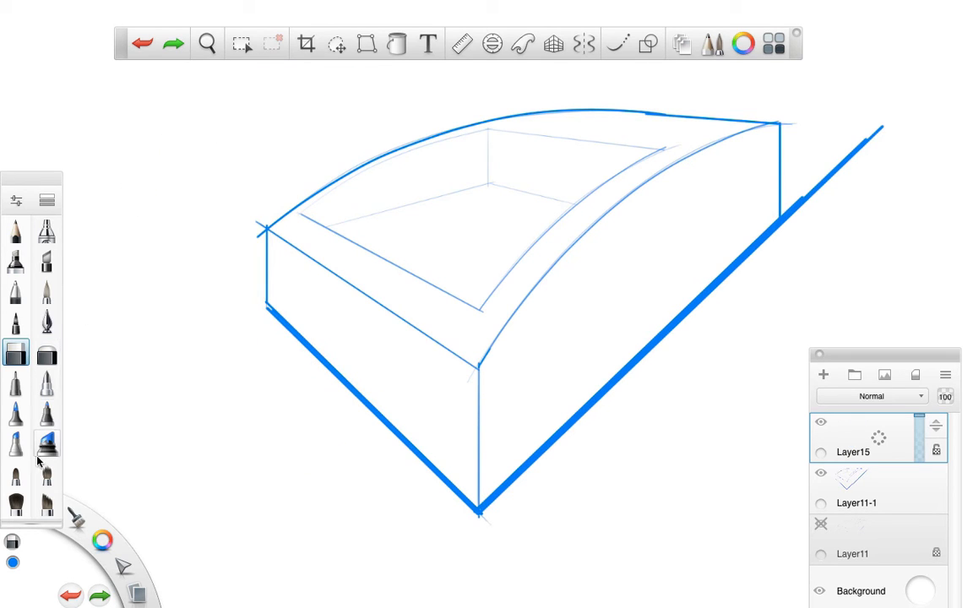
pyautogui.click(46, 444)
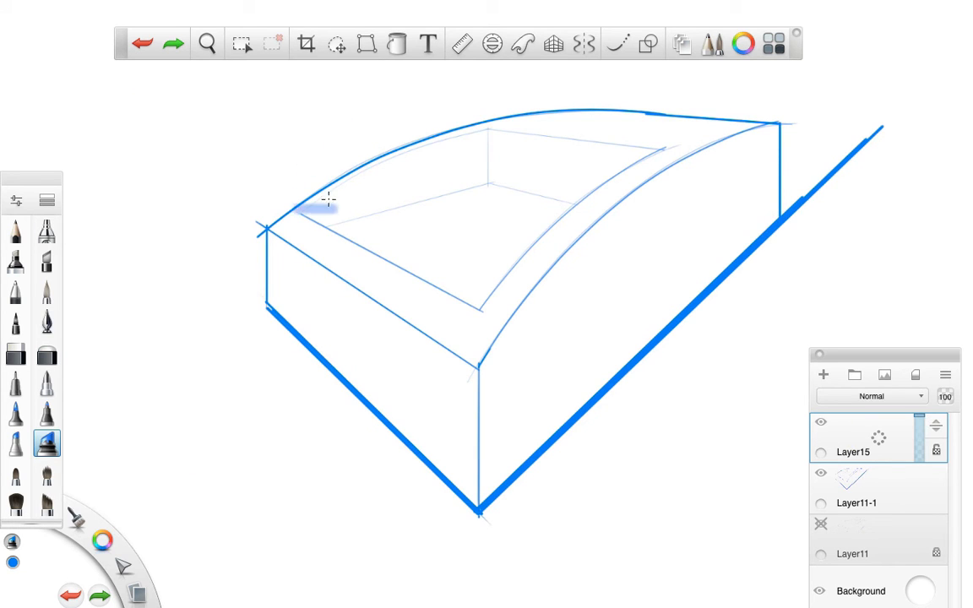
pyautogui.moveTo(296, 101); pyautogui.dragTo(296, 481)
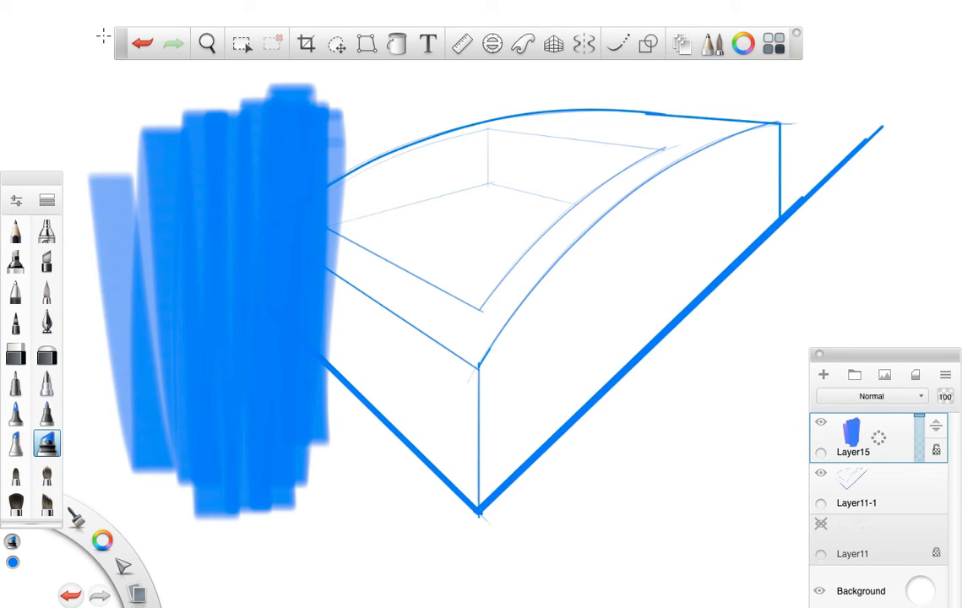
pyautogui.moveTo(463, 532)
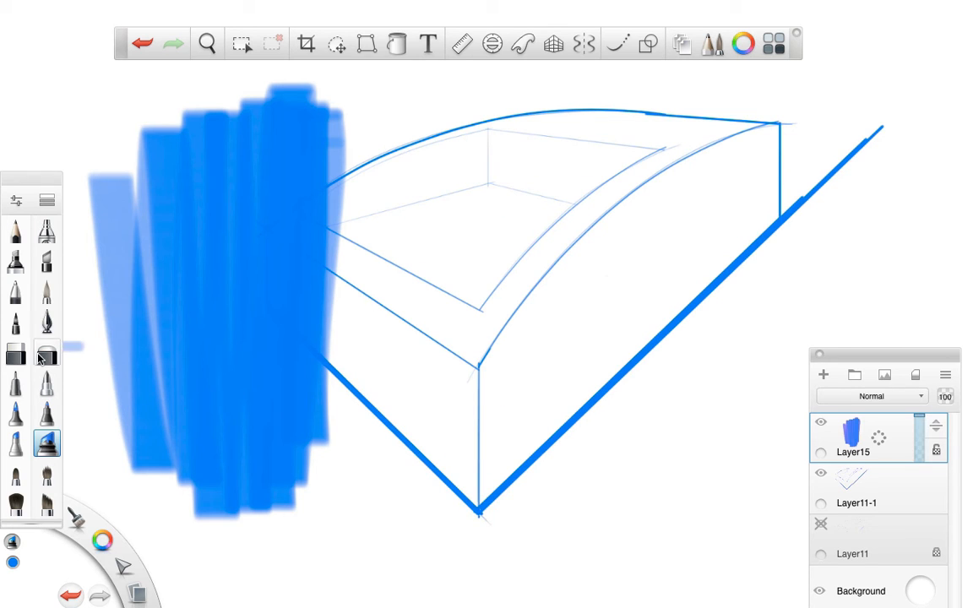
# Enlarge the Hard Eraser and trim the blue marker into a rectangle ending at the box's left edge.
pyautogui.click(15, 353)
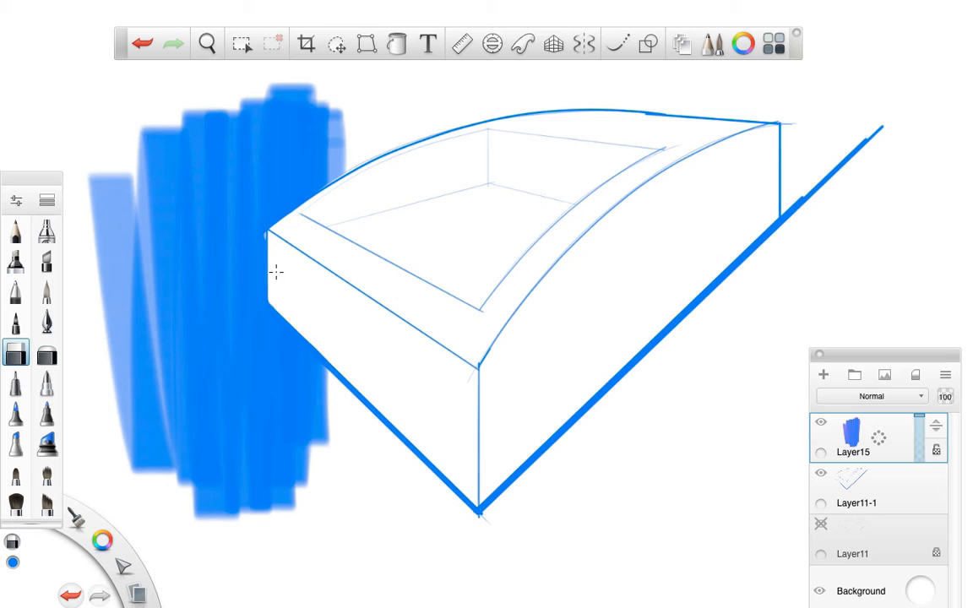
pyautogui.moveTo(396, 426)
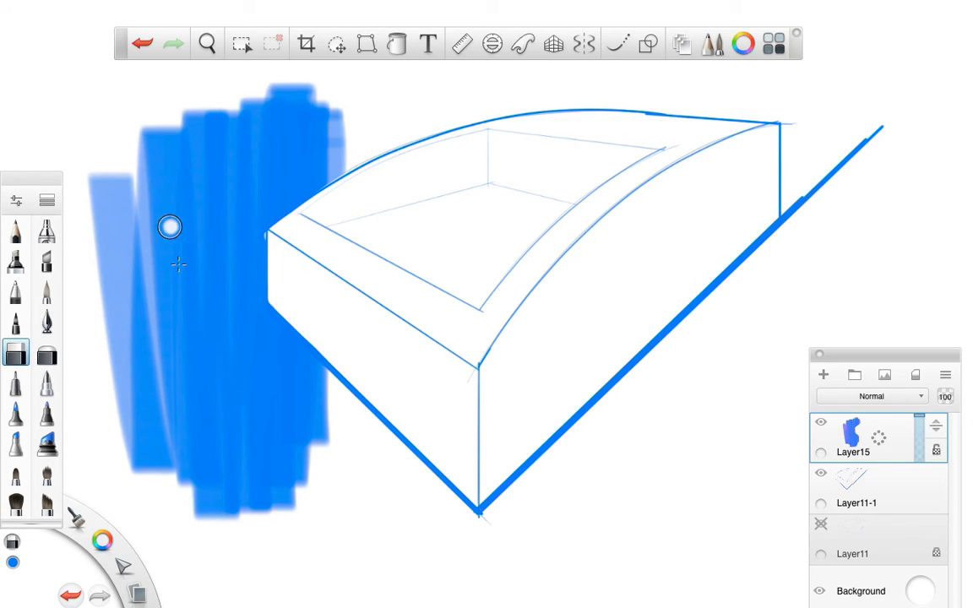
pyautogui.moveTo(384, 513)
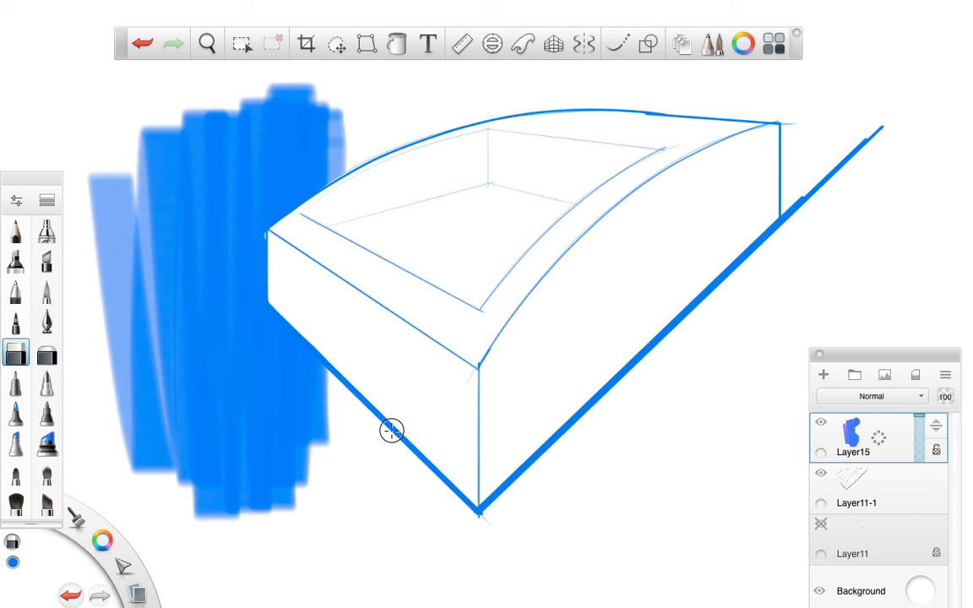
pyautogui.moveTo(304, 388)
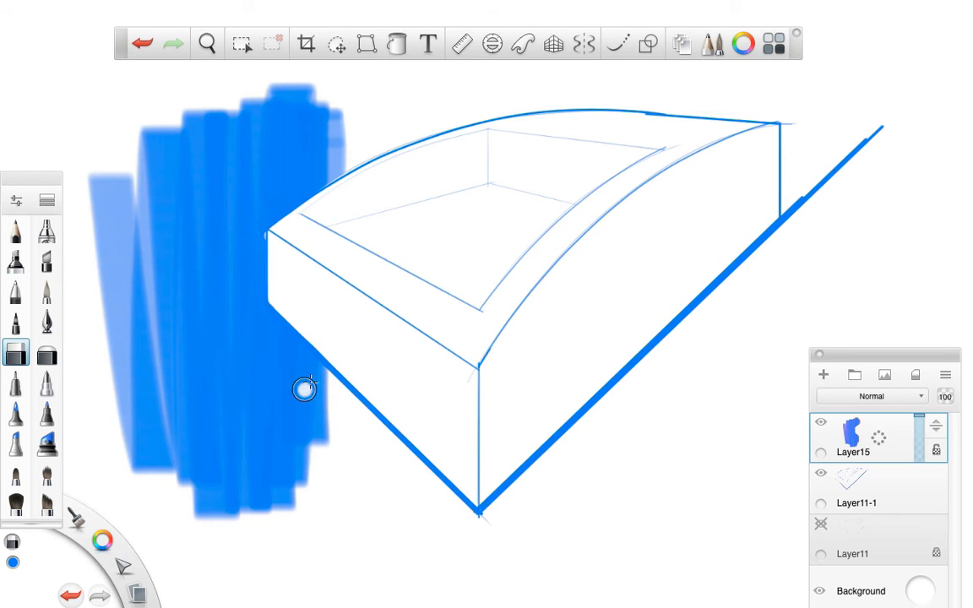
pyautogui.moveTo(325, 350)
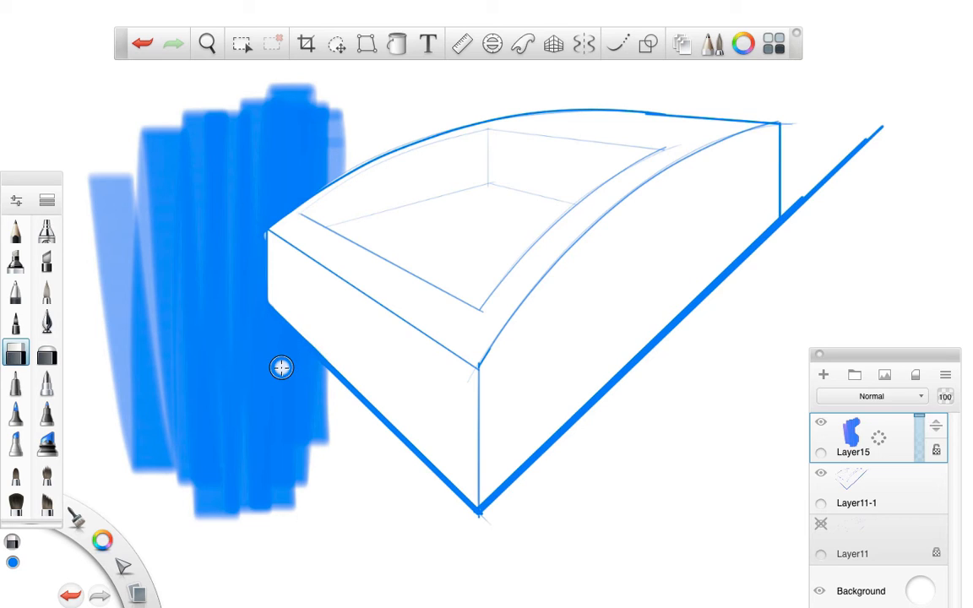
pyautogui.moveTo(277, 238)
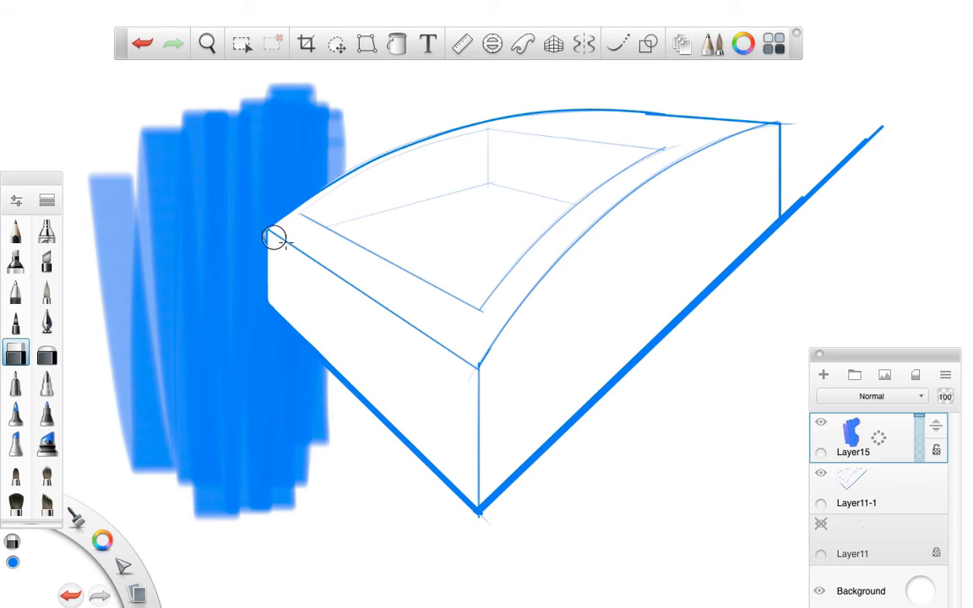
pyautogui.moveTo(444, 369)
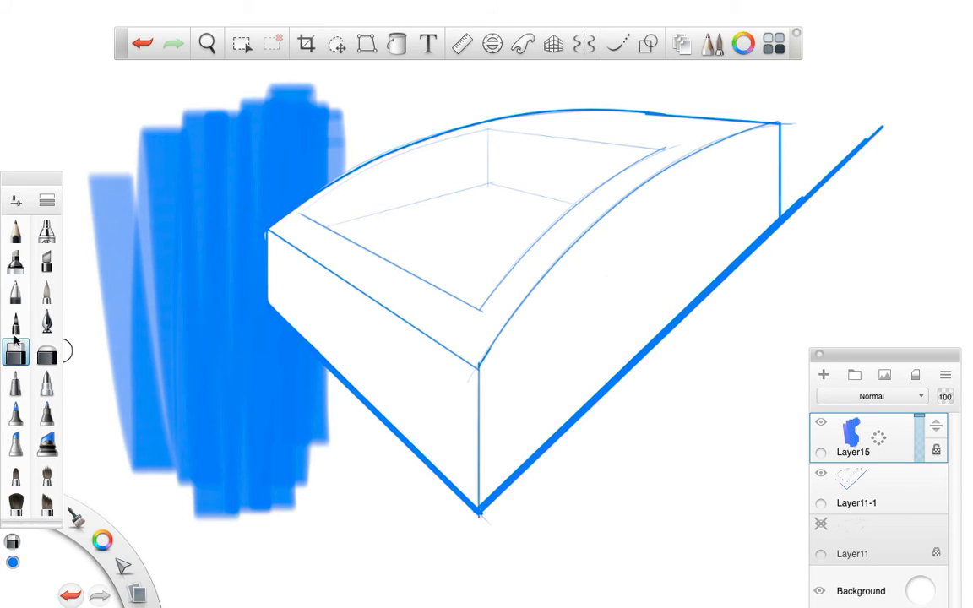
pyautogui.click(16, 354)
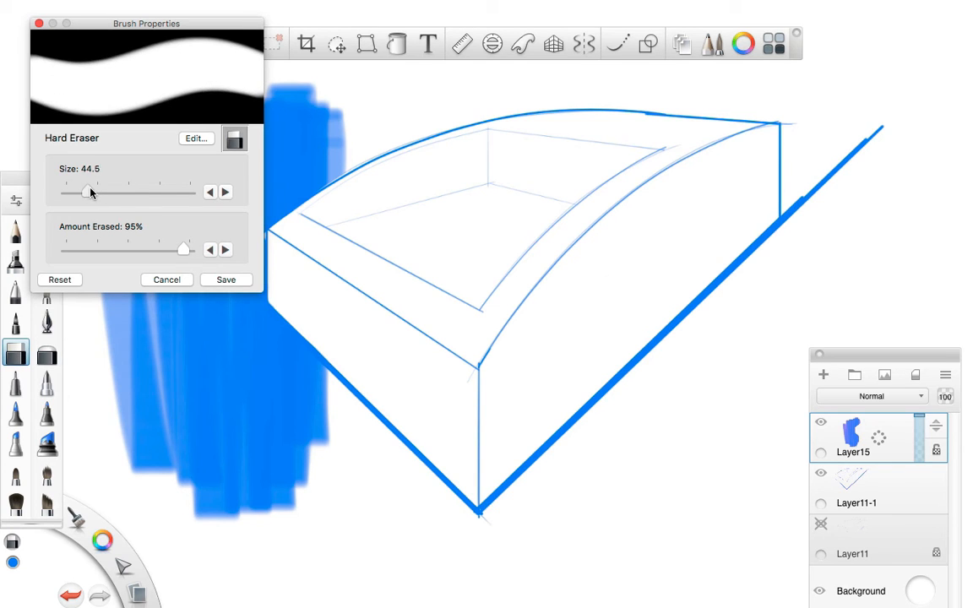
pyautogui.click(167, 280)
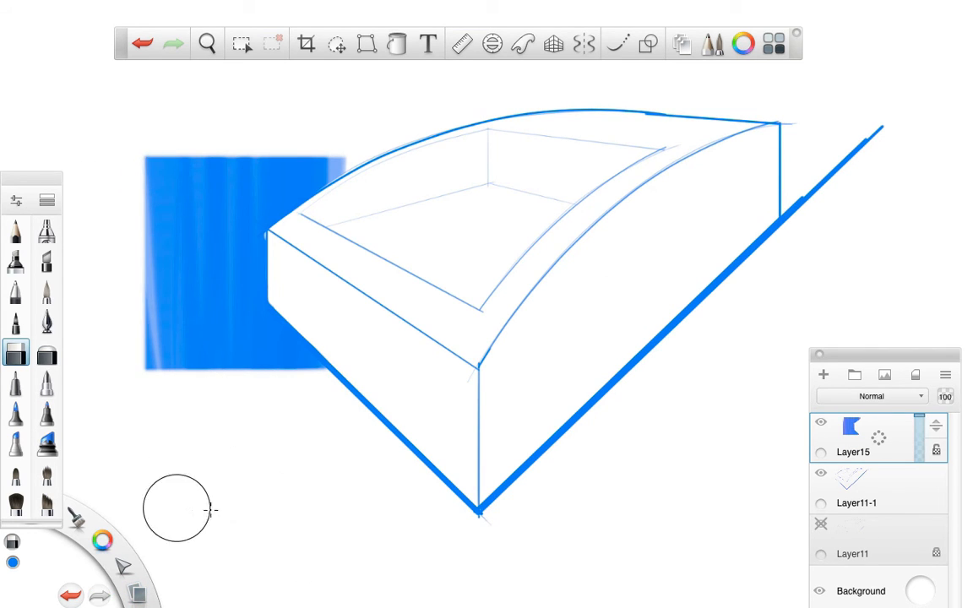
pyautogui.moveTo(493, 404)
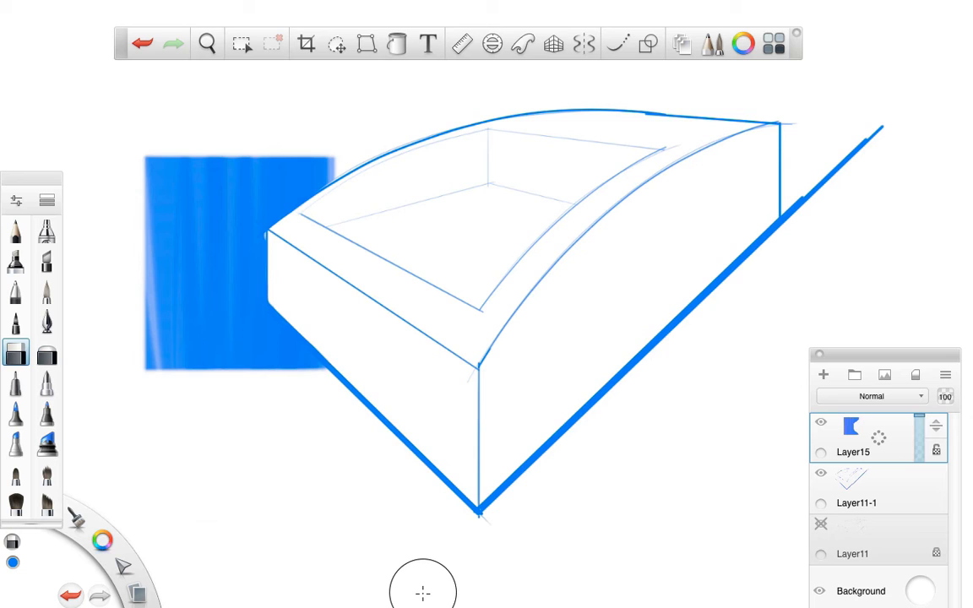
pyautogui.moveTo(166, 156)
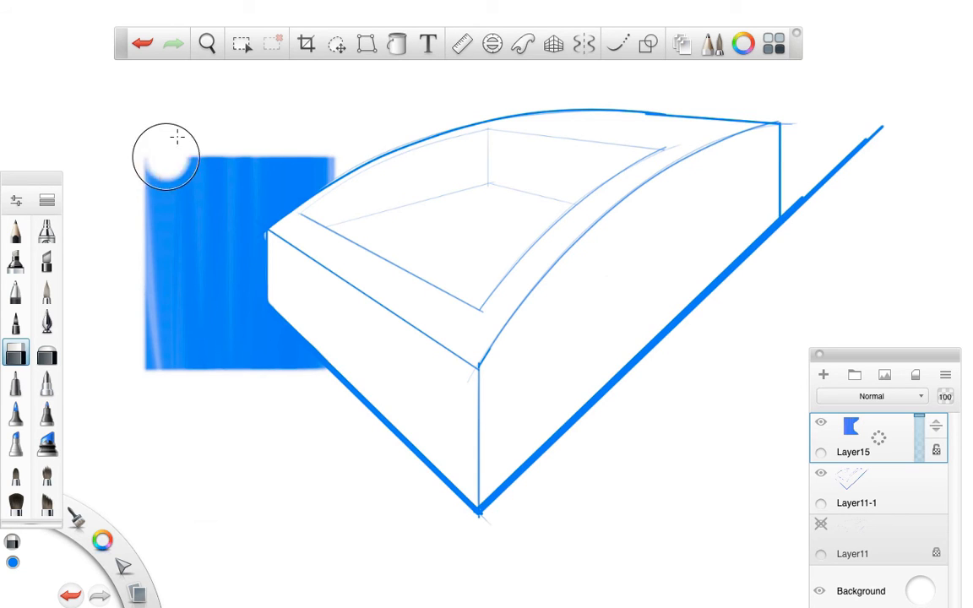
pyautogui.moveTo(360, 518)
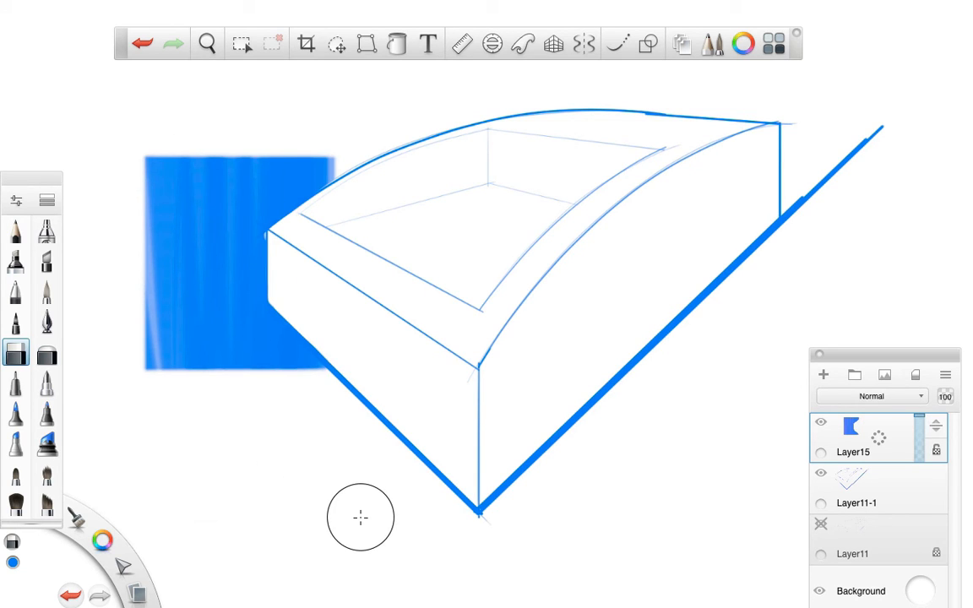
pyautogui.moveTo(355, 524)
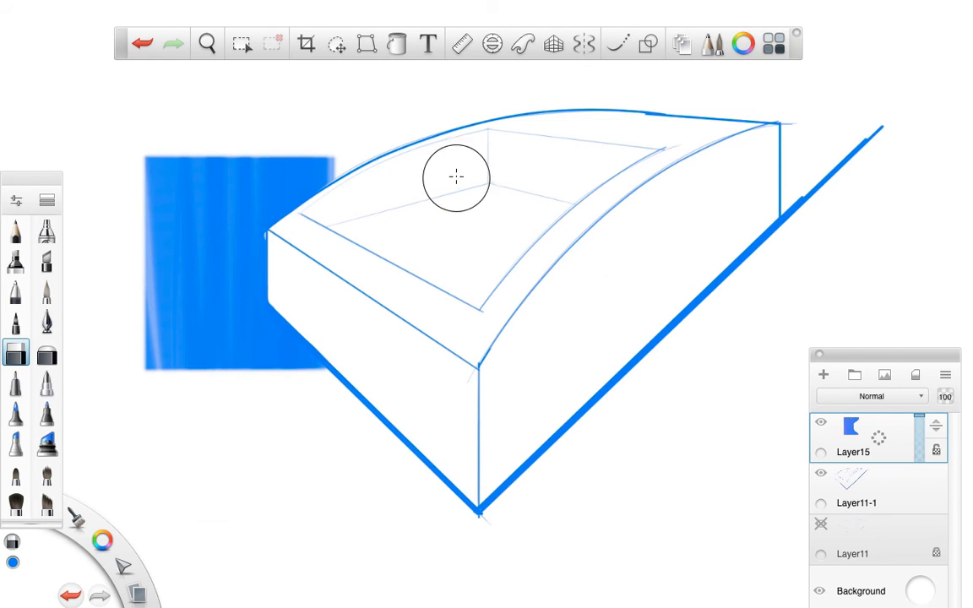
pyautogui.moveTo(363, 148)
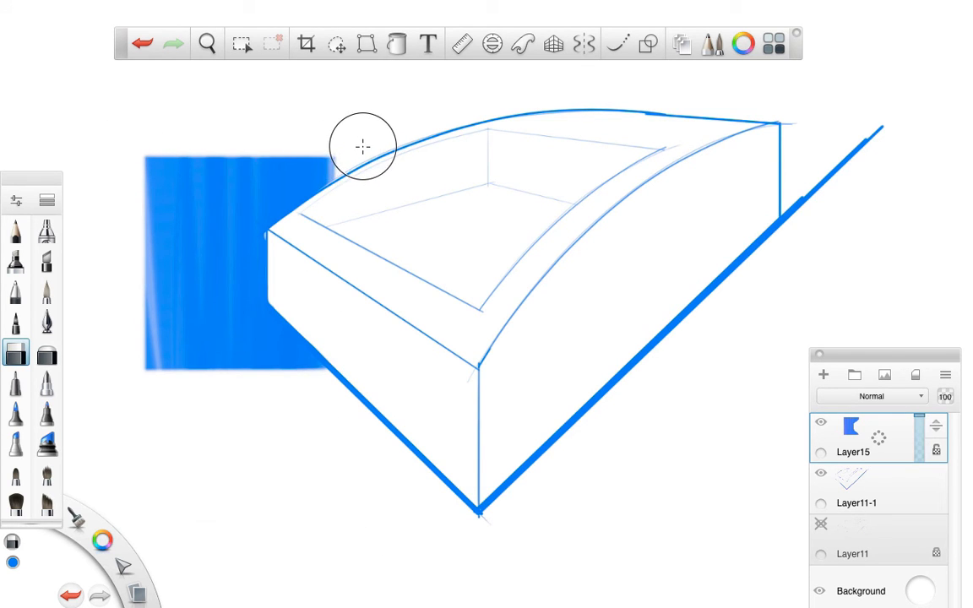
pyautogui.moveTo(349, 394)
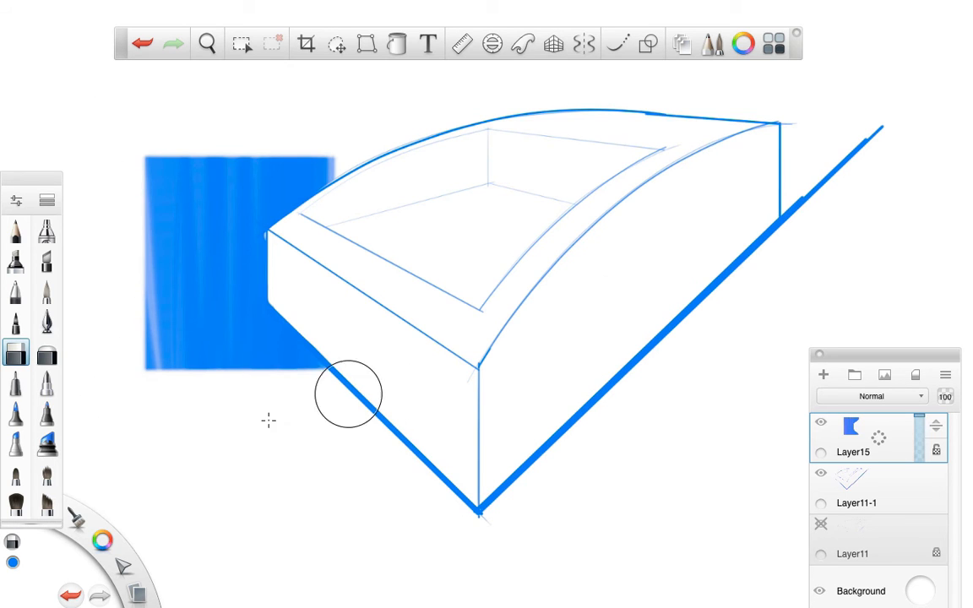
pyautogui.moveTo(295, 463)
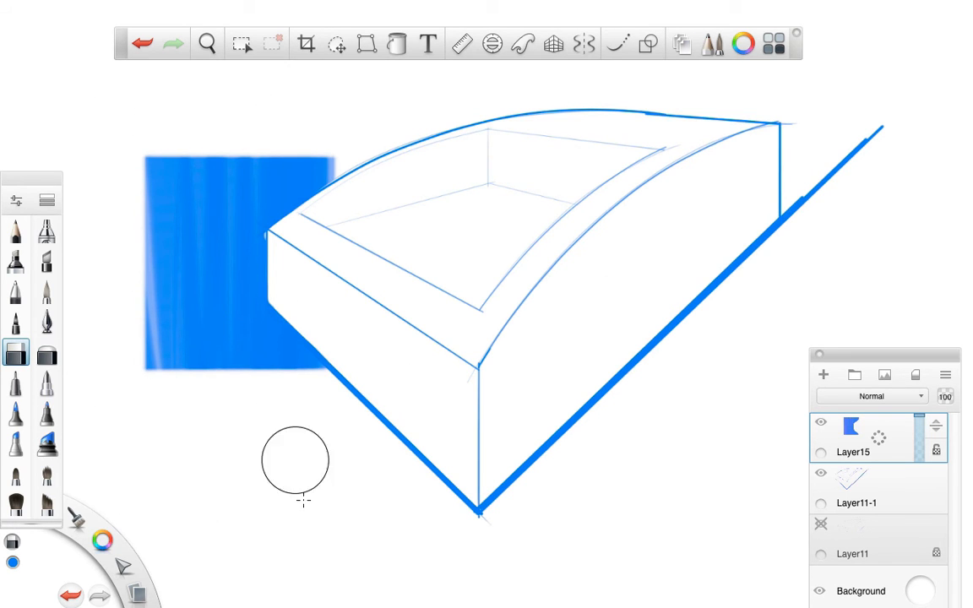
pyautogui.moveTo(125, 342)
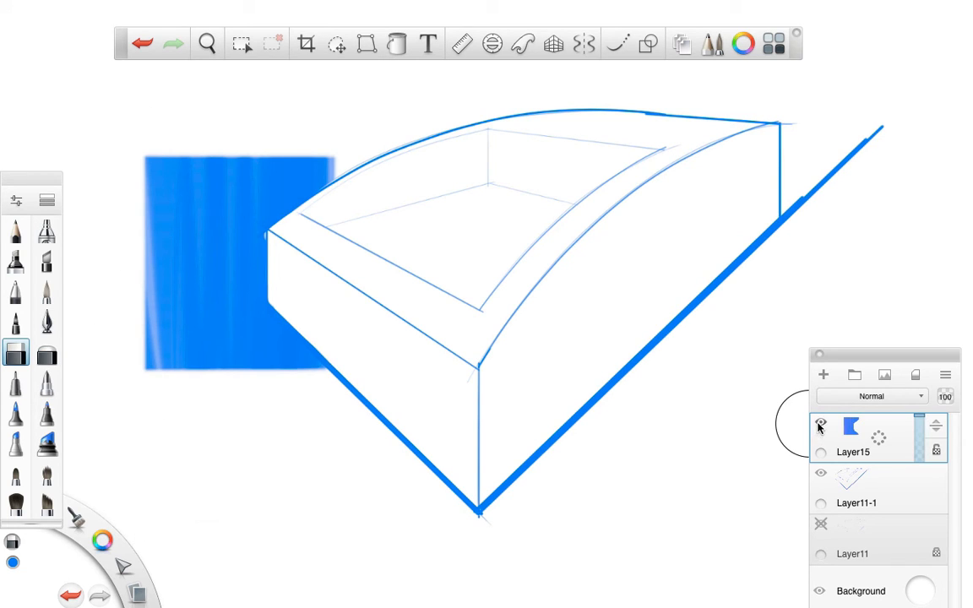
pyautogui.moveTo(820, 425)
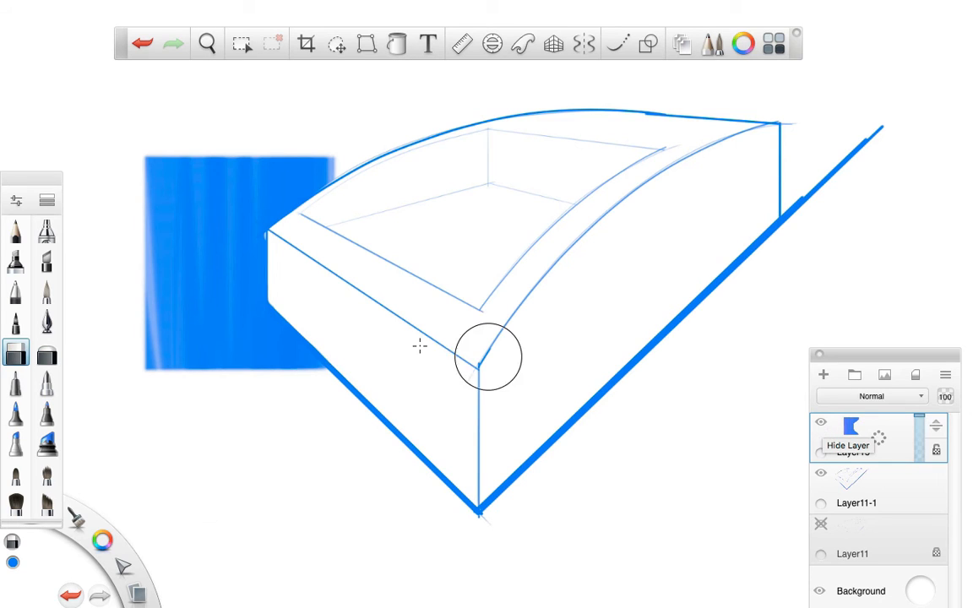
pyautogui.click(15, 291)
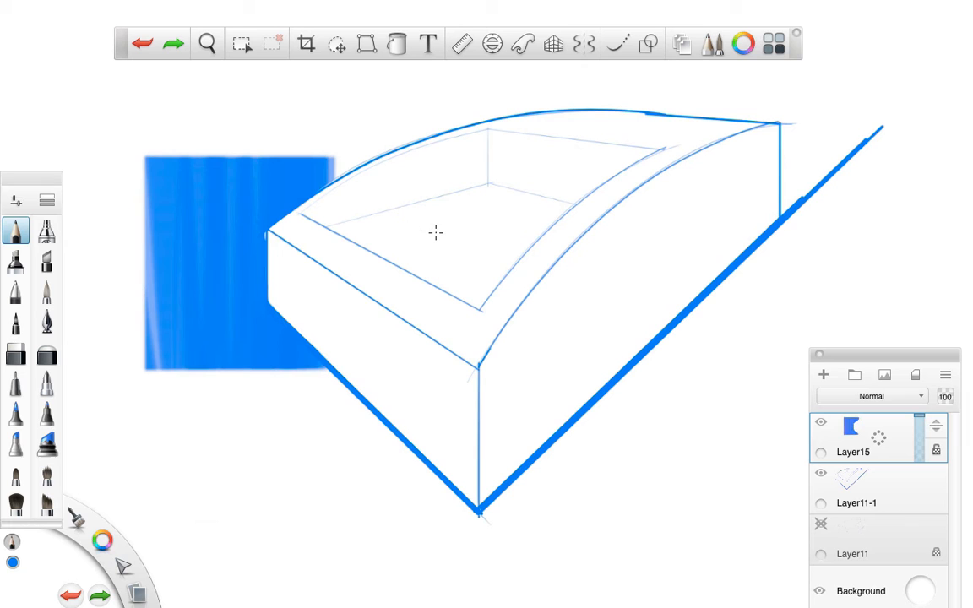
# Zoom in on the recessed top and hatch its inner back wall with pencil strokes.
pyautogui.click(207, 44)
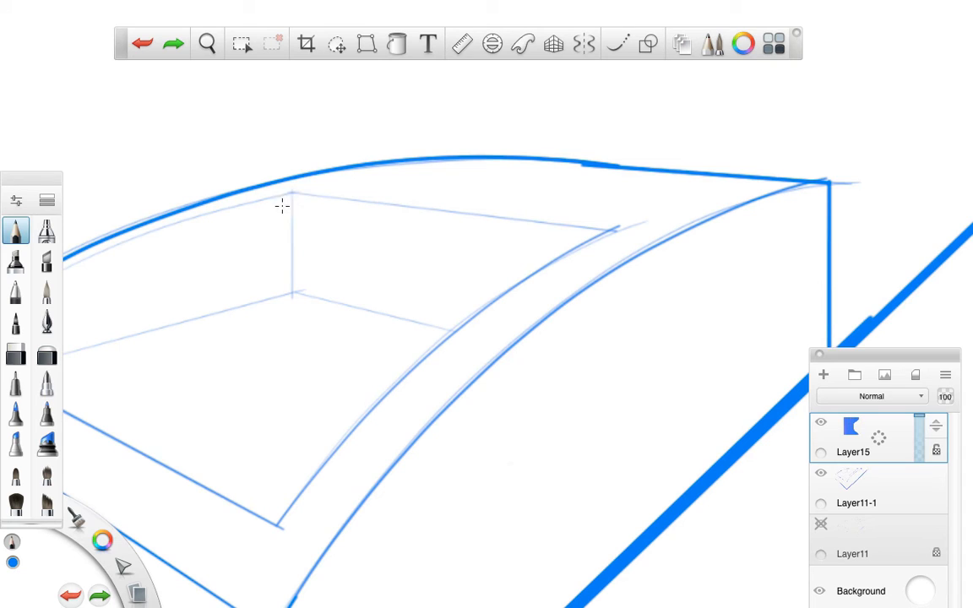
pyautogui.moveTo(283, 211); pyautogui.dragTo(350, 198)
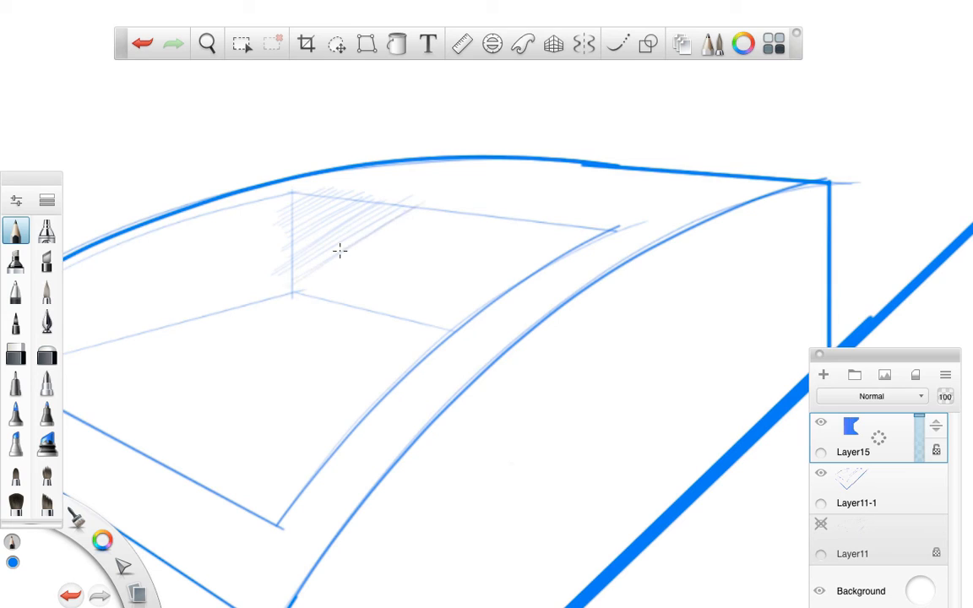
pyautogui.moveTo(338, 252); pyautogui.dragTo(378, 283)
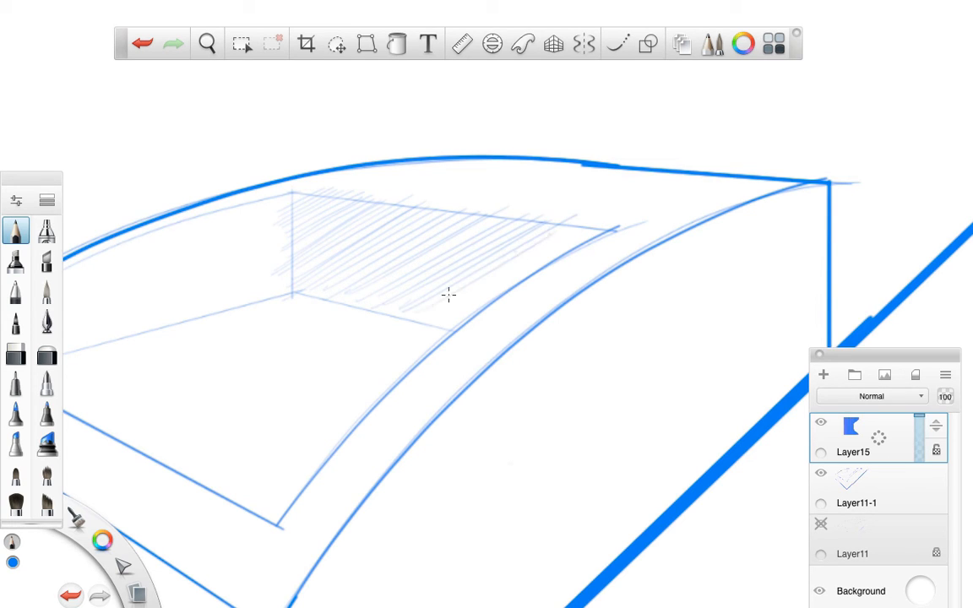
pyautogui.moveTo(448, 296); pyautogui.dragTo(427, 259)
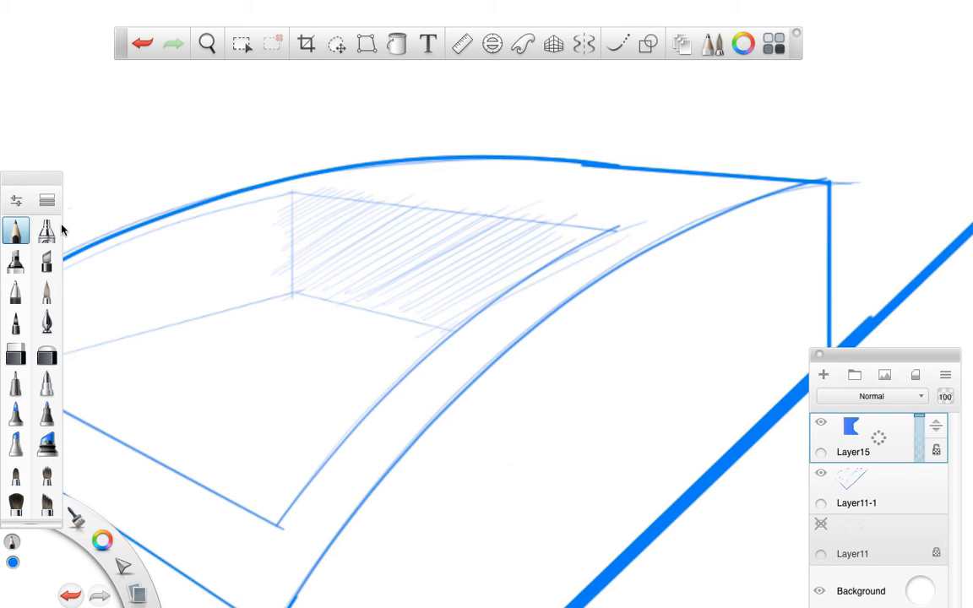
# Select the Hard Eraser and reduce its size to about 10.
pyautogui.click(15, 353)
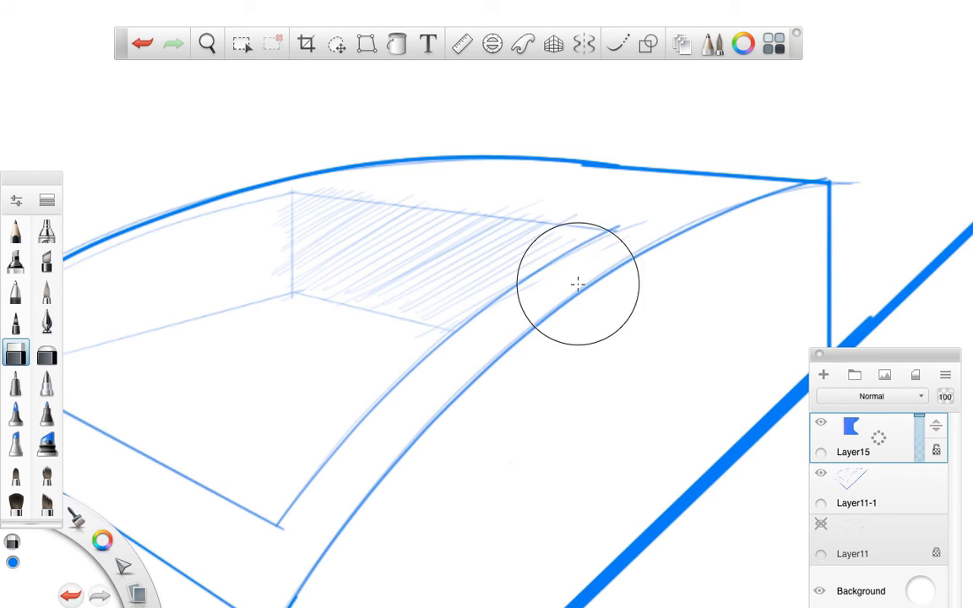
pyautogui.doubleClick(14, 353)
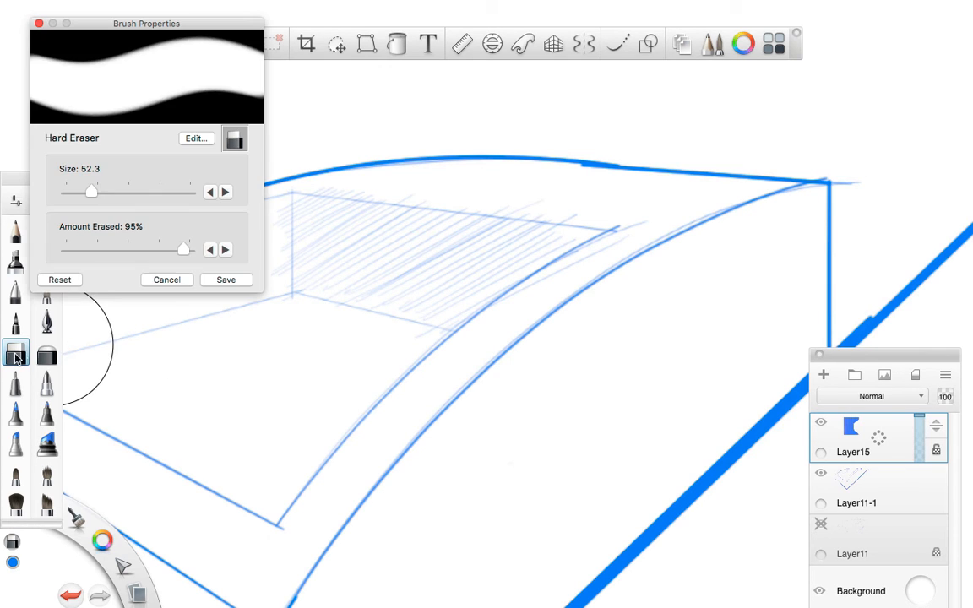
pyautogui.moveTo(91, 191); pyautogui.dragTo(71, 191)
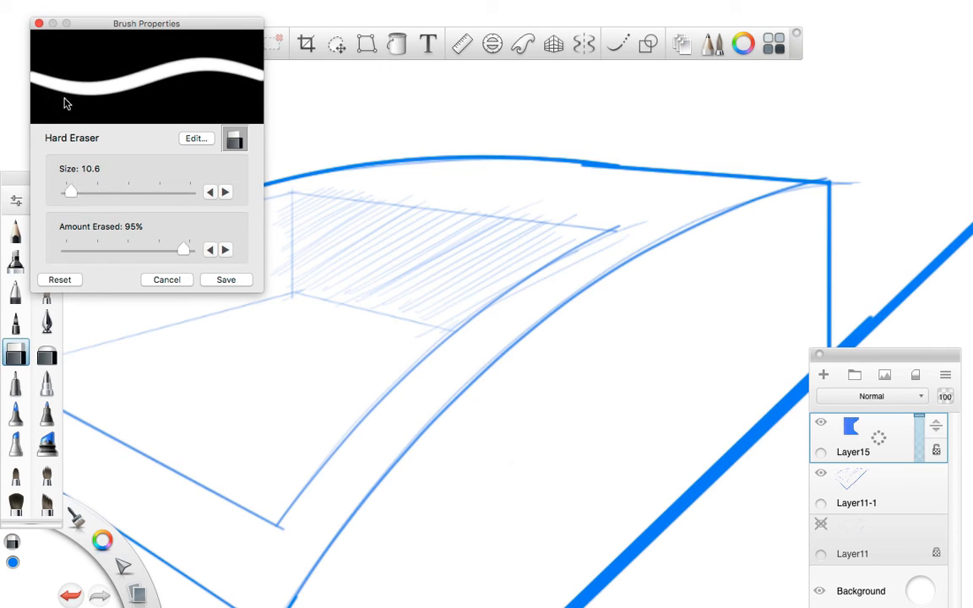
pyautogui.click(166, 280)
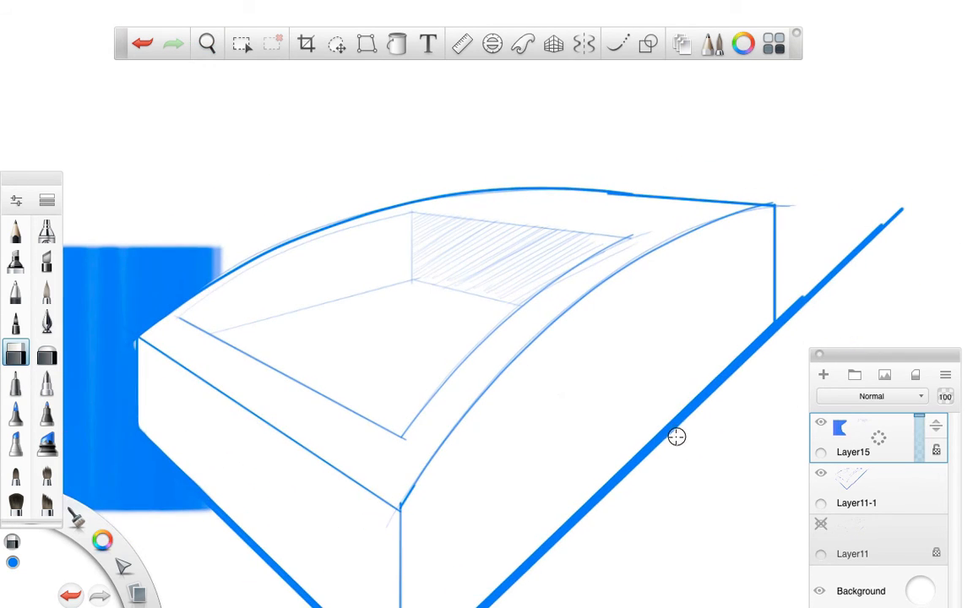
# Hatch the left inner wall vertically with the pencil, tidy it, and add Layer16.
pyautogui.click(207, 44)
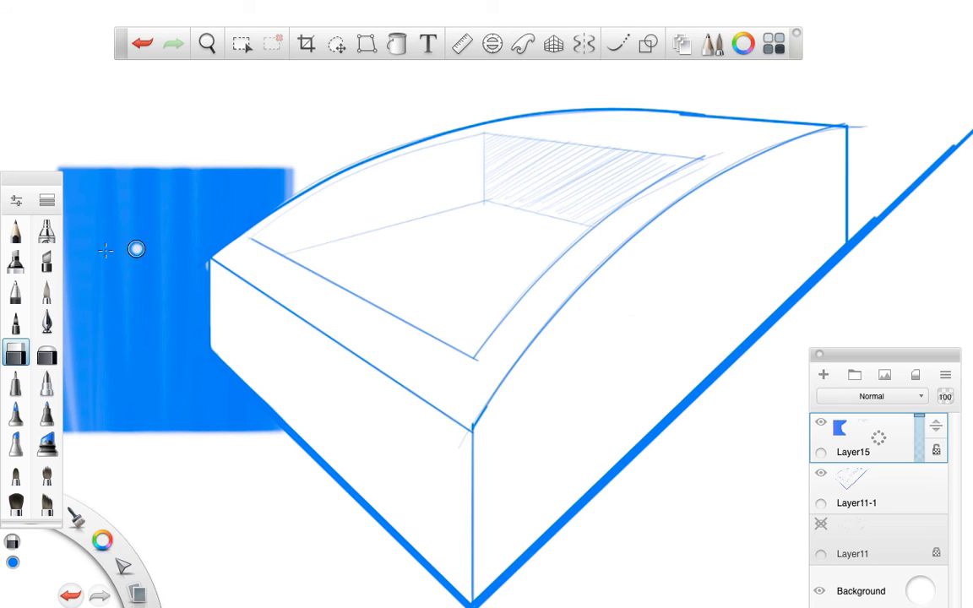
pyautogui.click(15, 230)
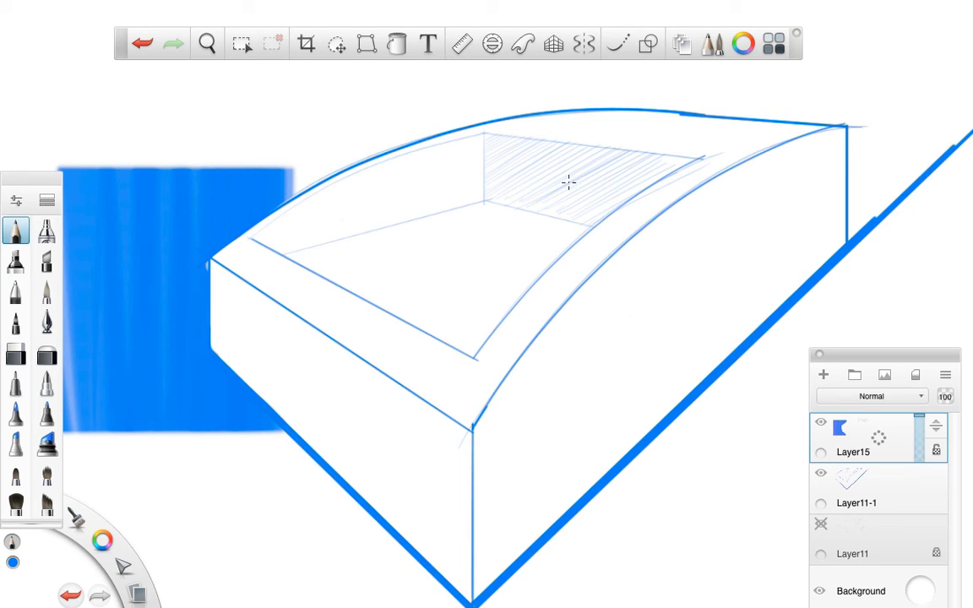
pyautogui.moveTo(443, 360)
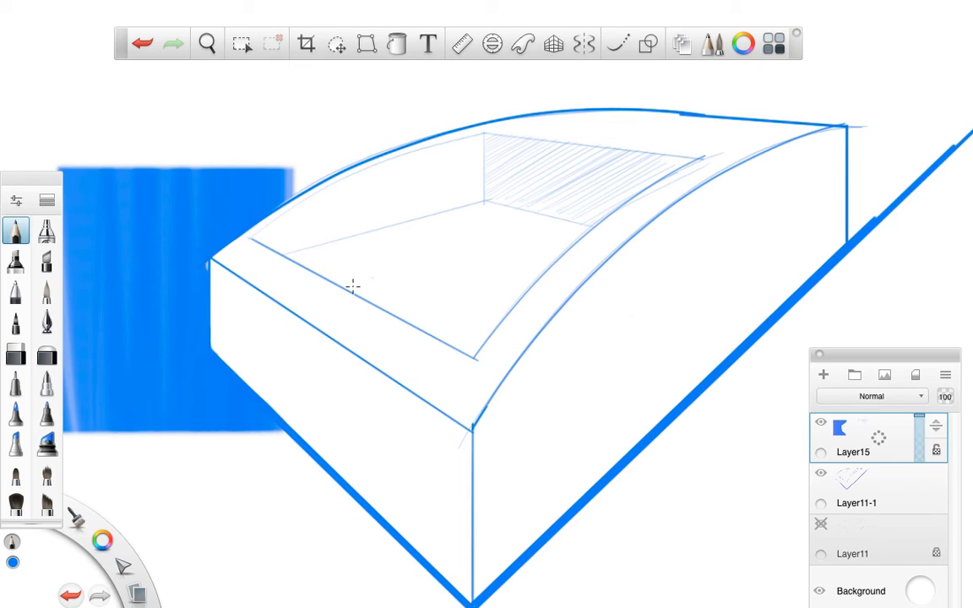
pyautogui.moveTo(481, 161)
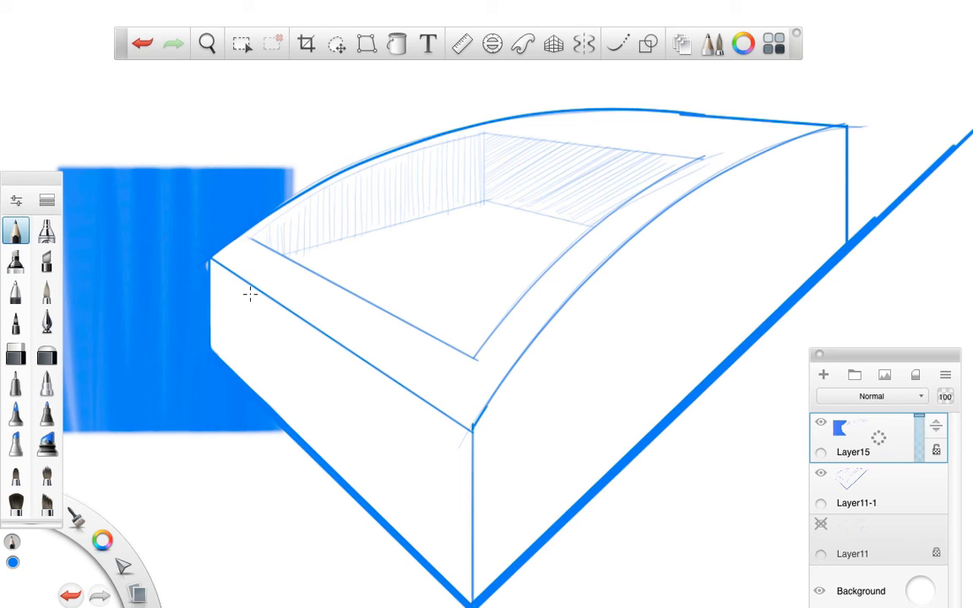
pyautogui.moveTo(275, 264)
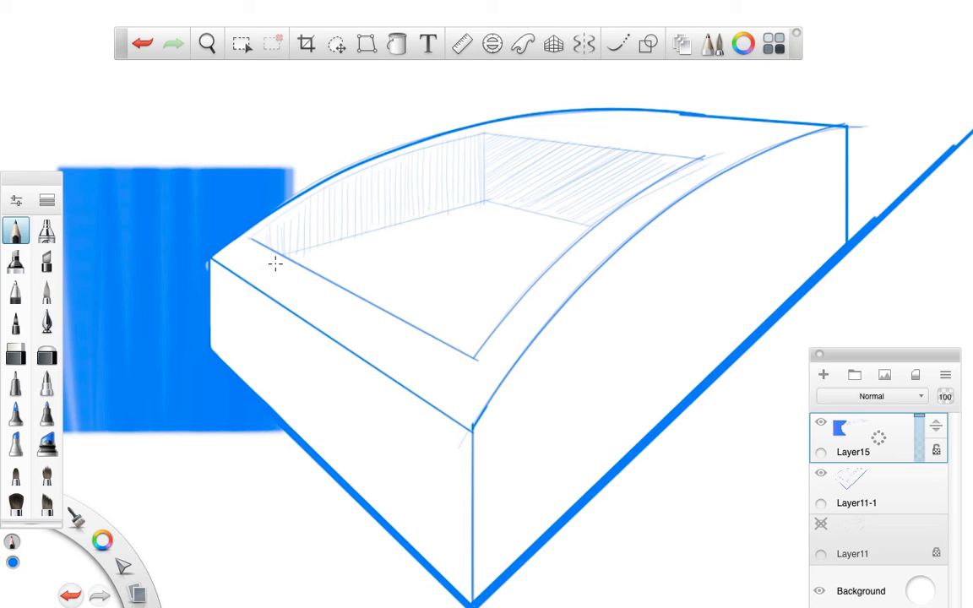
pyautogui.click(16, 354)
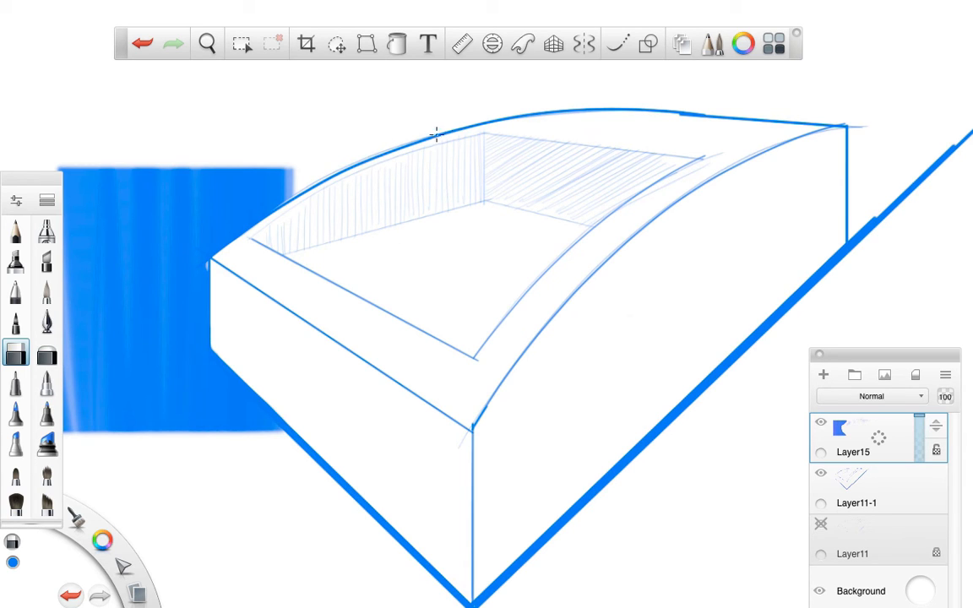
pyautogui.click(823, 375)
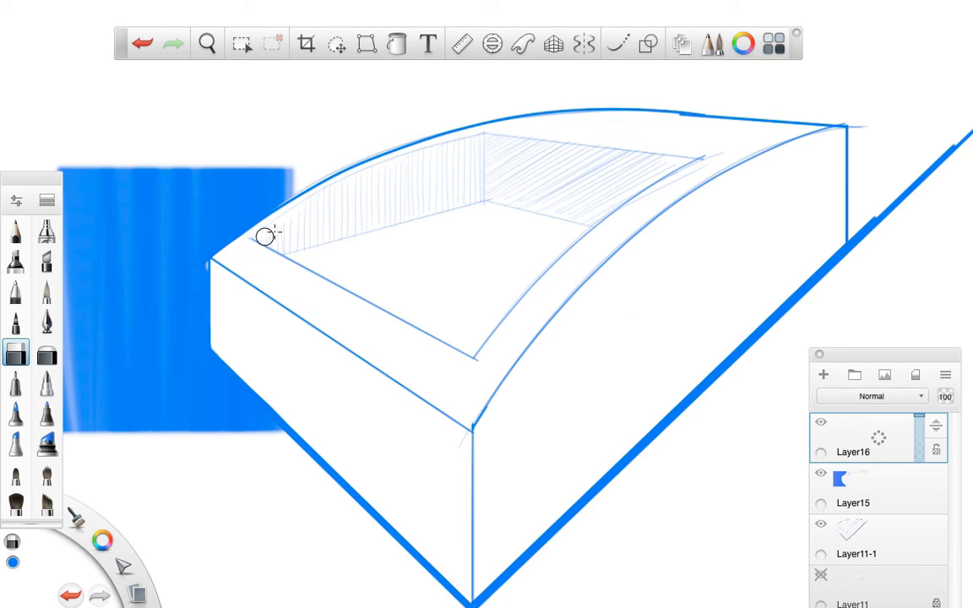
# Hatch the recess floor, enlarge the Hard Eraser to about 27, and select the wall-hatching layer.
pyautogui.click(15, 291)
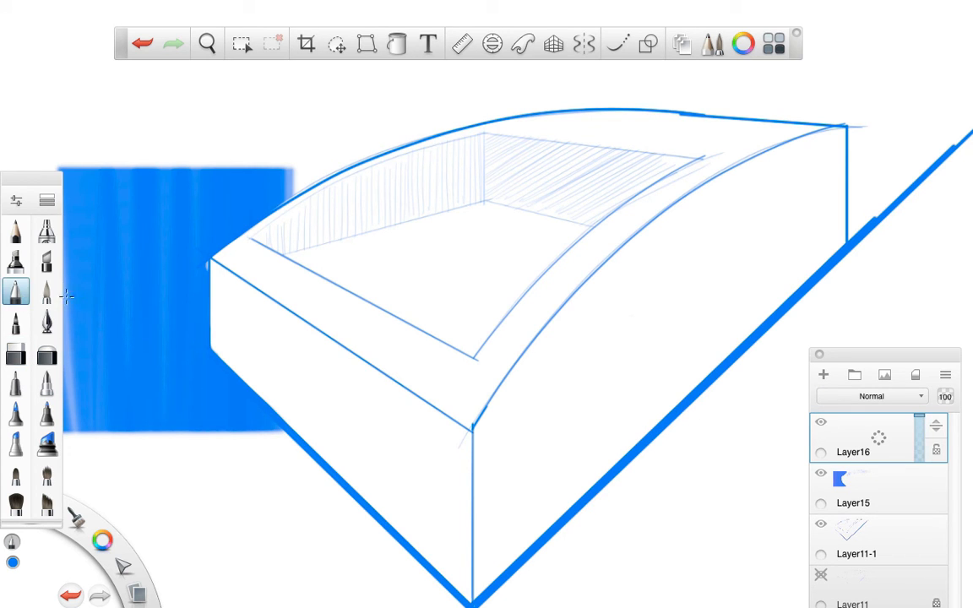
pyautogui.click(15, 231)
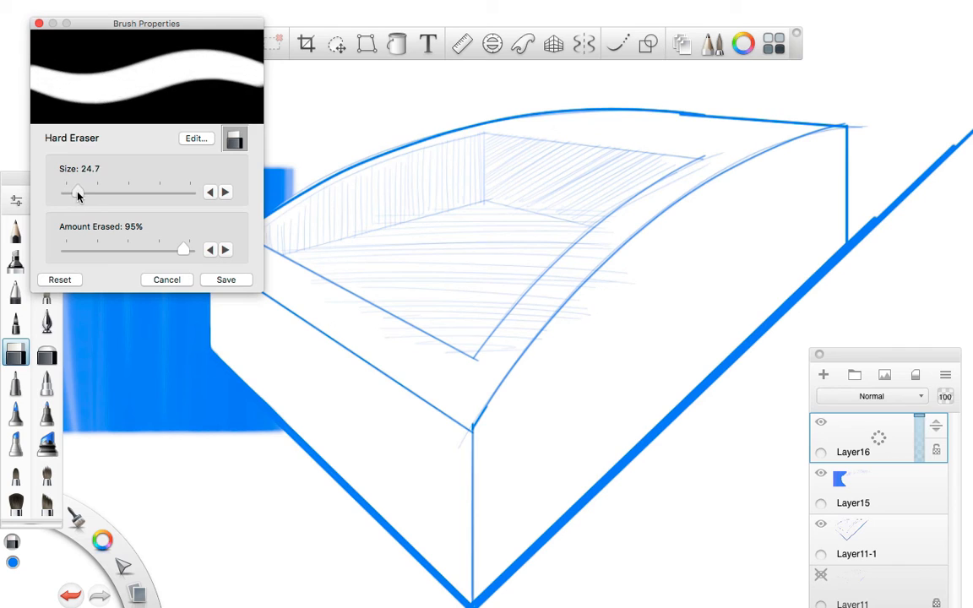
pyautogui.moveTo(76, 193); pyautogui.dragTo(80, 192)
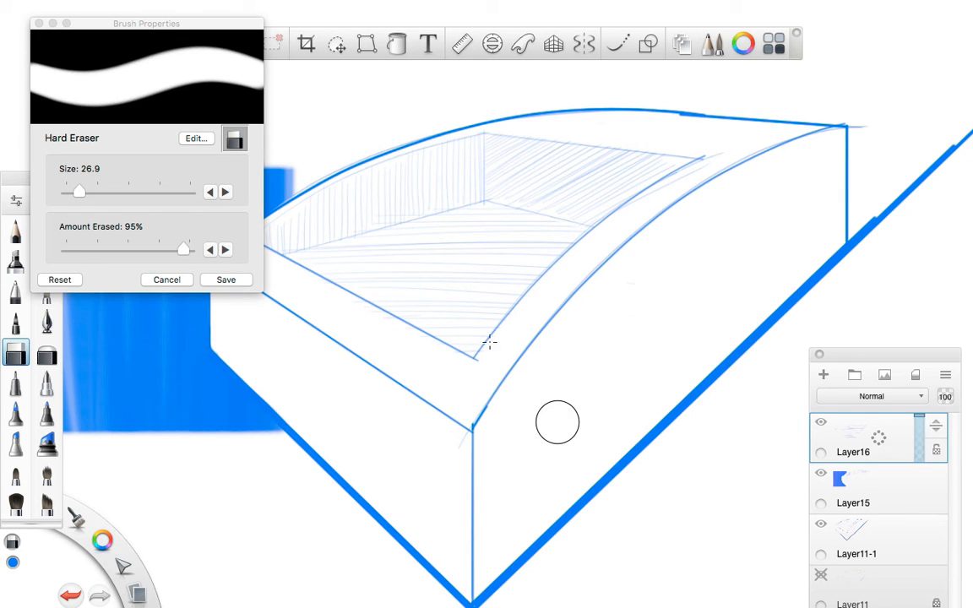
pyautogui.moveTo(202, 300)
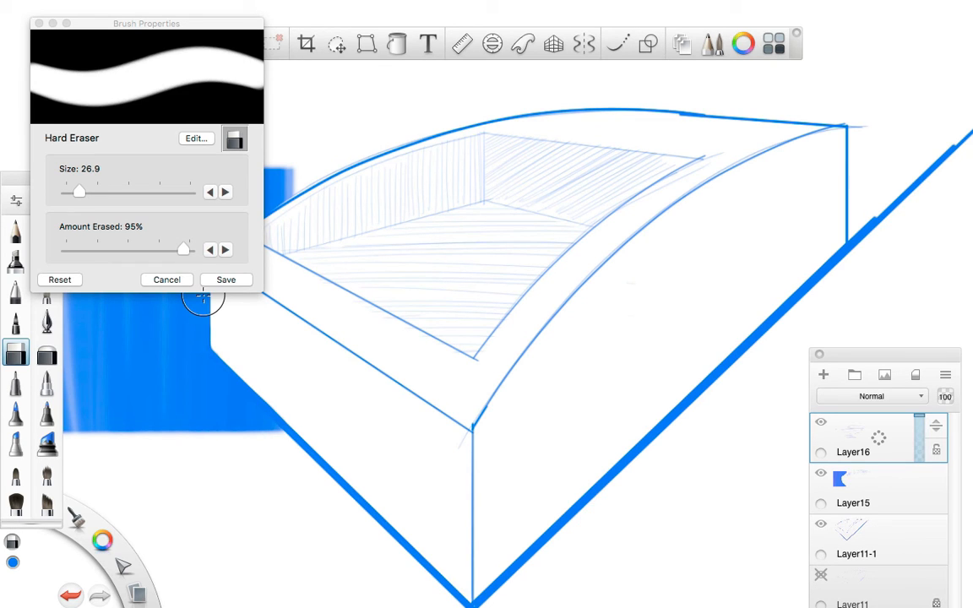
pyautogui.click(853, 503)
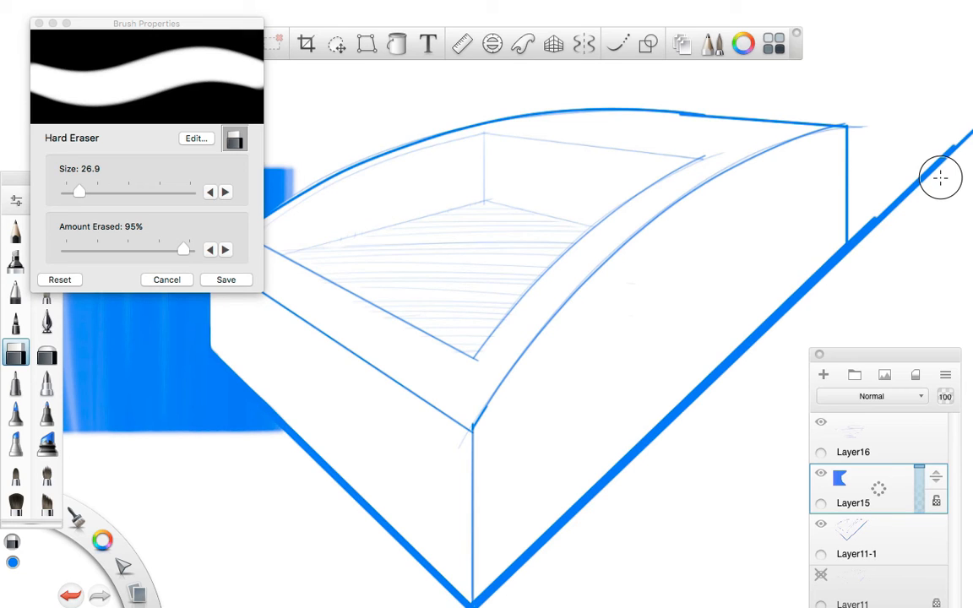
pyautogui.moveTo(745, 442)
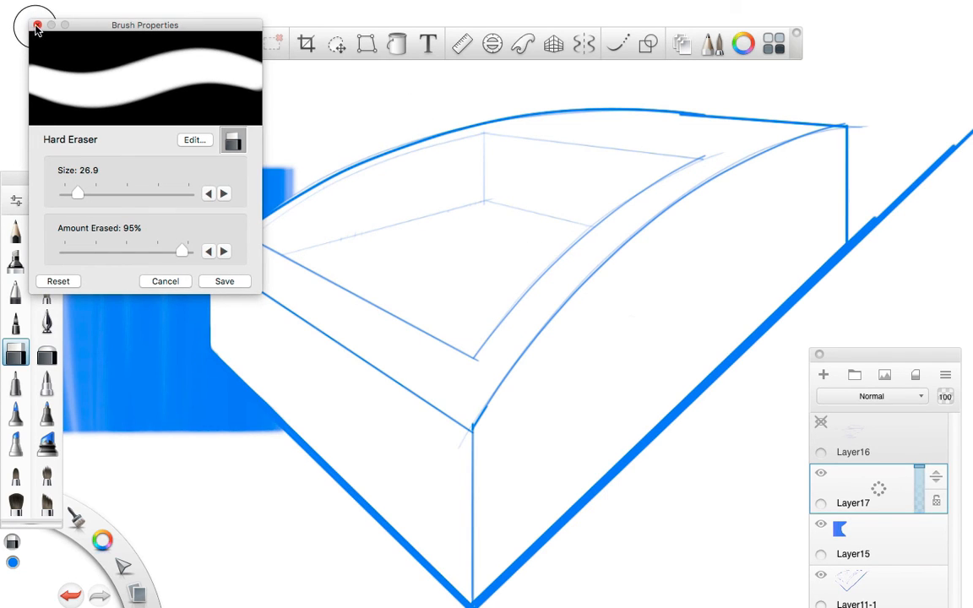
# Close the eraser settings and add a new layer for another hatching attempt.
pyautogui.click(36, 25)
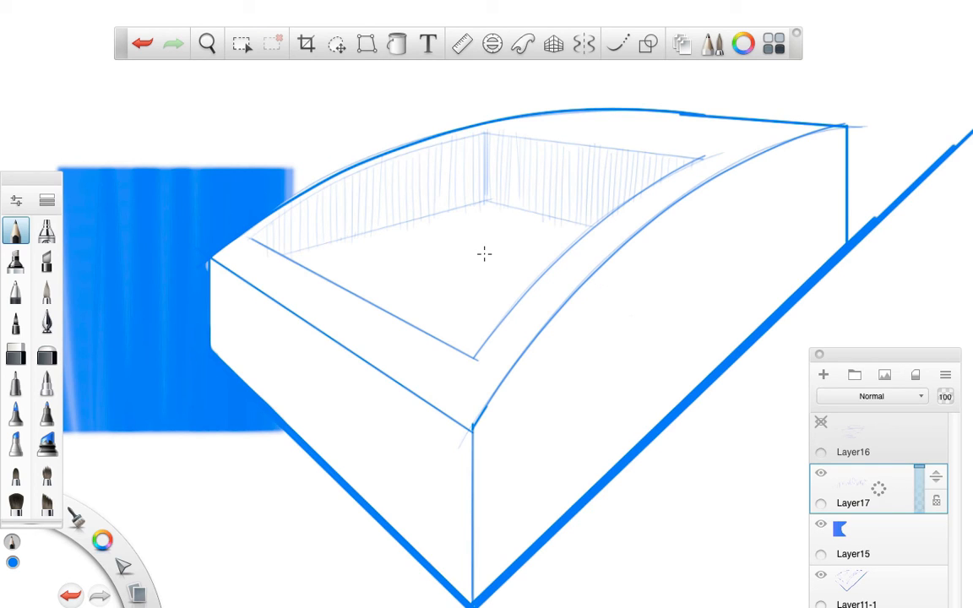
pyautogui.moveTo(678, 349)
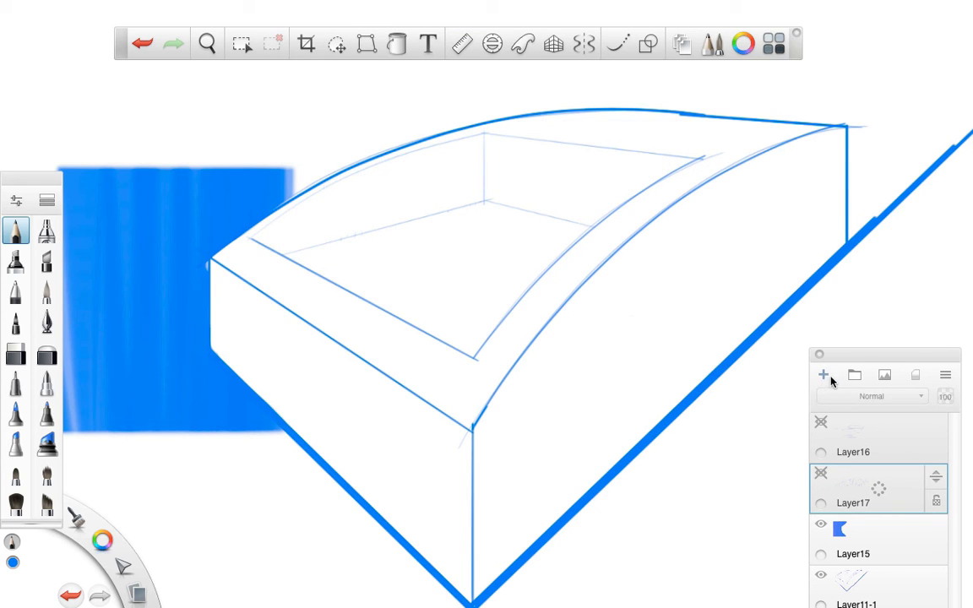
pyautogui.click(823, 374)
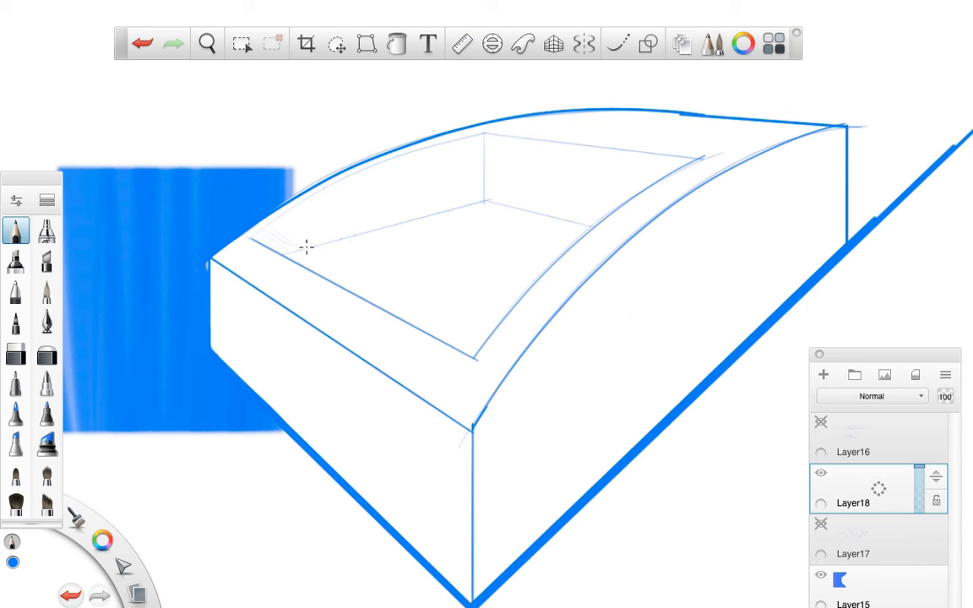
# Draw diagonal hatch lines on the inner walls, then switch to the Hard Eraser.
pyautogui.moveTo(308, 247); pyautogui.dragTo(361, 210)
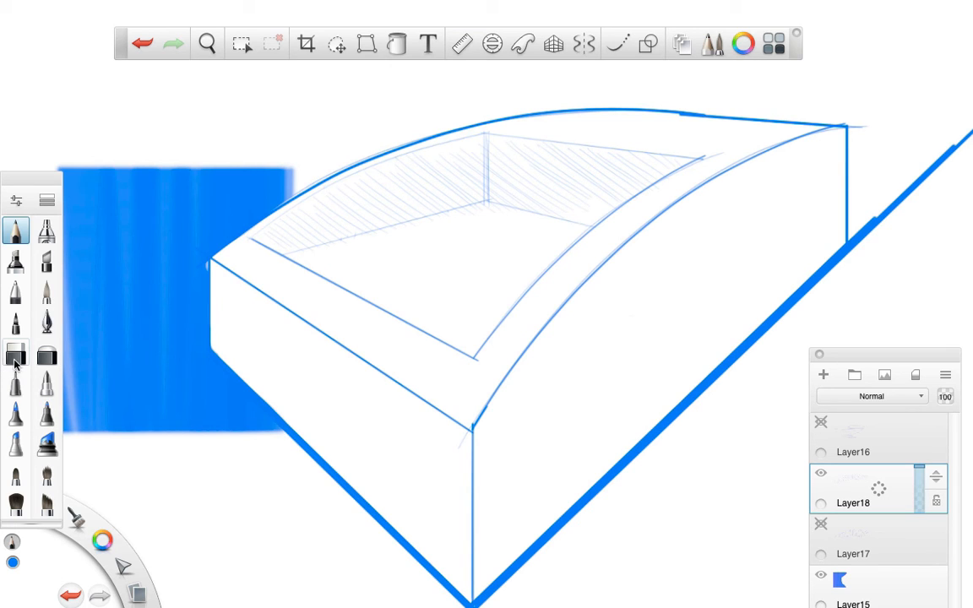
pyautogui.click(15, 354)
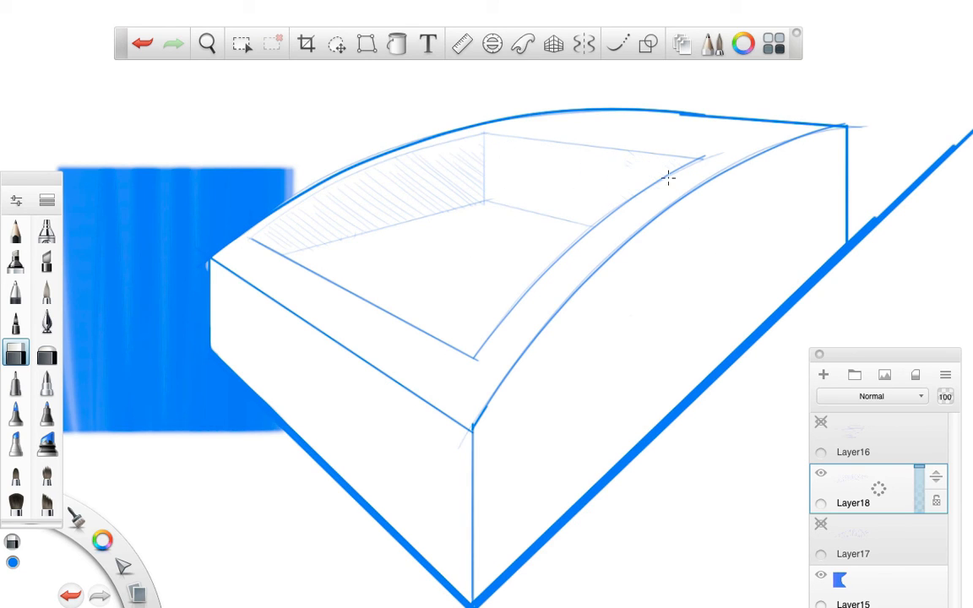
pyautogui.moveTo(509, 323)
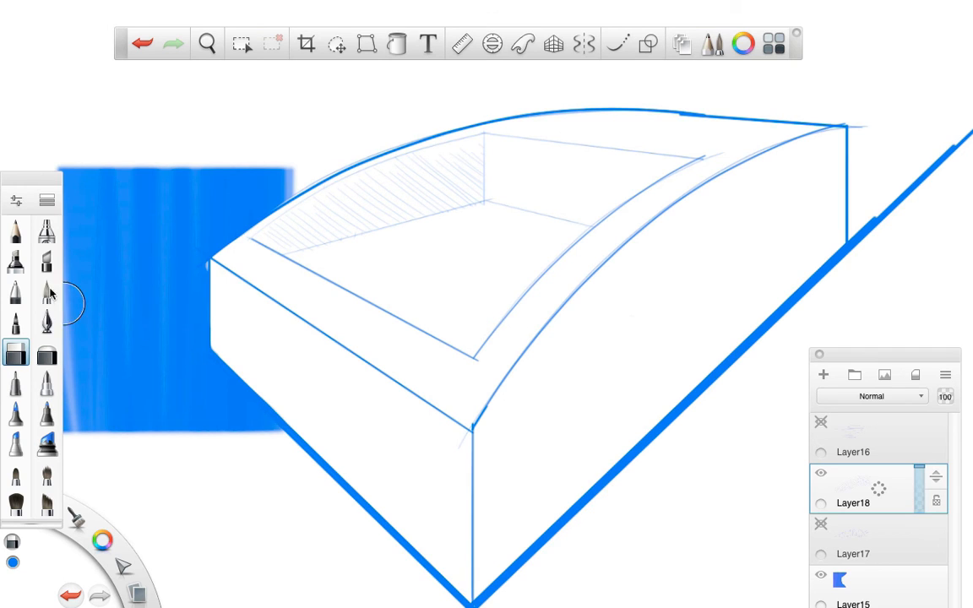
# Hatch the right side face with curved pencil strokes and pan to centre the box.
pyautogui.click(15, 230)
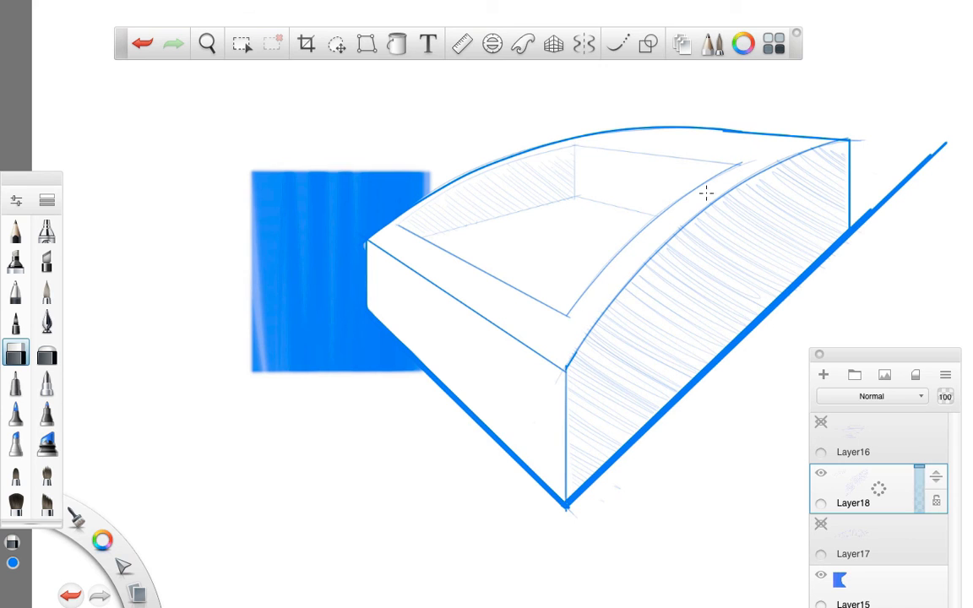
pyautogui.moveTo(706, 193); pyautogui.dragTo(558, 384)
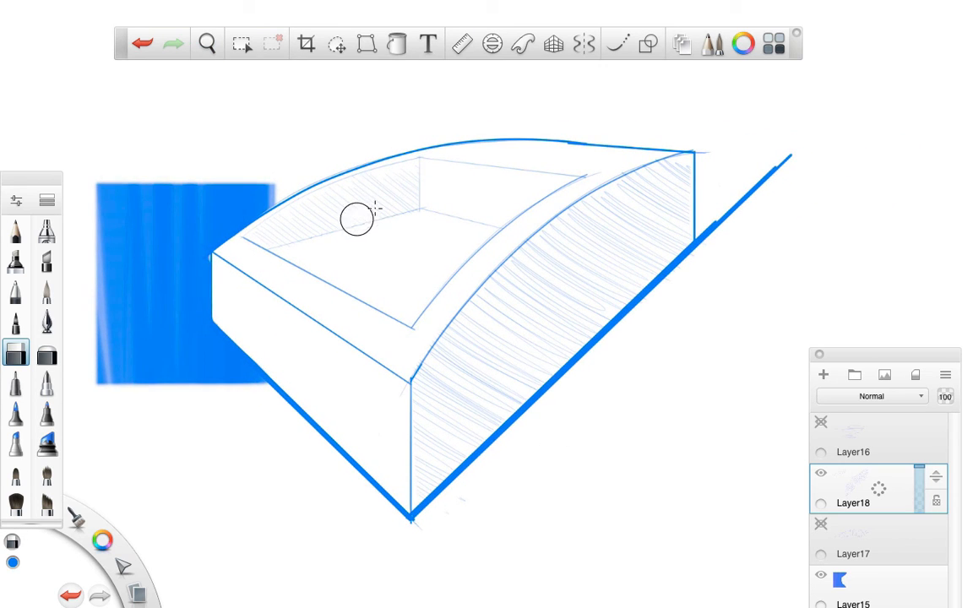
pyautogui.moveTo(567, 287)
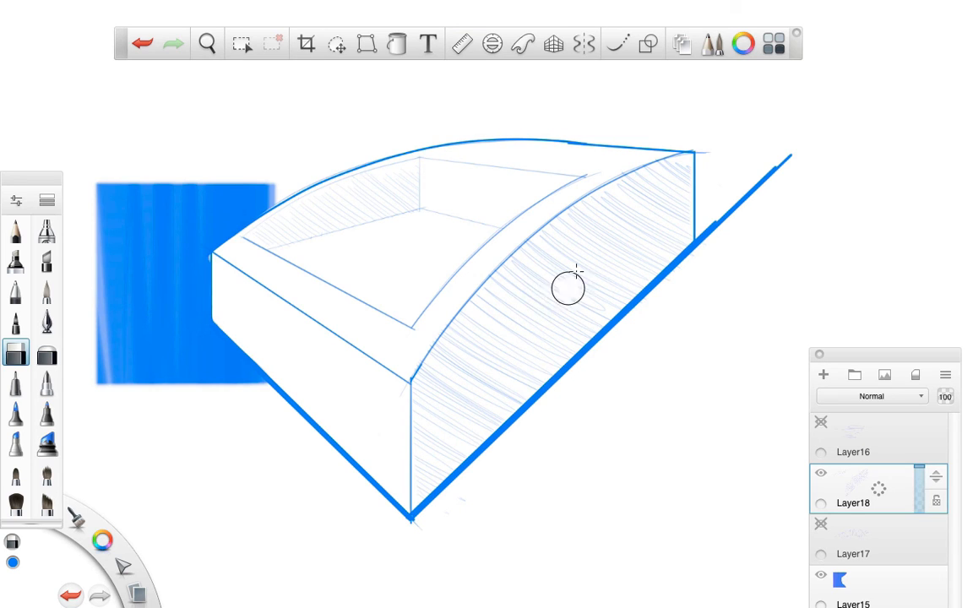
pyautogui.moveTo(361, 414)
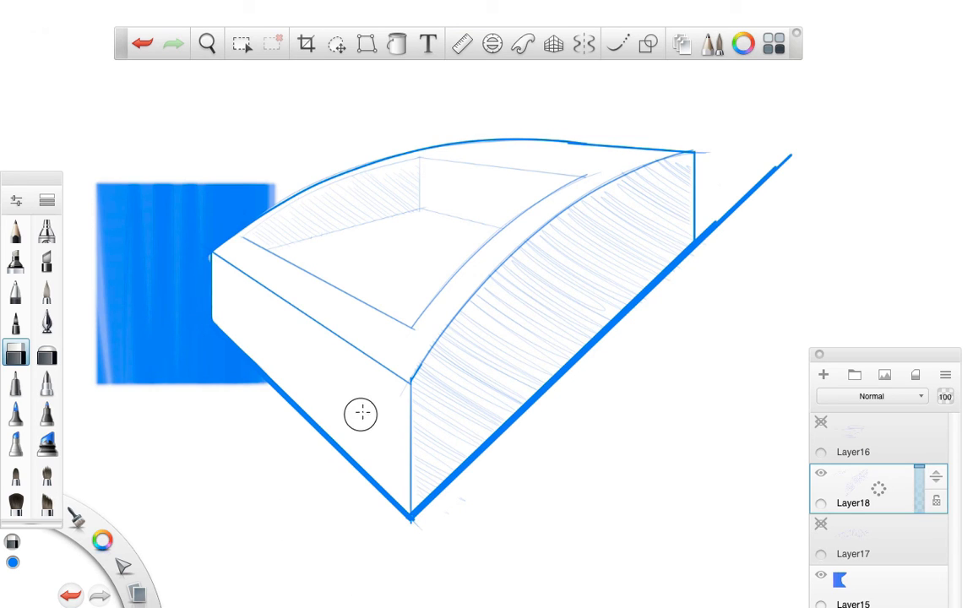
pyautogui.moveTo(394, 148)
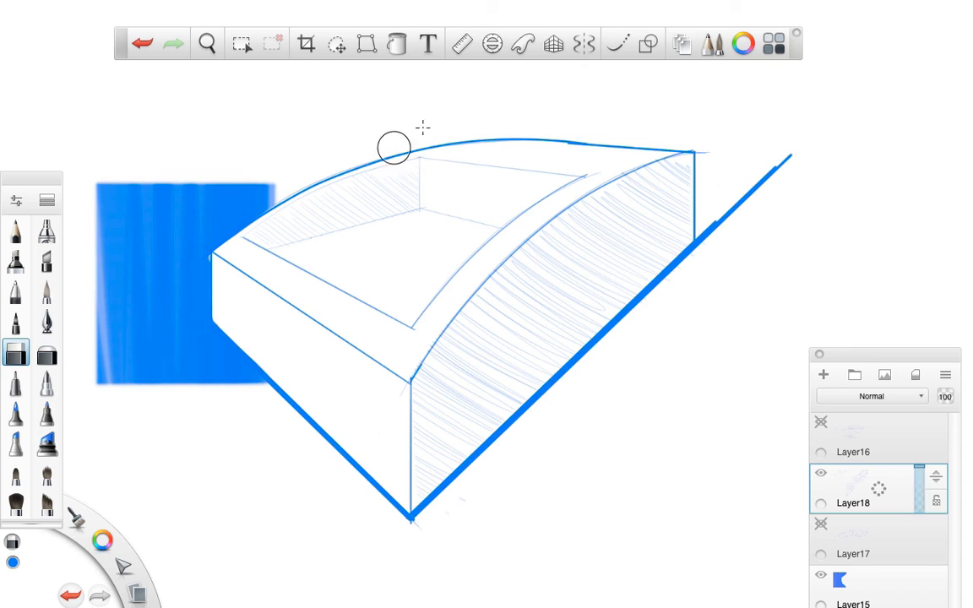
pyautogui.click(16, 230)
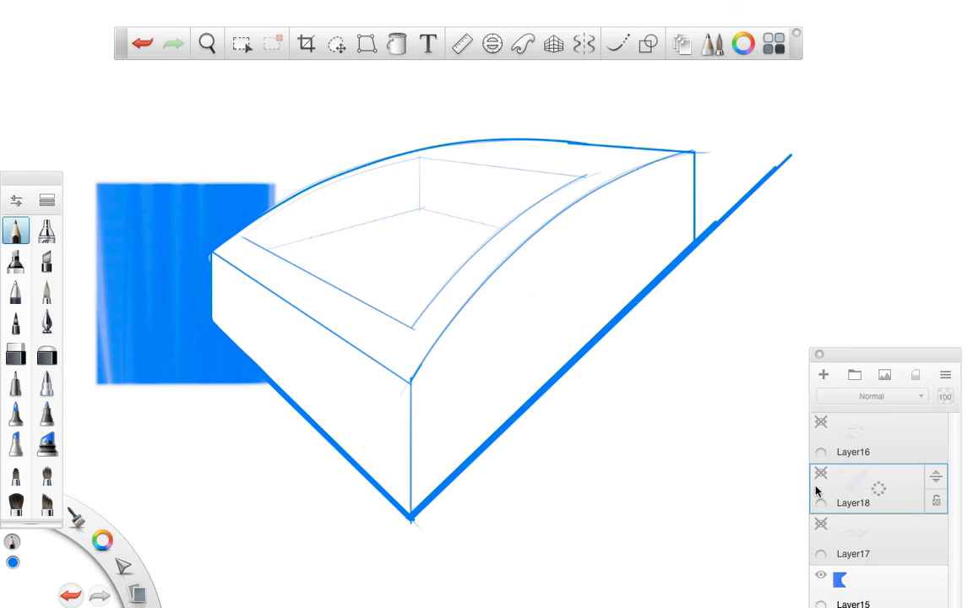
pyautogui.moveTo(737, 415)
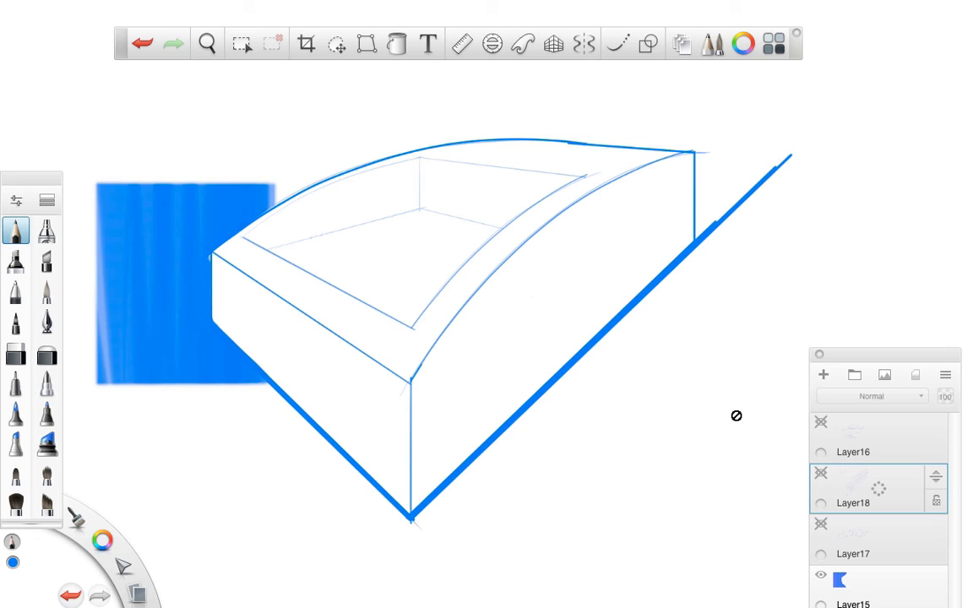
pyautogui.moveTo(731, 424)
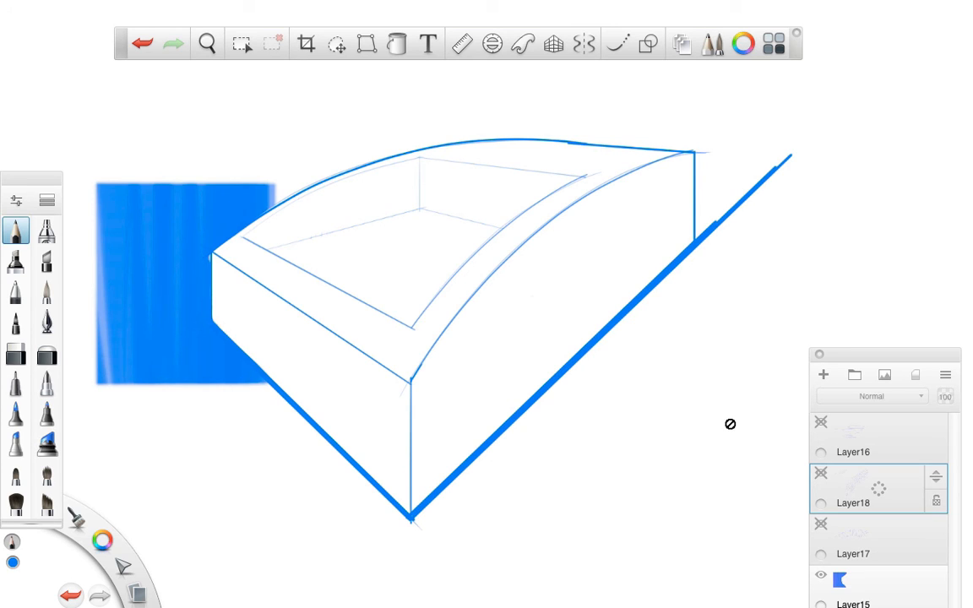
pyautogui.moveTo(714, 431)
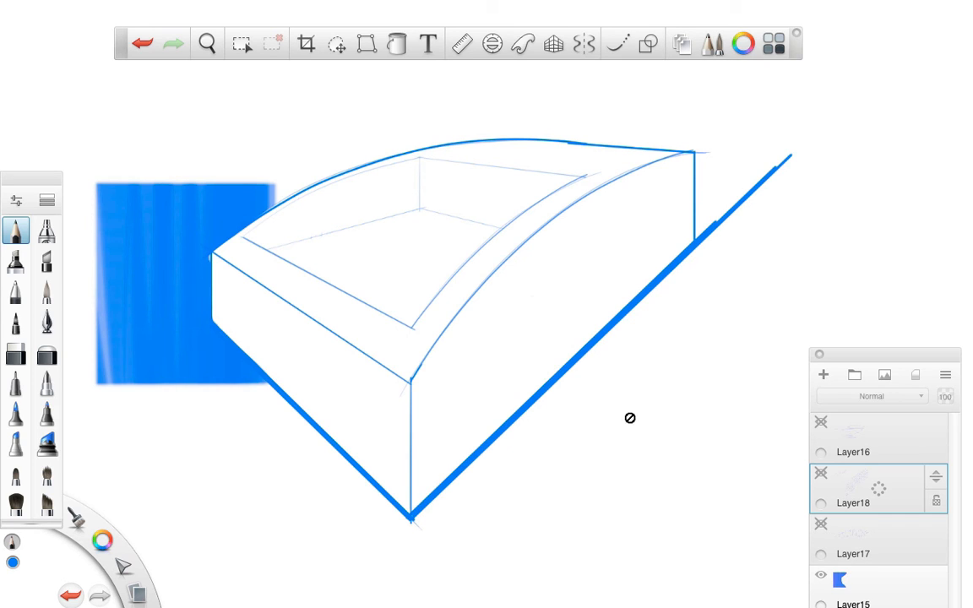
# Add Layer19 atop the layer stack for the mesh lines.
pyautogui.click(822, 375)
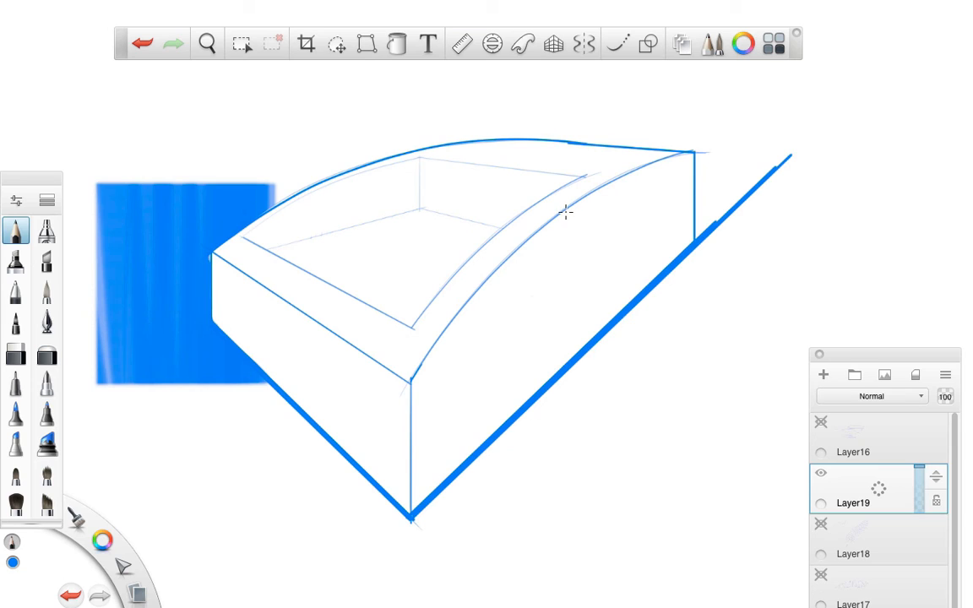
pyautogui.moveTo(560, 348)
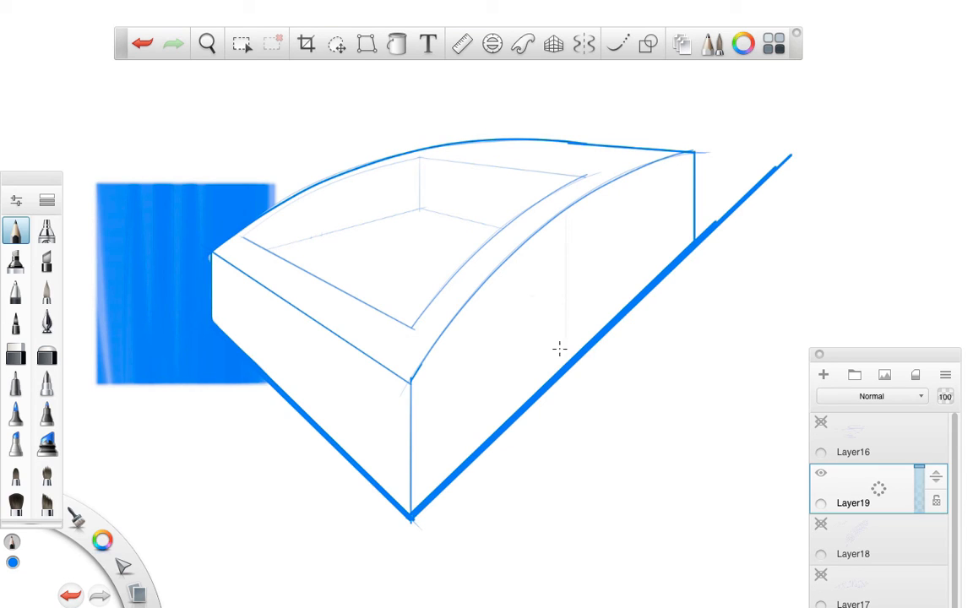
pyautogui.moveTo(296, 315)
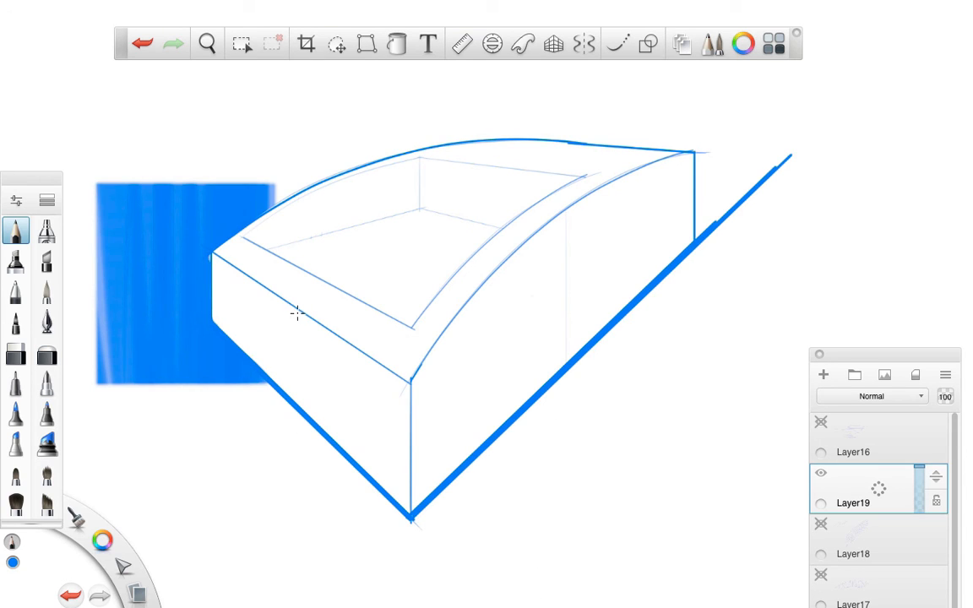
pyautogui.moveTo(332, 523)
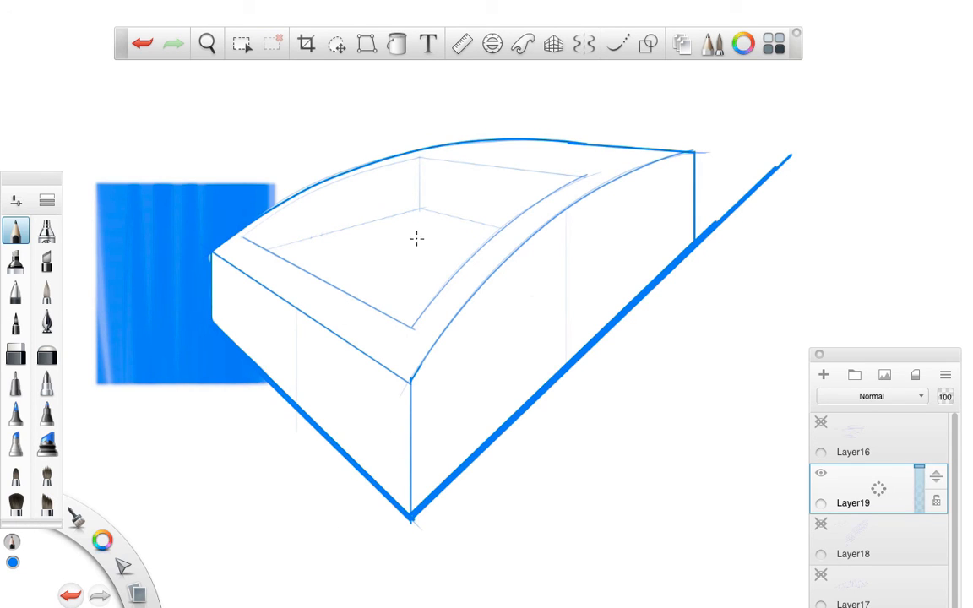
pyautogui.moveTo(338, 278)
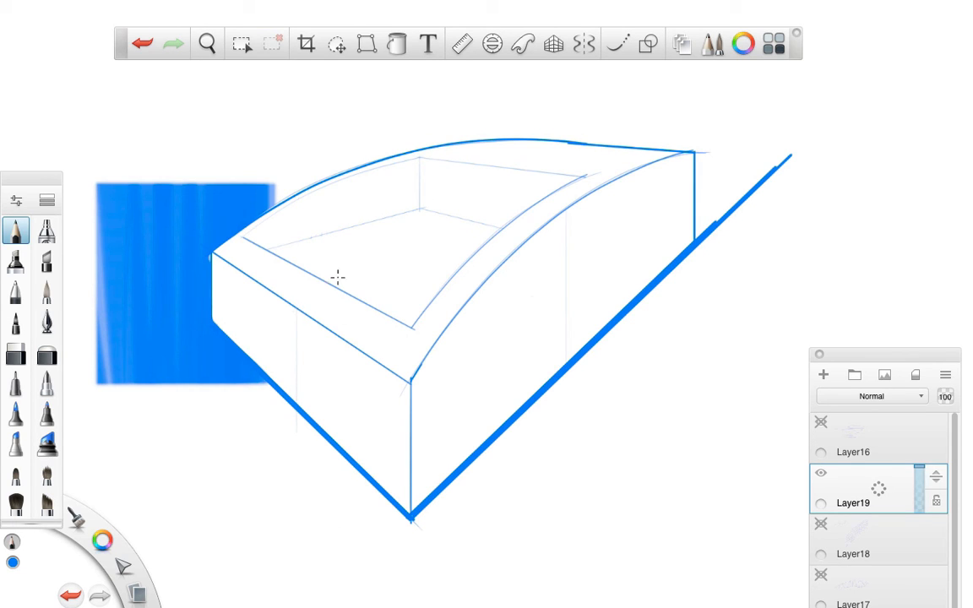
pyautogui.moveTo(319, 296)
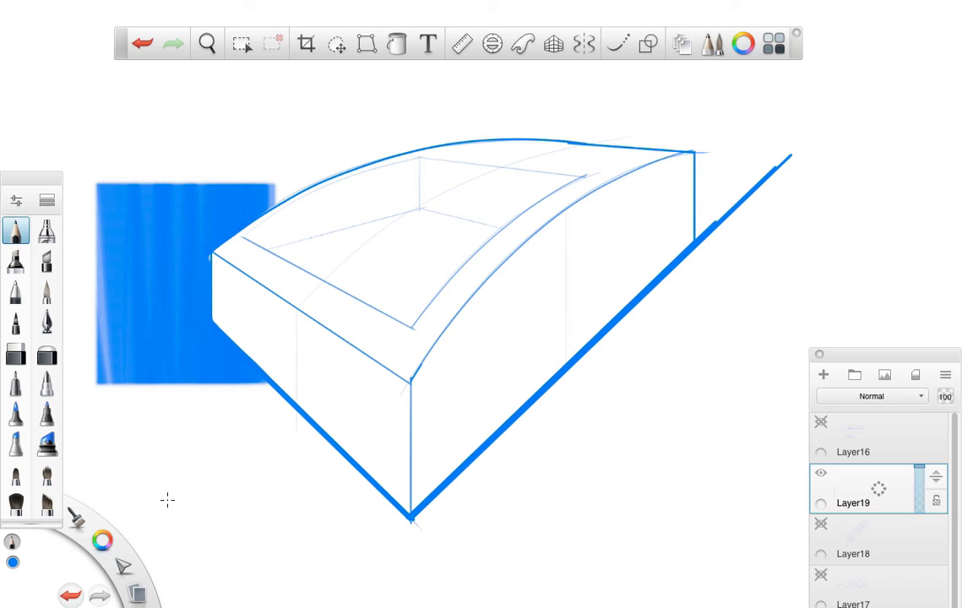
pyautogui.moveTo(353, 154)
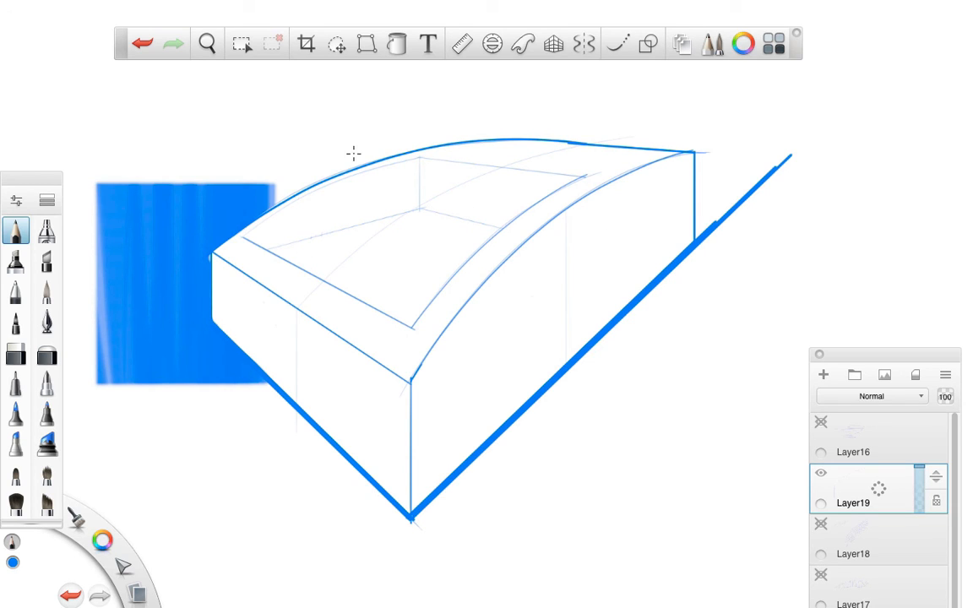
pyautogui.moveTo(497, 175)
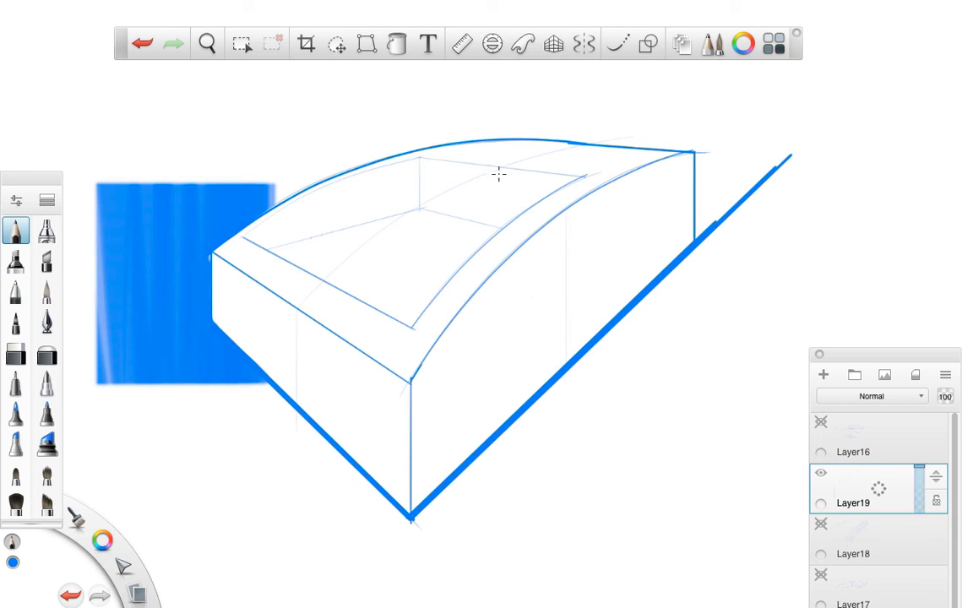
pyautogui.moveTo(496, 274)
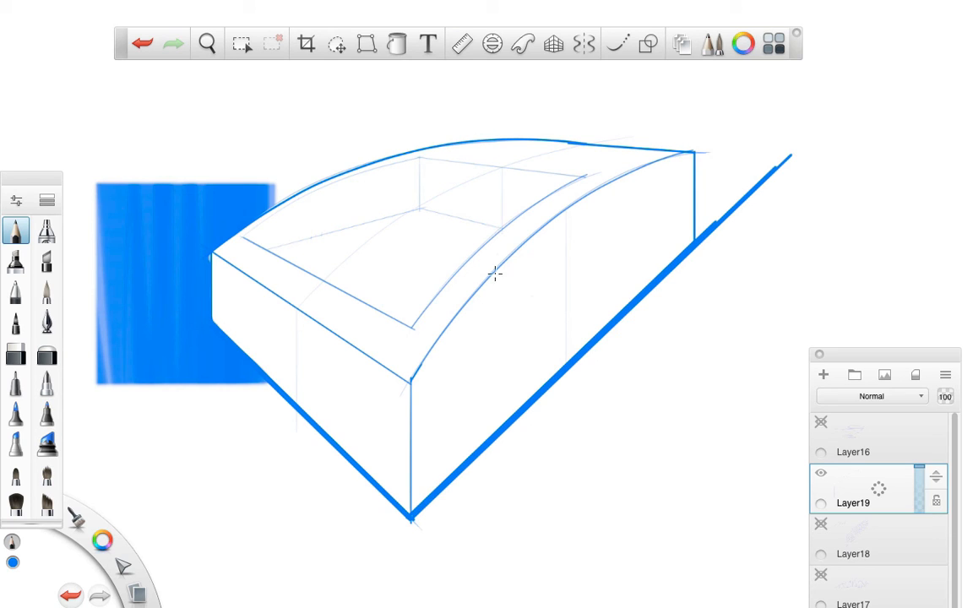
pyautogui.moveTo(315, 332)
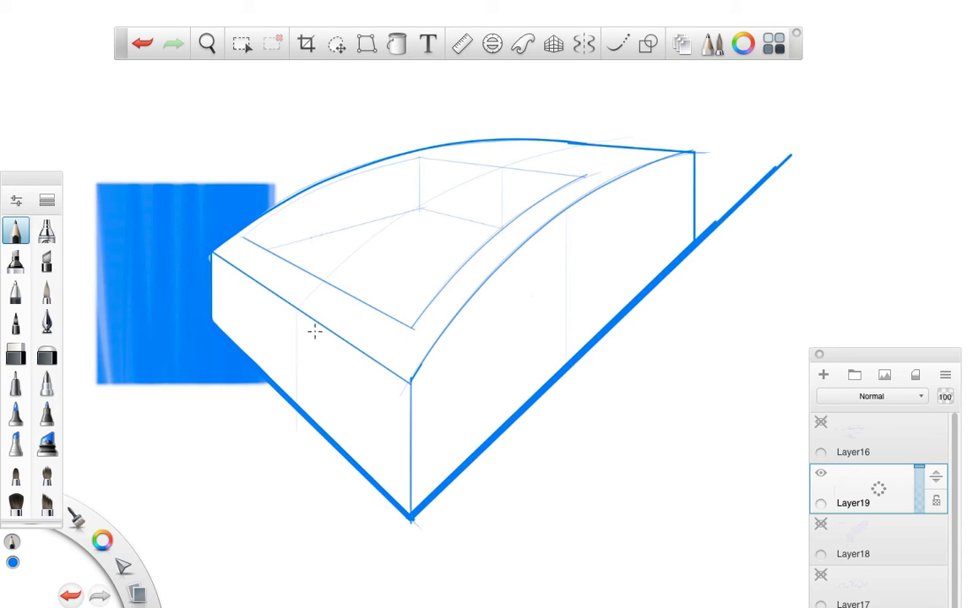
pyautogui.moveTo(502, 229)
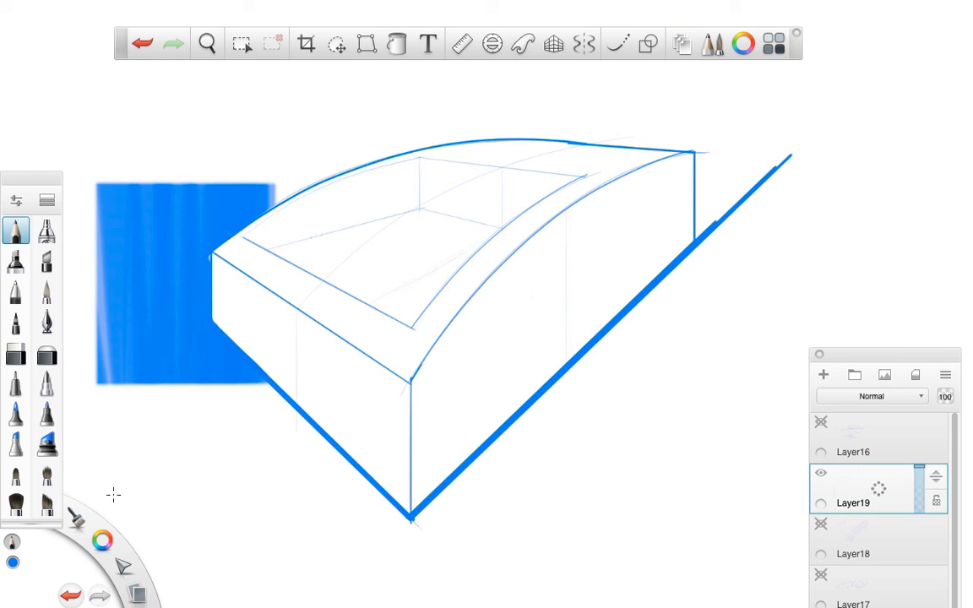
# Alternate eraser and pencil to add faint mesh lines and erase stray strokes.
pyautogui.click(15, 353)
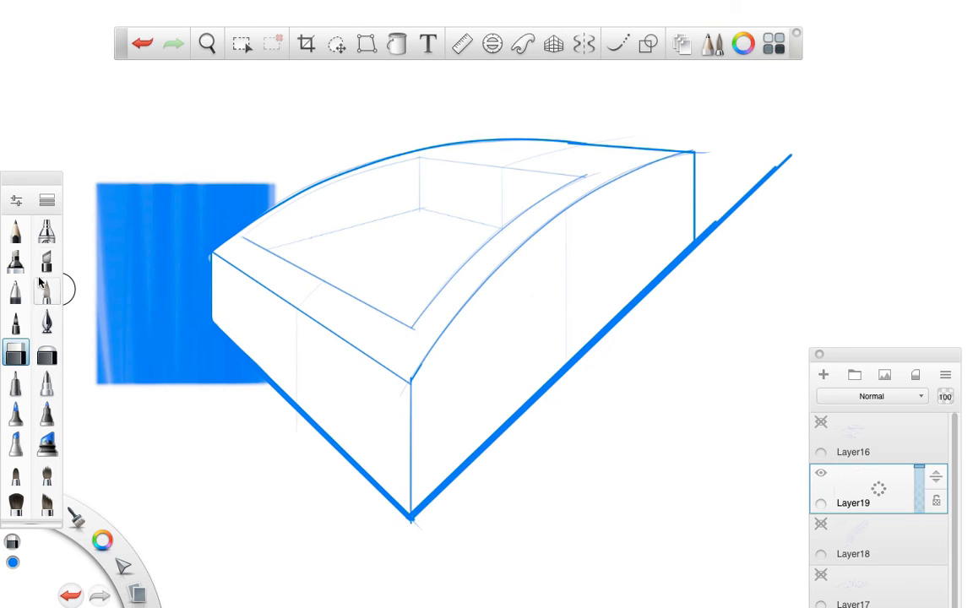
pyautogui.click(15, 231)
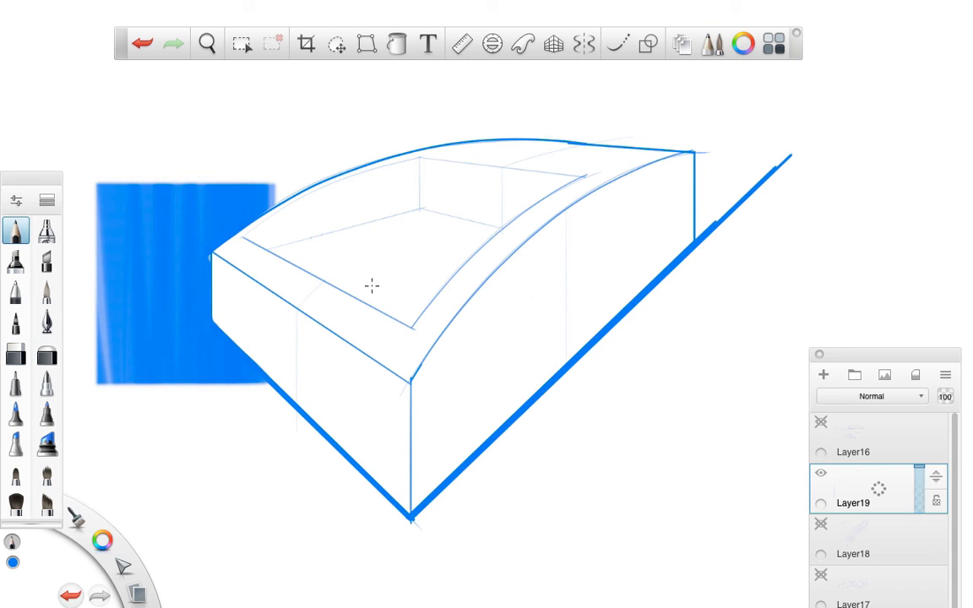
pyautogui.moveTo(493, 232)
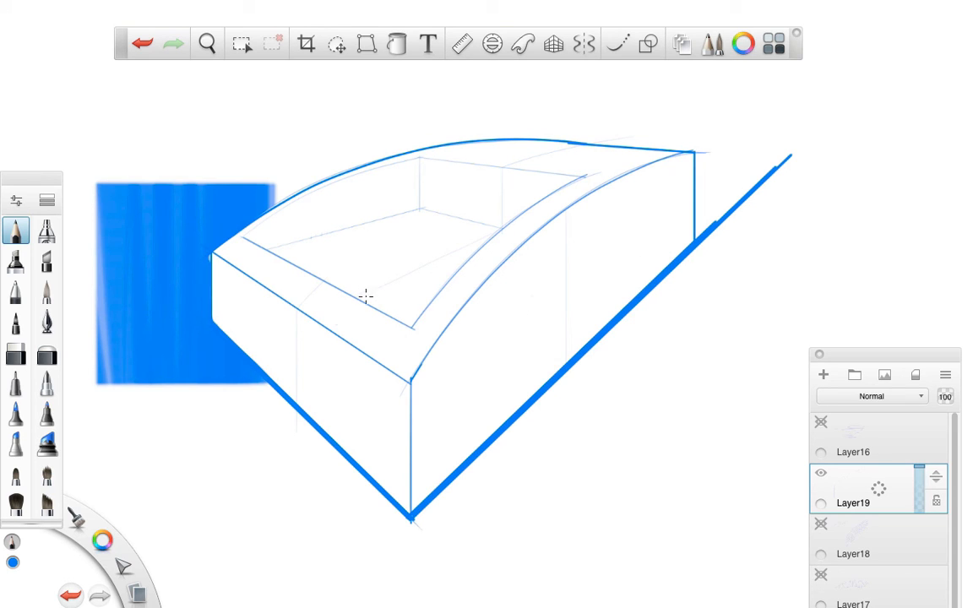
pyautogui.moveTo(415, 295)
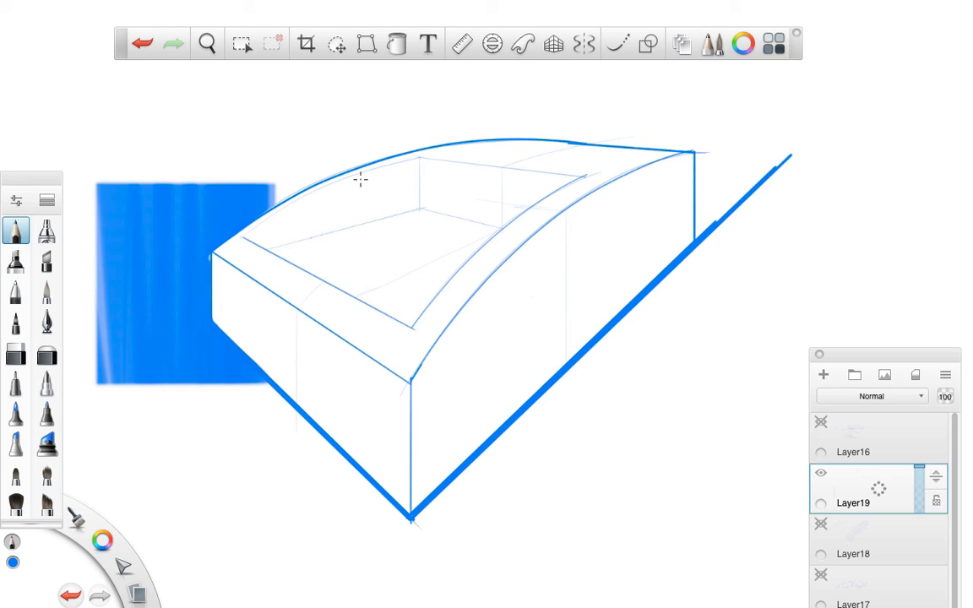
pyautogui.moveTo(350, 183)
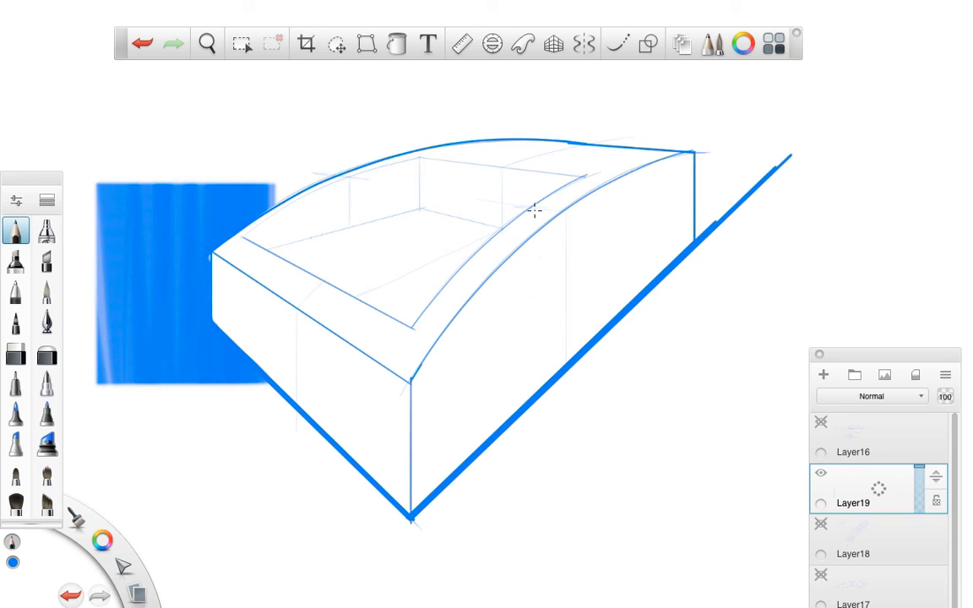
pyautogui.moveTo(562, 274)
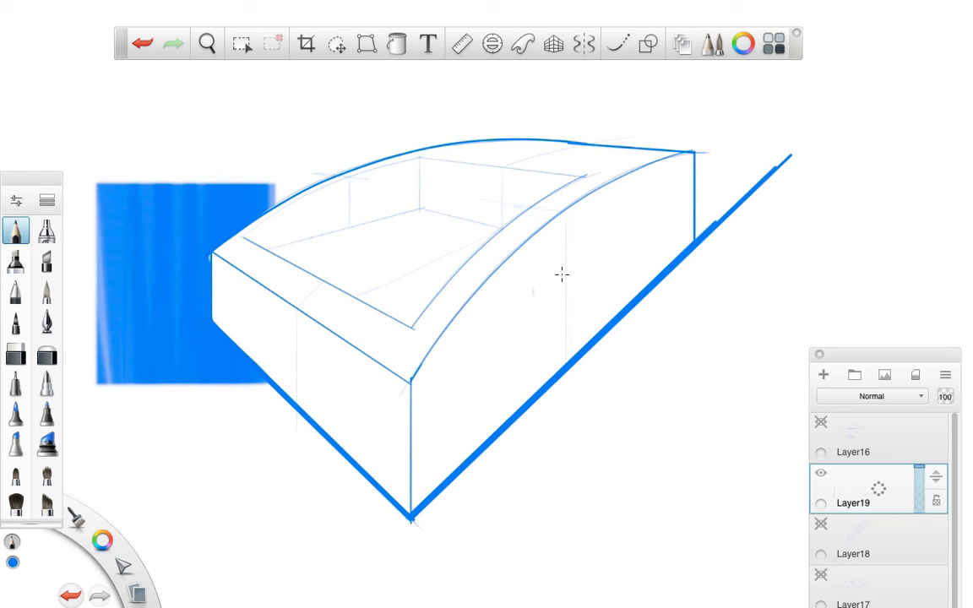
pyautogui.moveTo(509, 285)
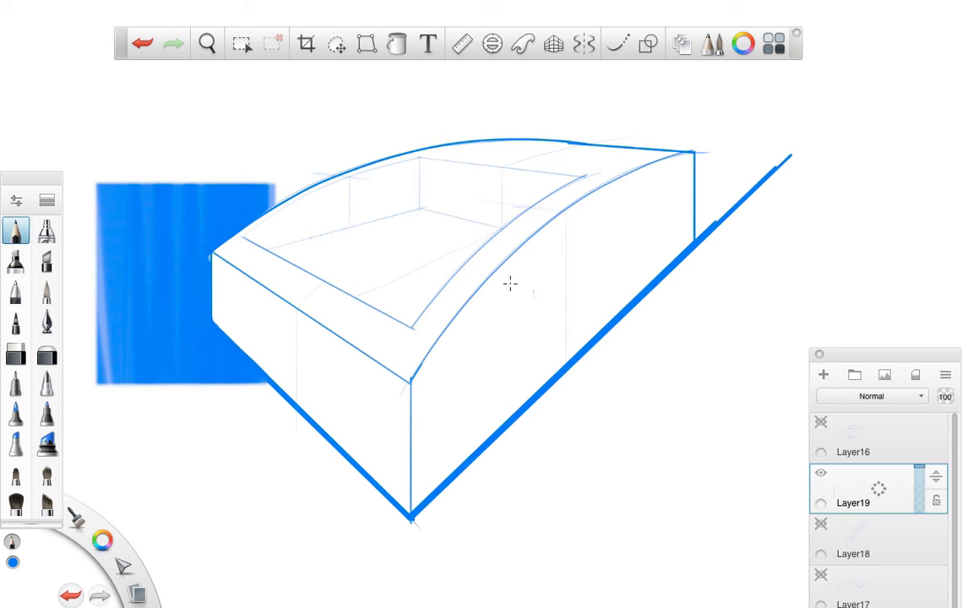
pyautogui.moveTo(516, 337)
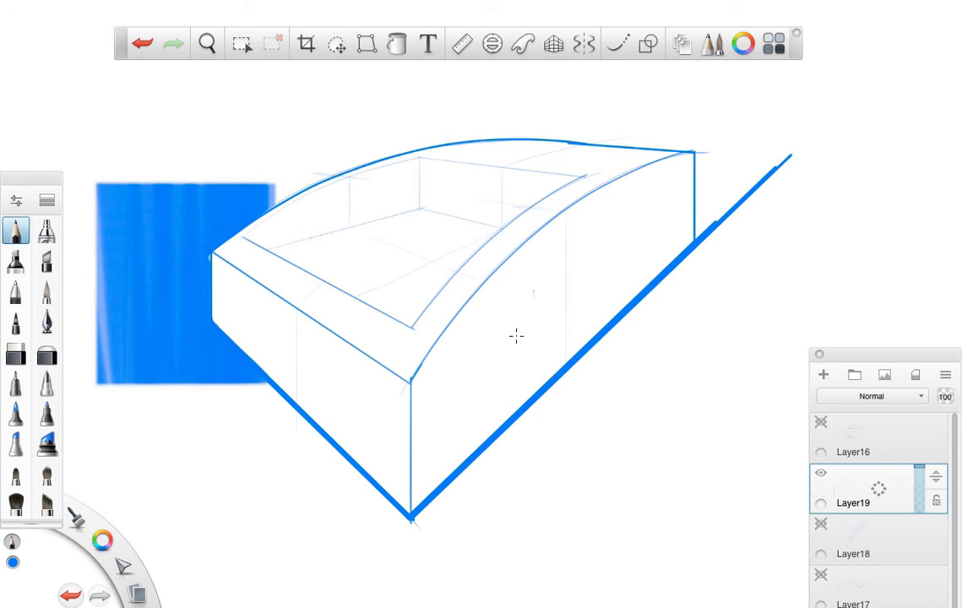
pyautogui.click(15, 353)
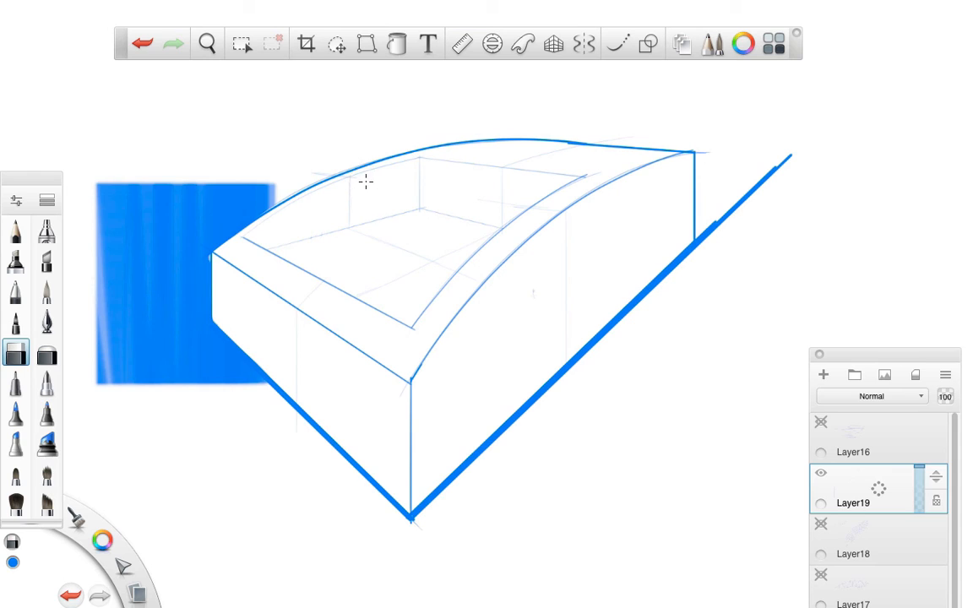
pyautogui.moveTo(523, 293)
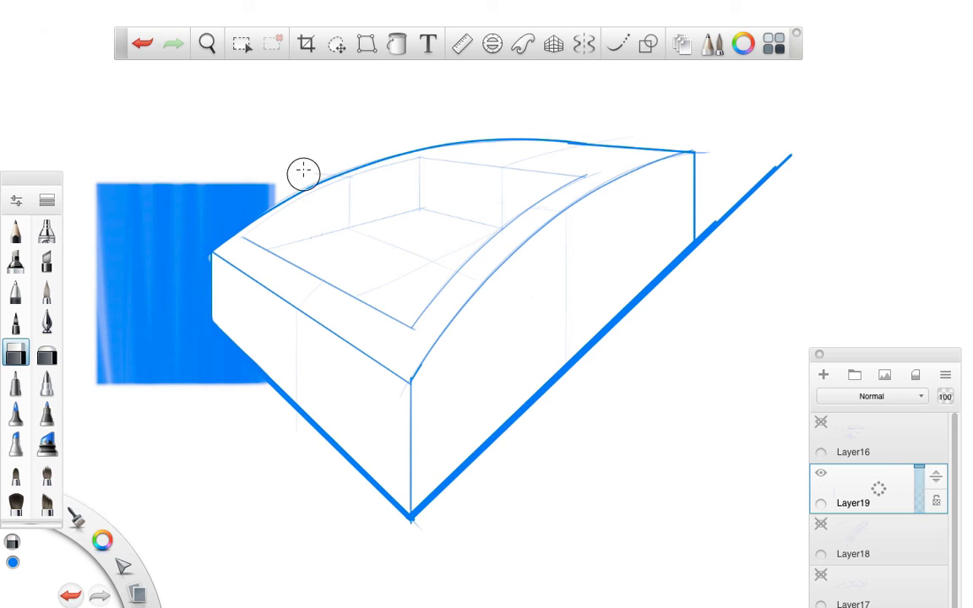
pyautogui.moveTo(562, 395)
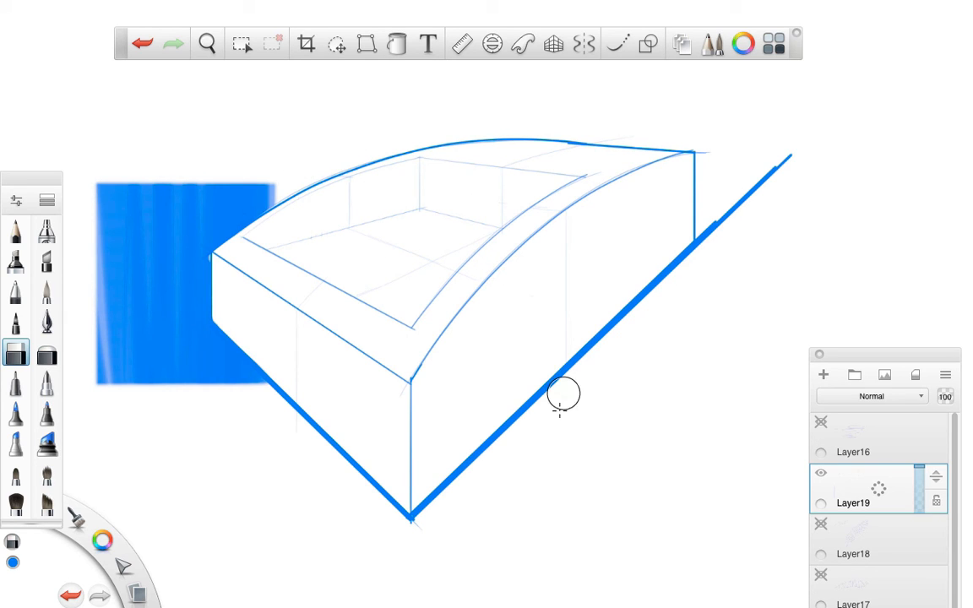
pyautogui.moveTo(379, 418)
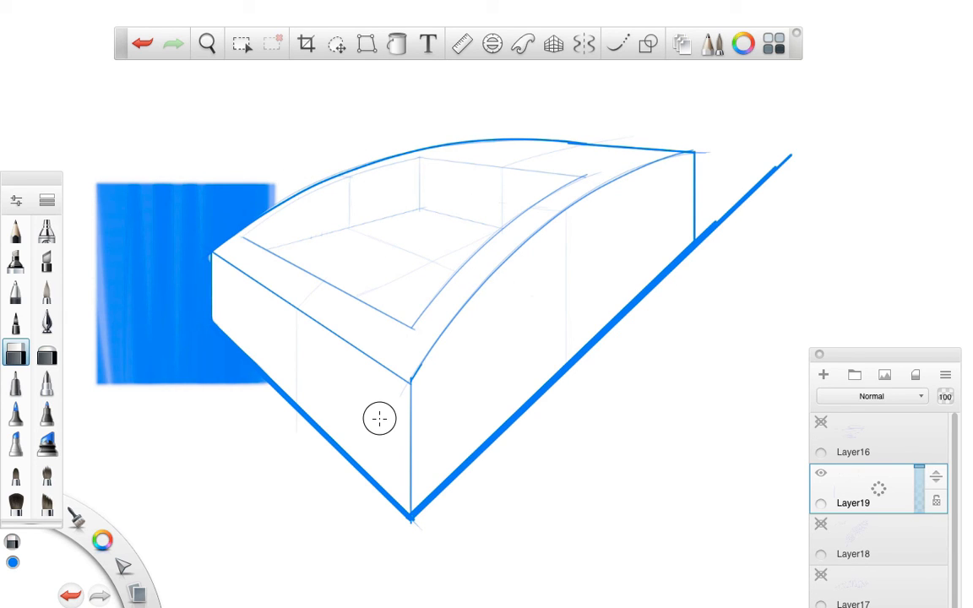